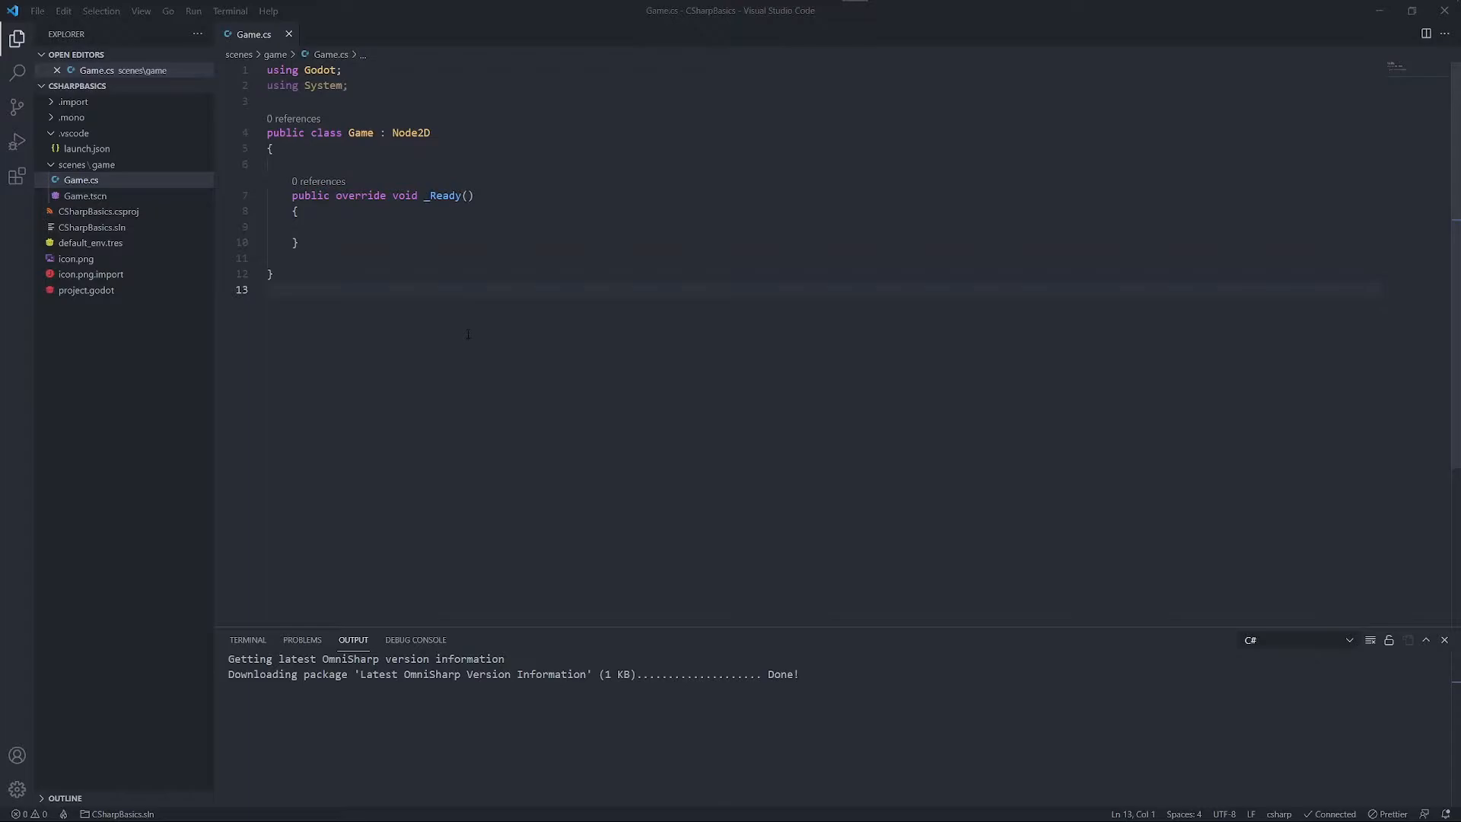
mouse_move(874, 543)
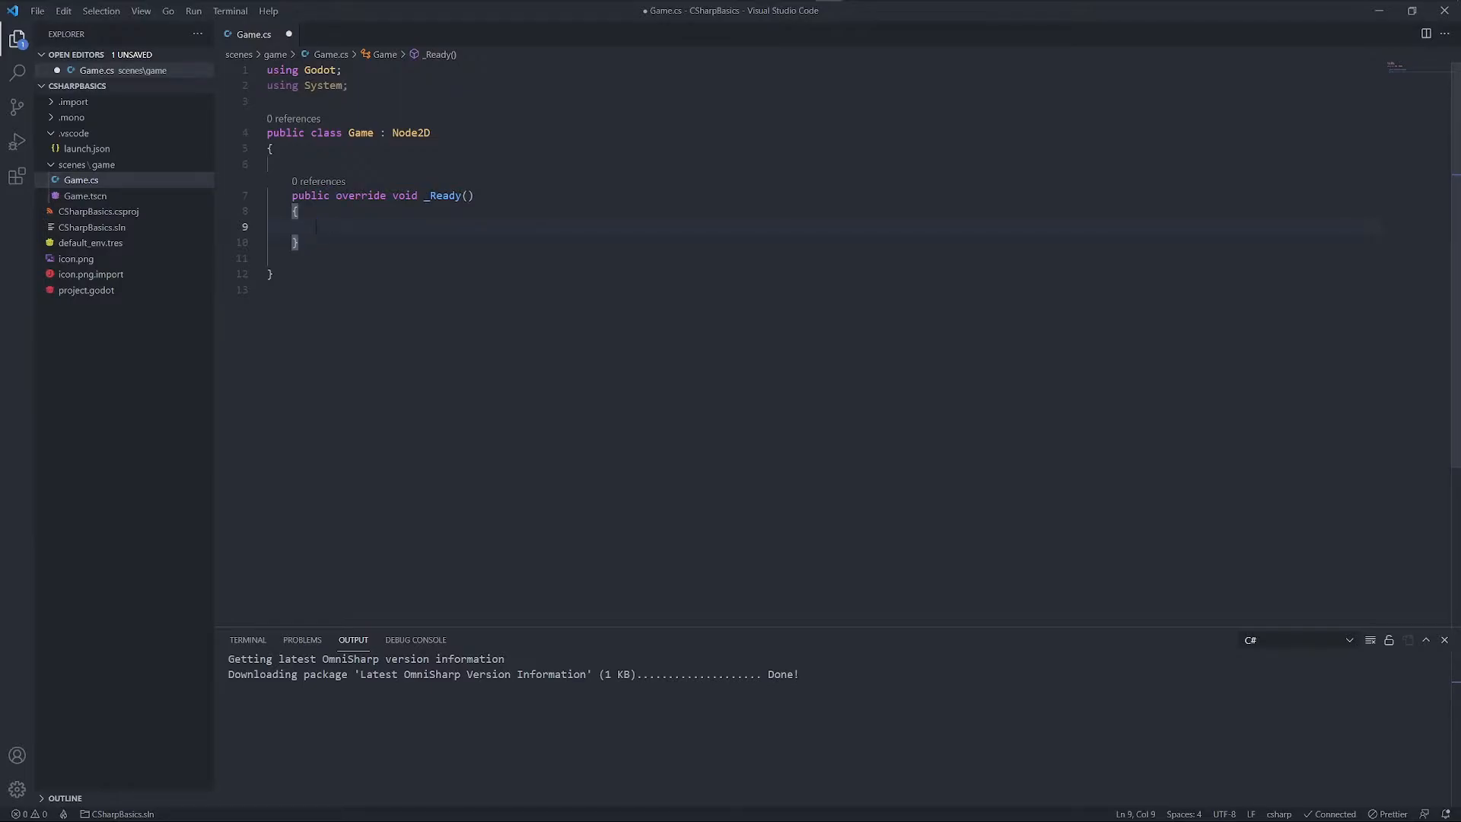
Declare int x = 15 and add 10 twice using x = x+10 and x += 10
text(int)
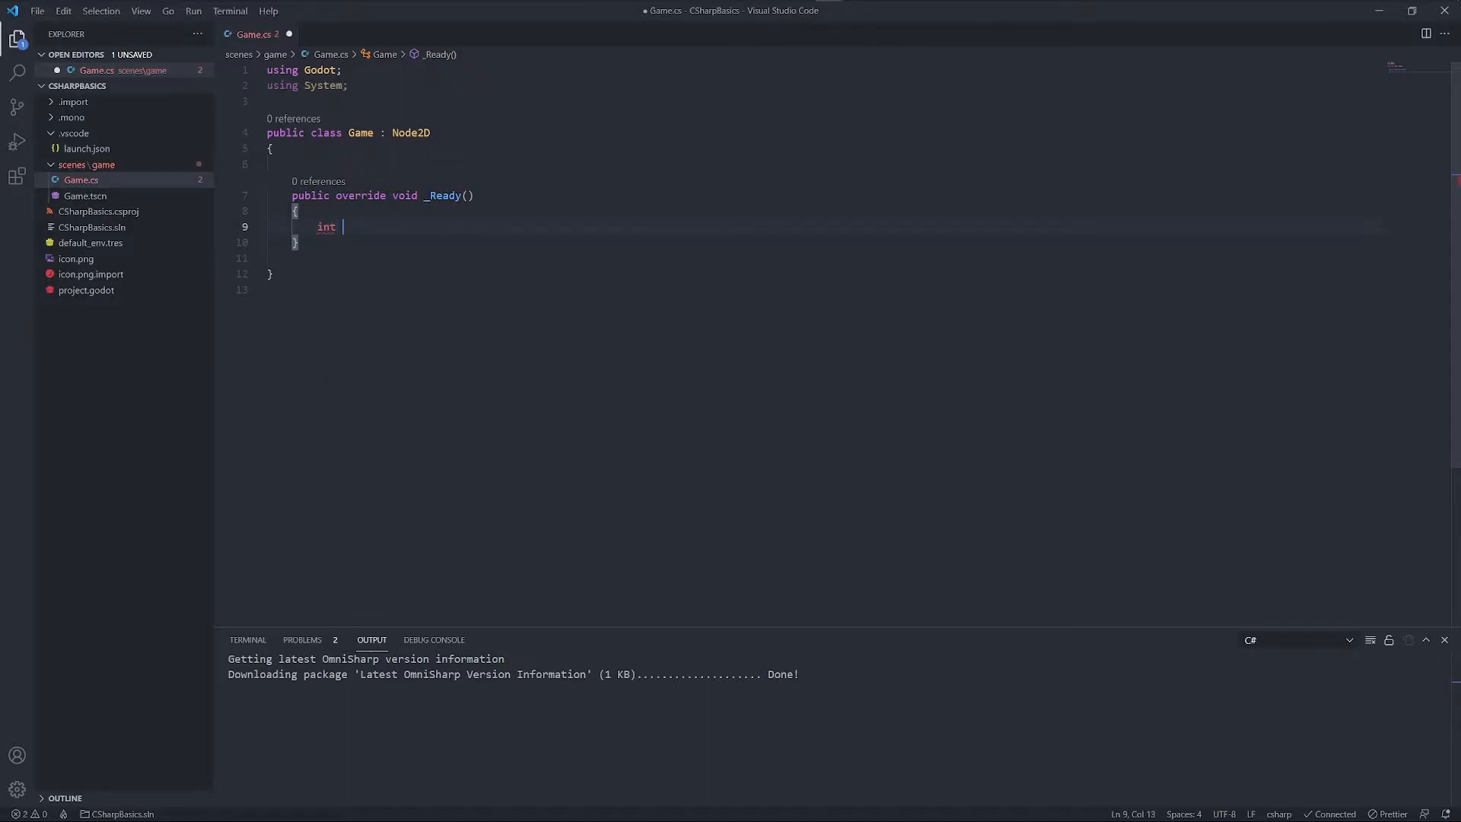
text(x = 15;)
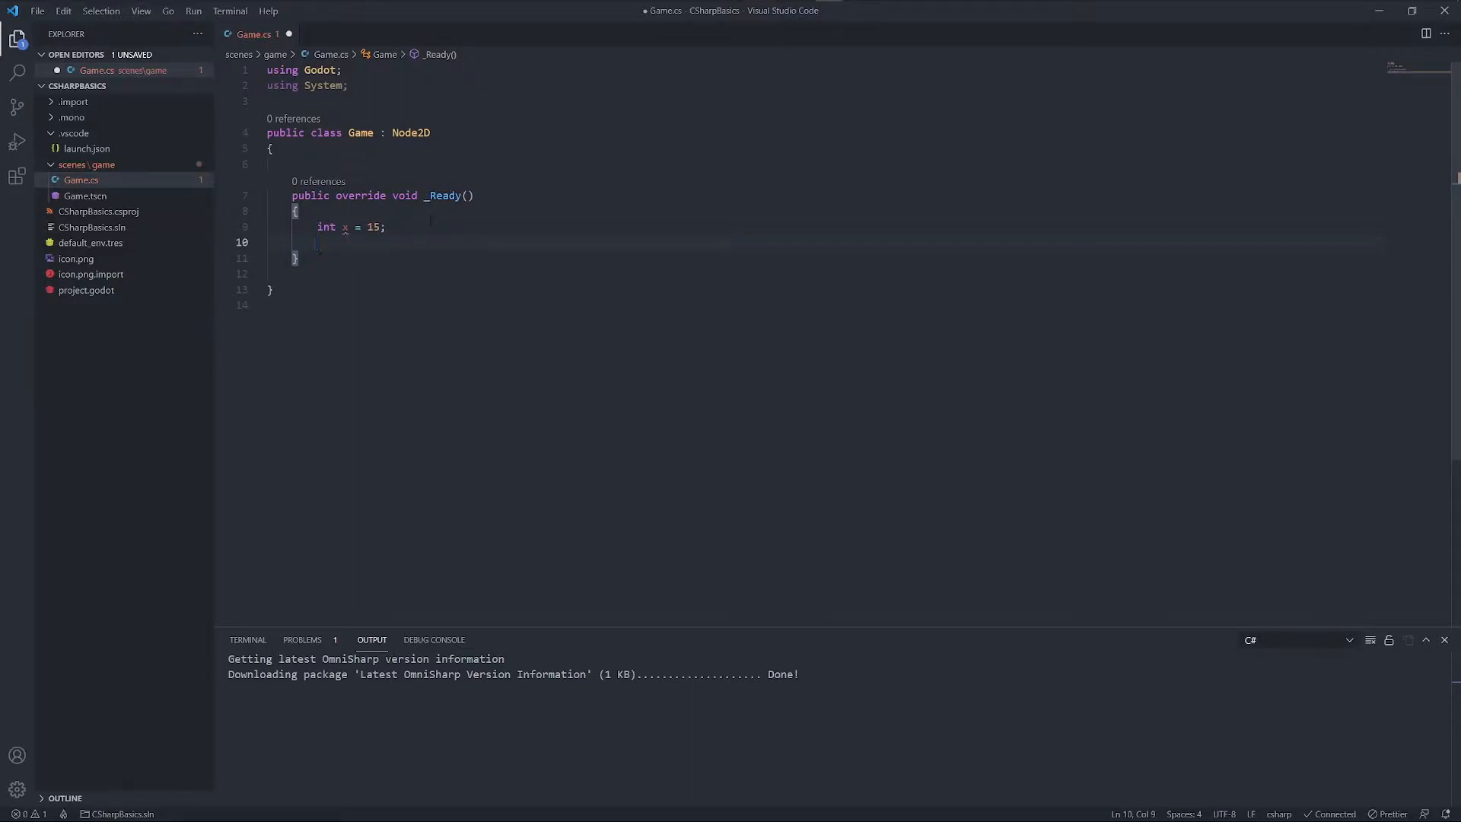
text(x = x+10;)
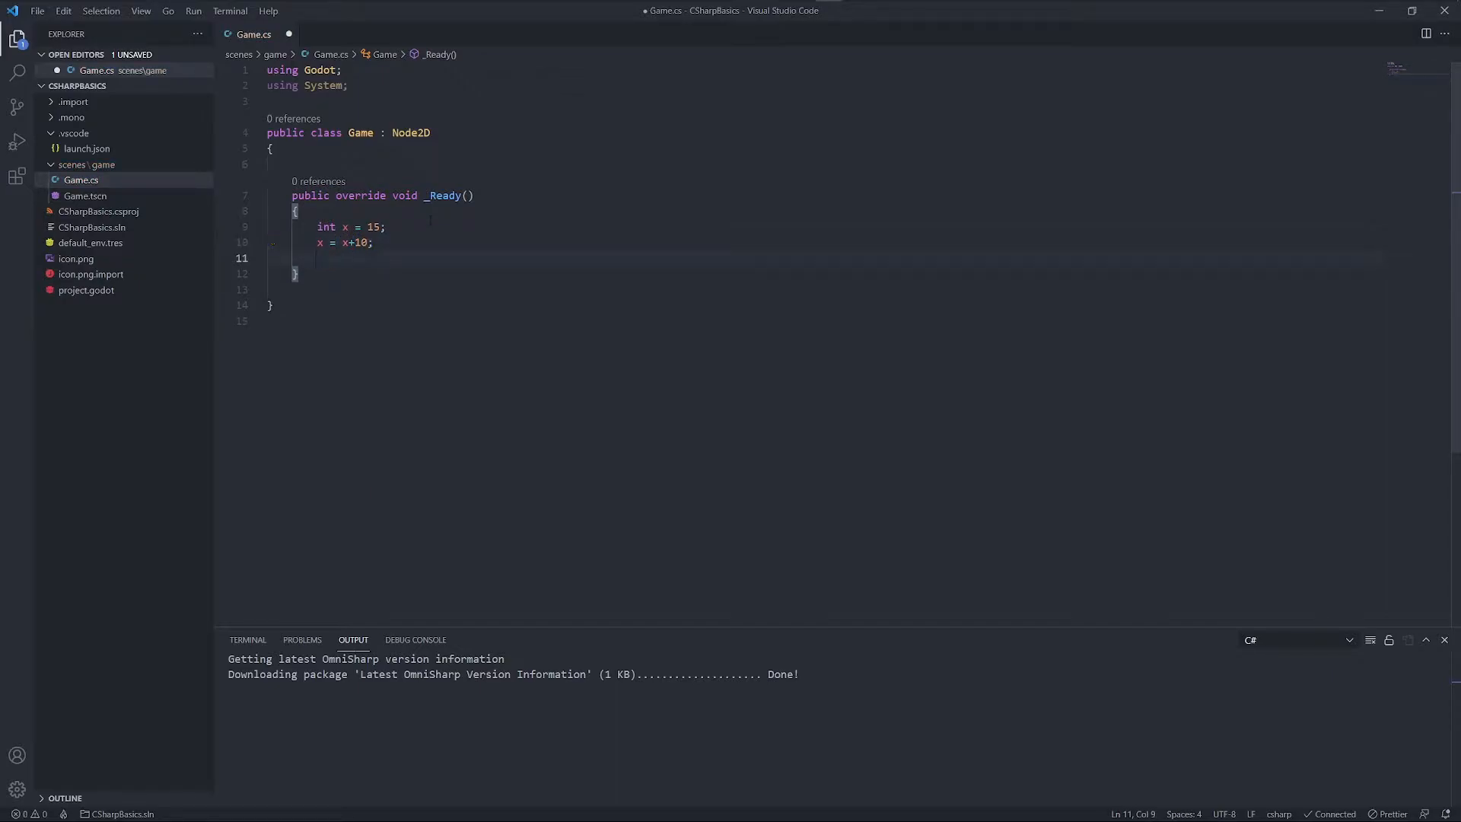
text(x += 10;)
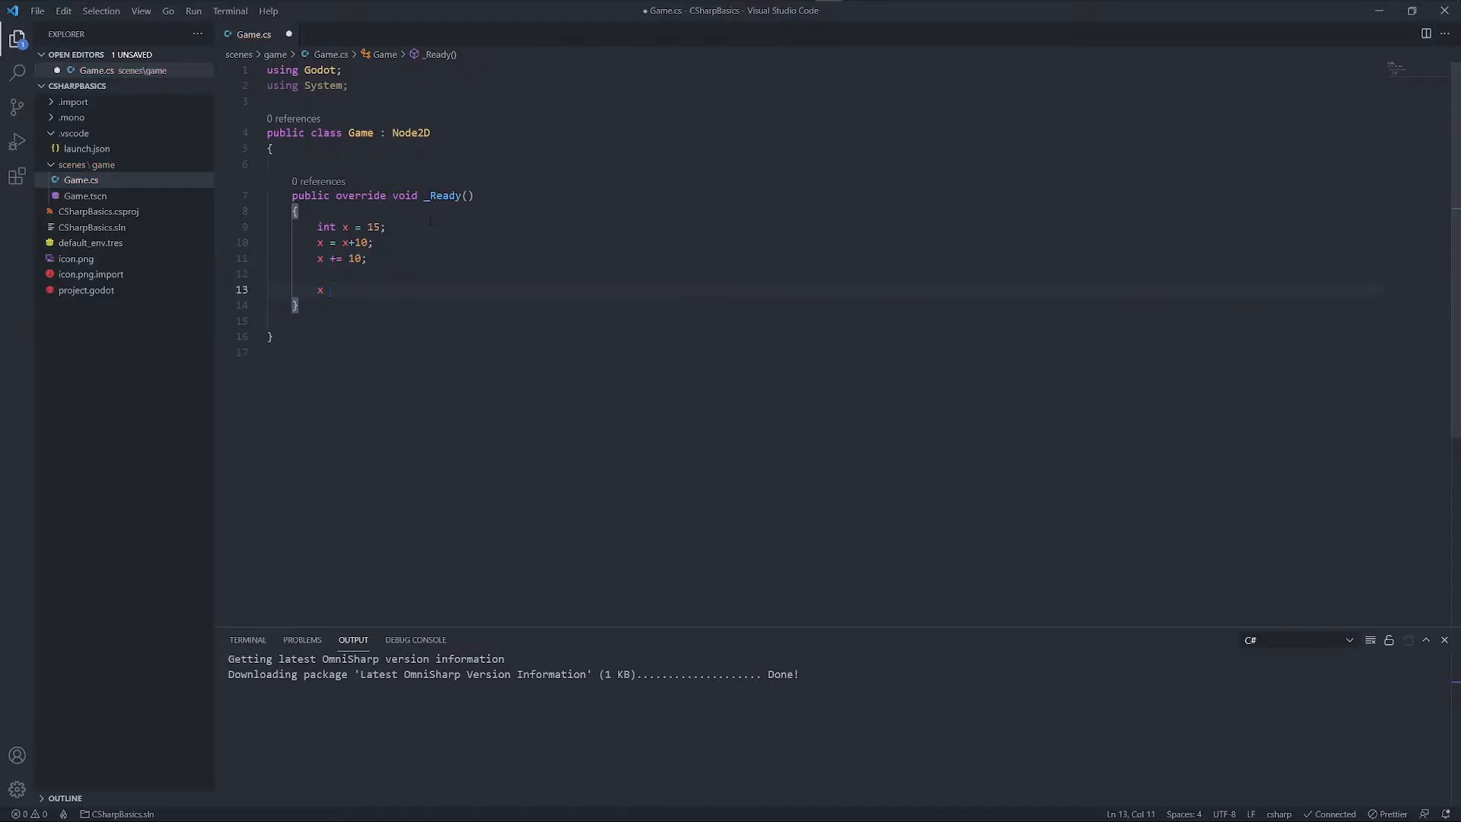
Multiply x by 67 with x = x*67 and x *= 67, then divide with x /= 43
text(= x*)
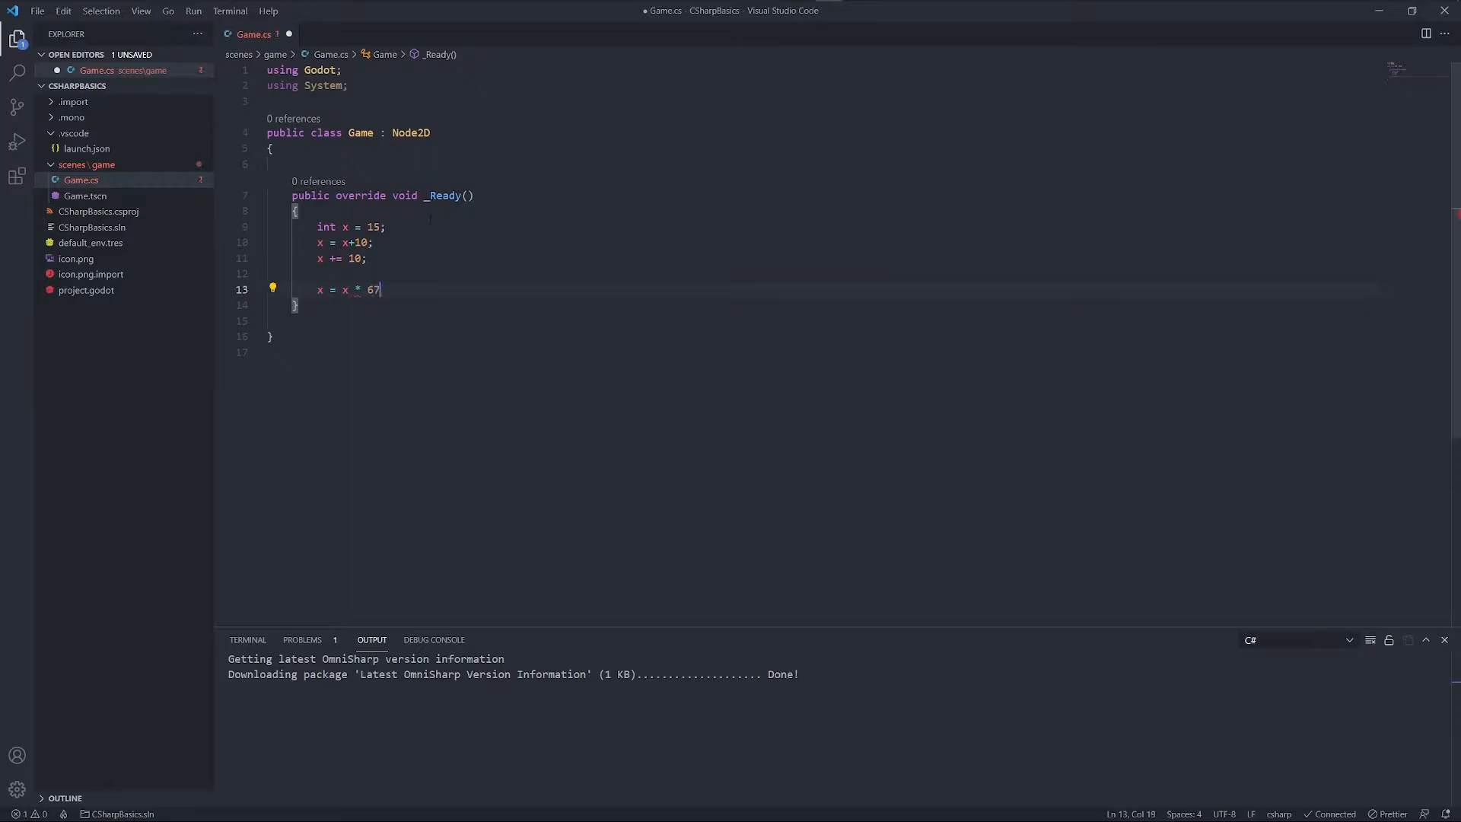
text(;)
text(x *)
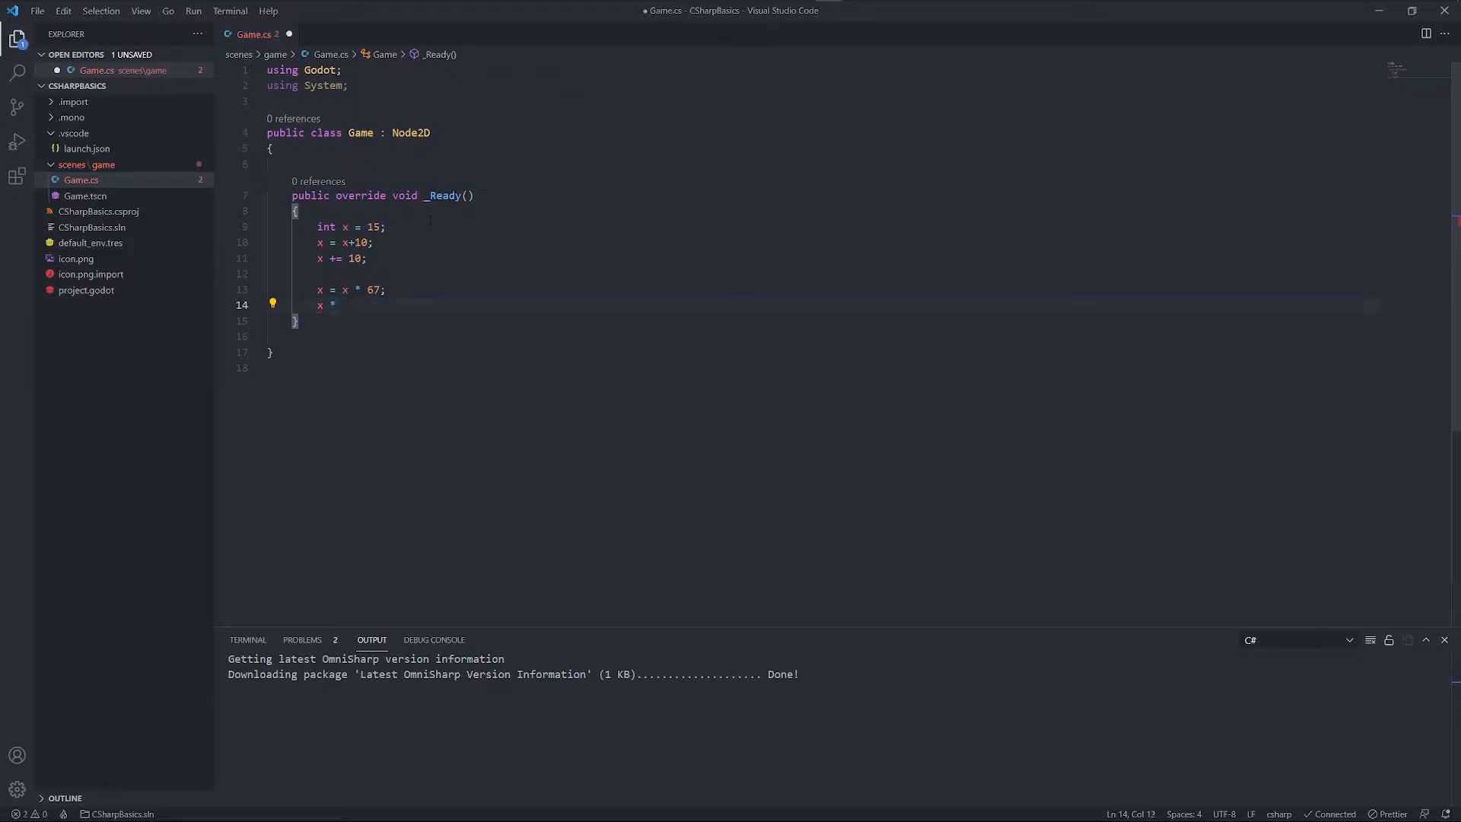
text(= 67;)
text(x)
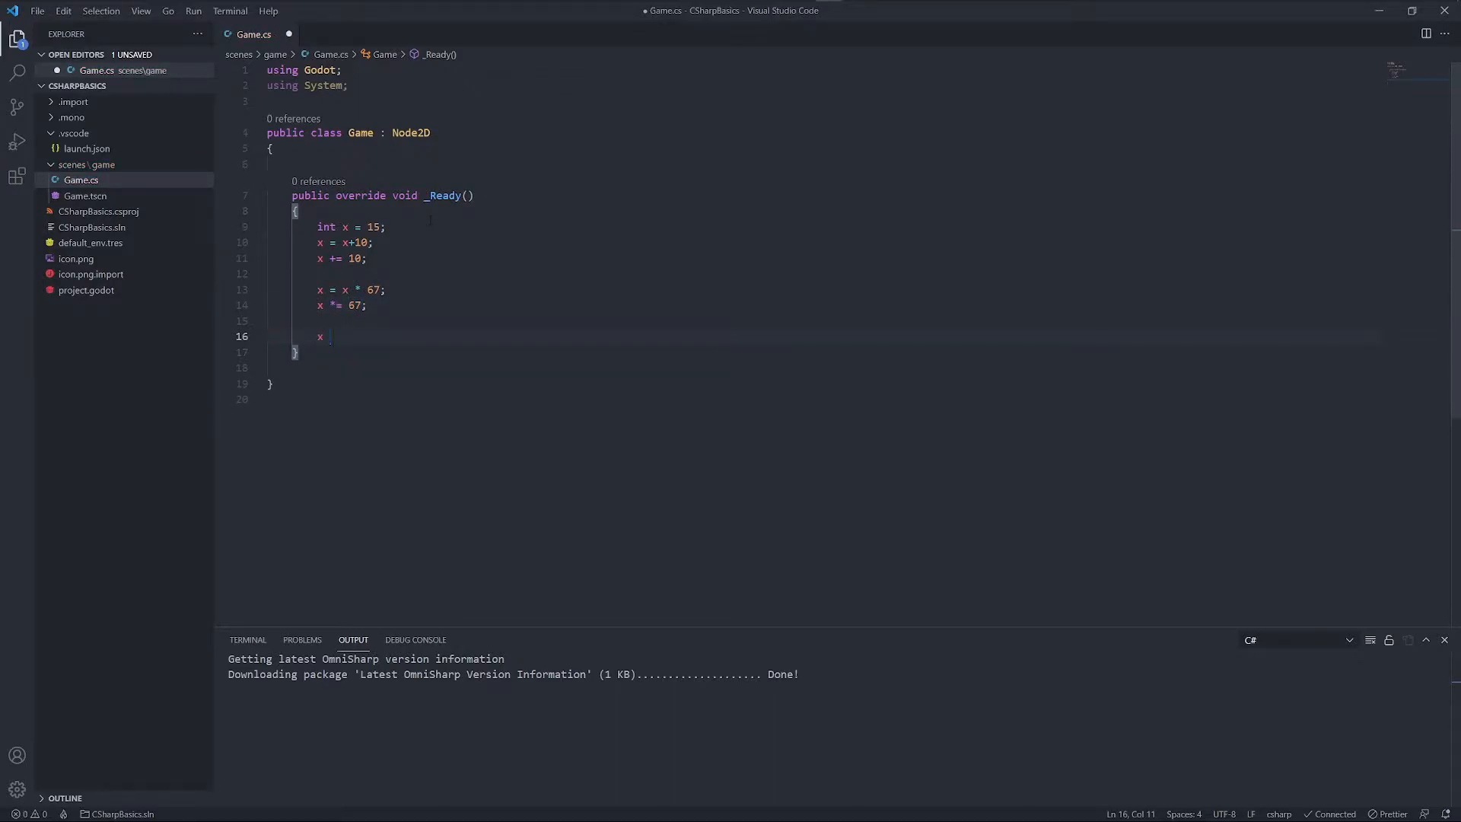
text(/=)
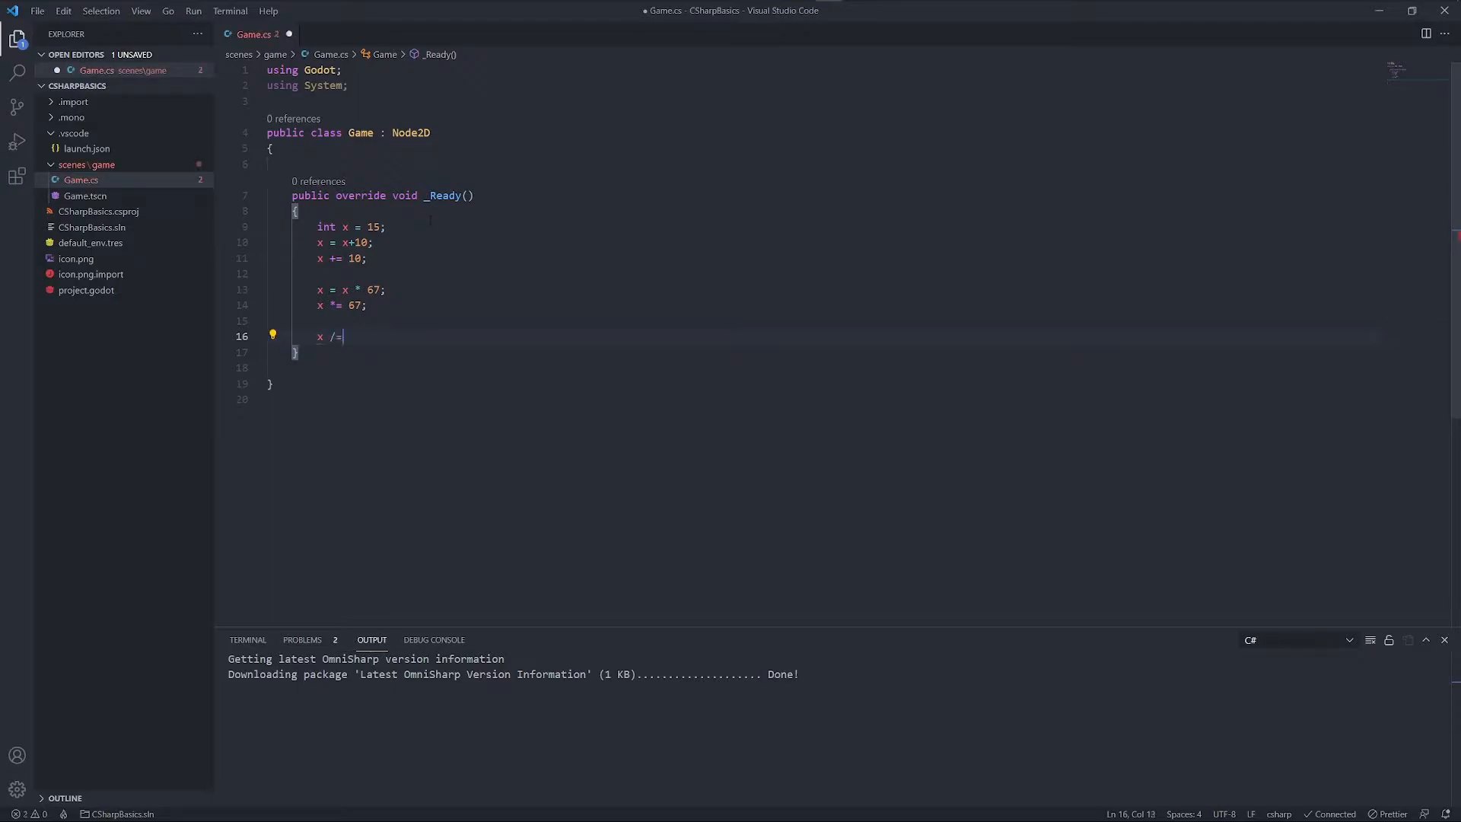
text(43)
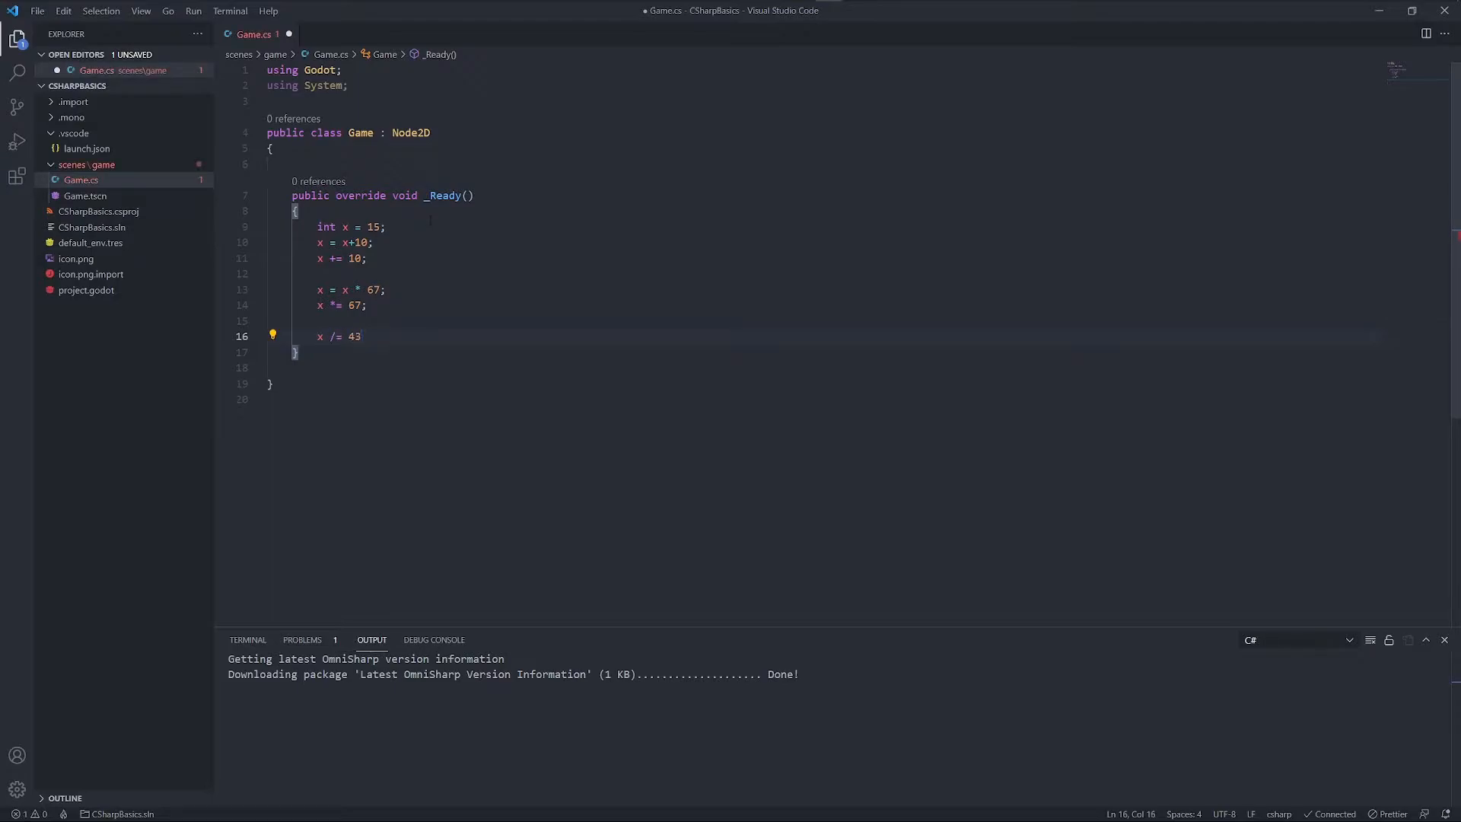
text(;)
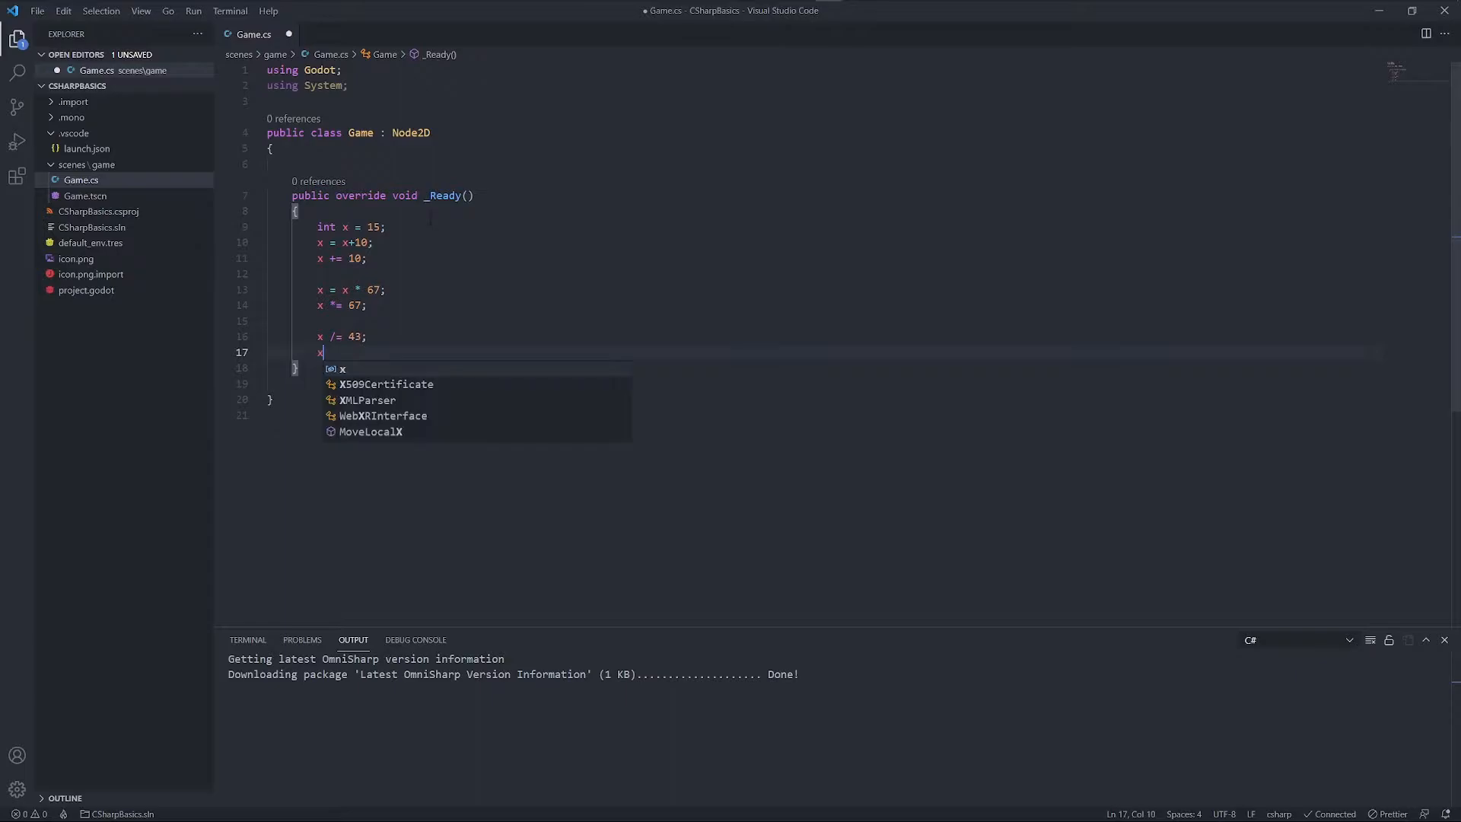
Add x -= 20, x = x+1, x += 1, x++ and x--, then position to select the operator lines
text(-= 20;)
text(x = x+1;)
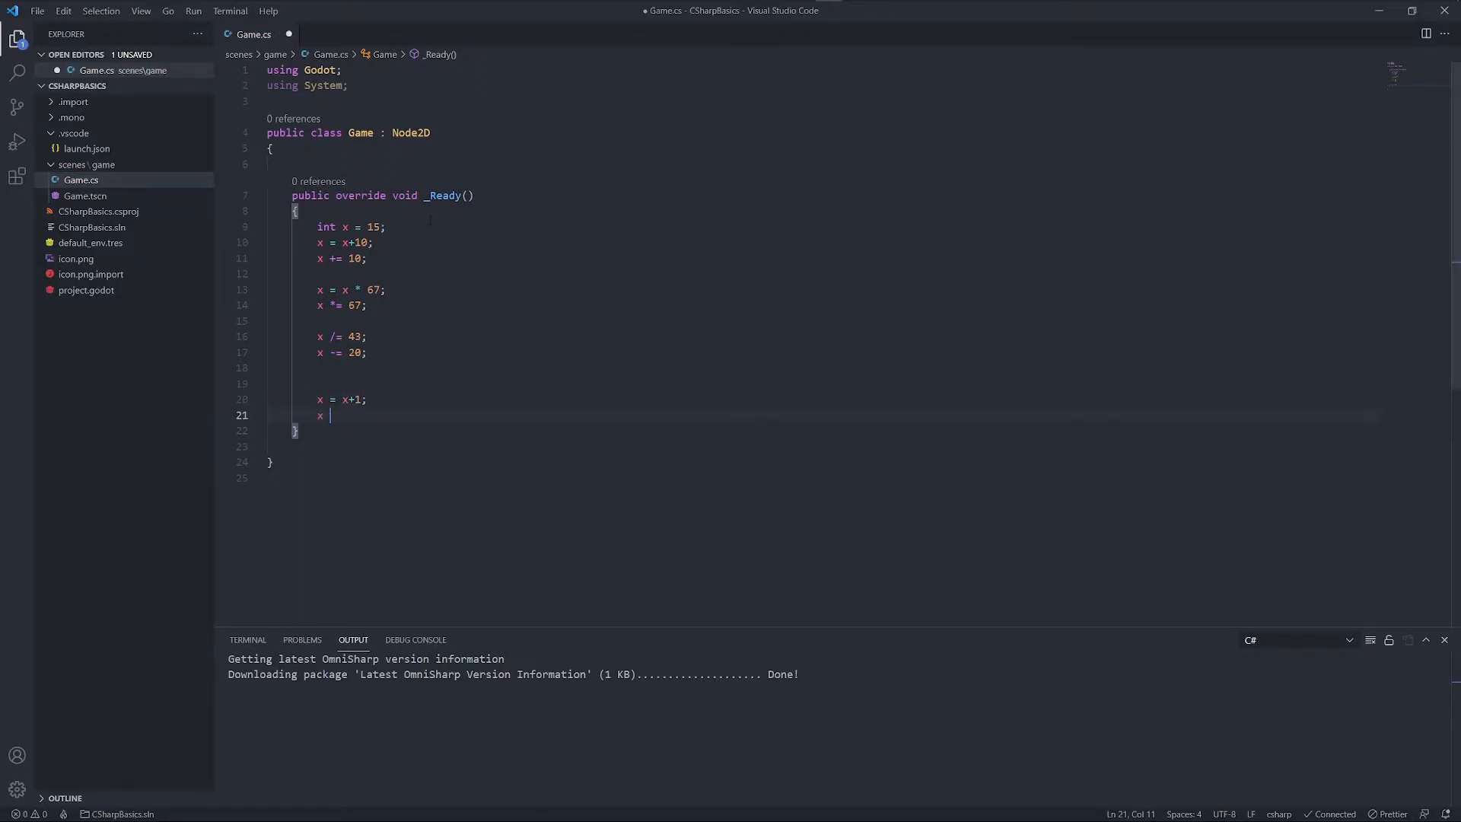
text(+= 1;)
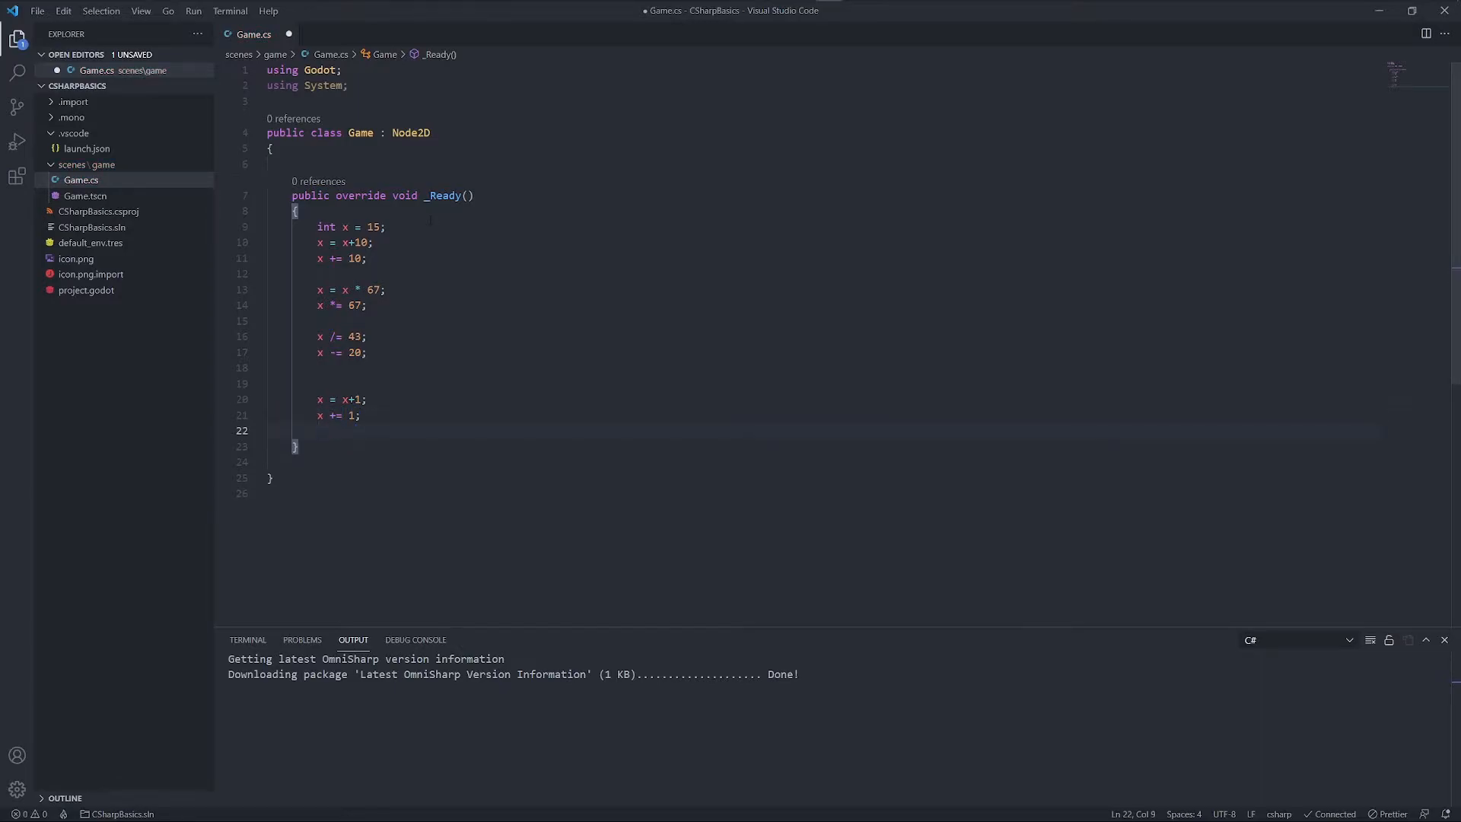
text(x++;)
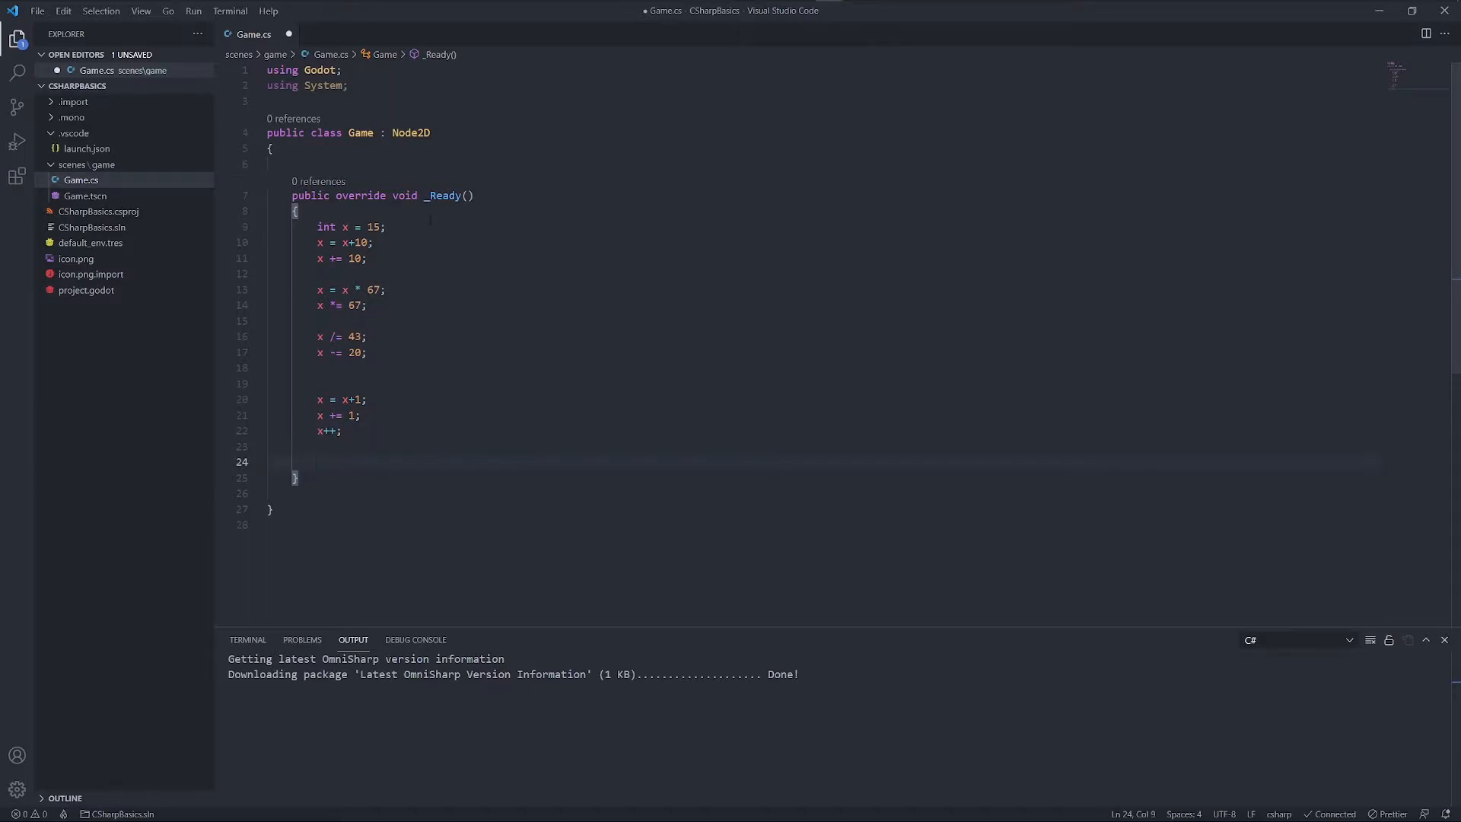
text(x--;)
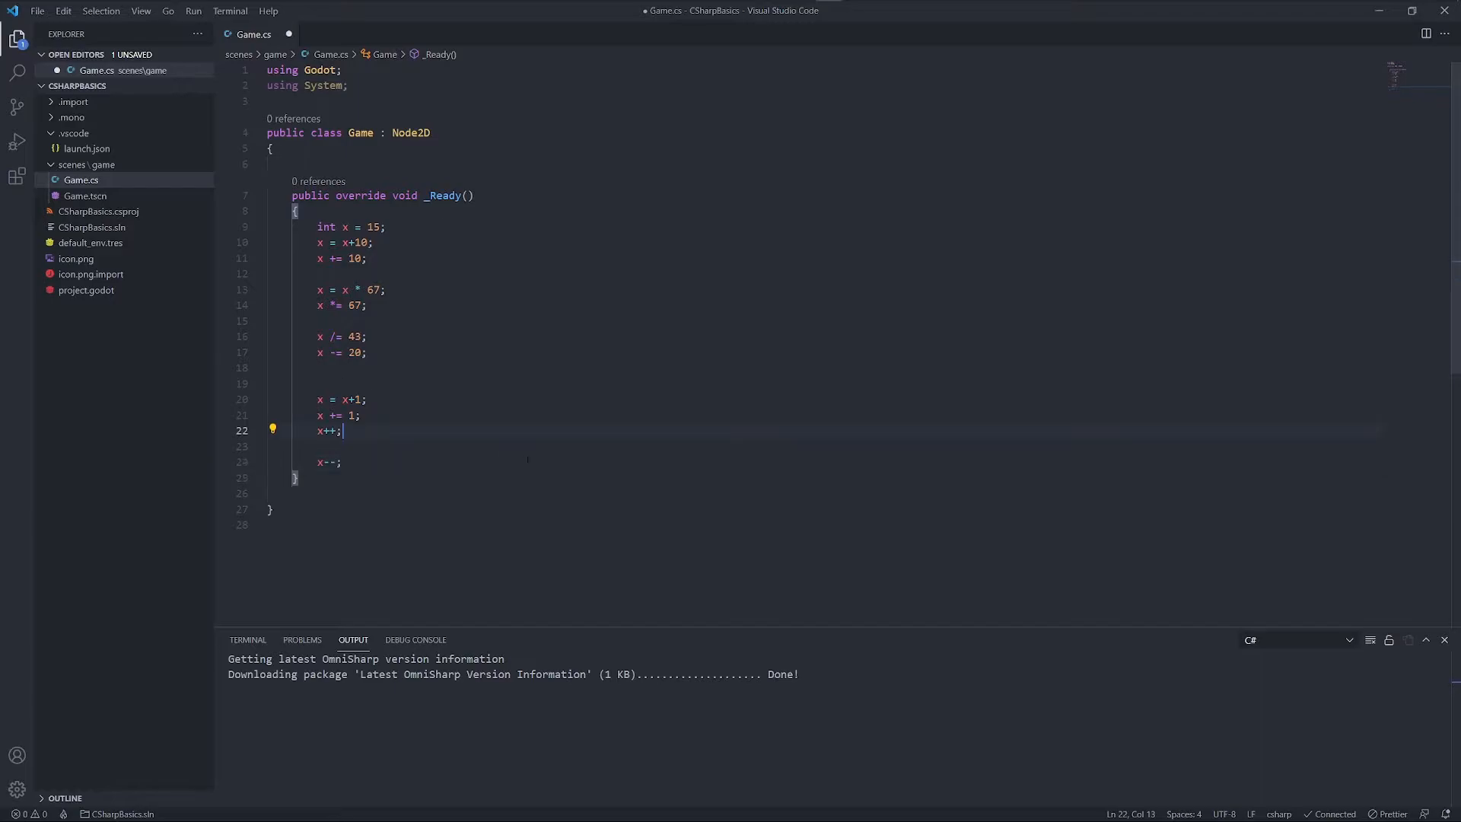
click(364, 462)
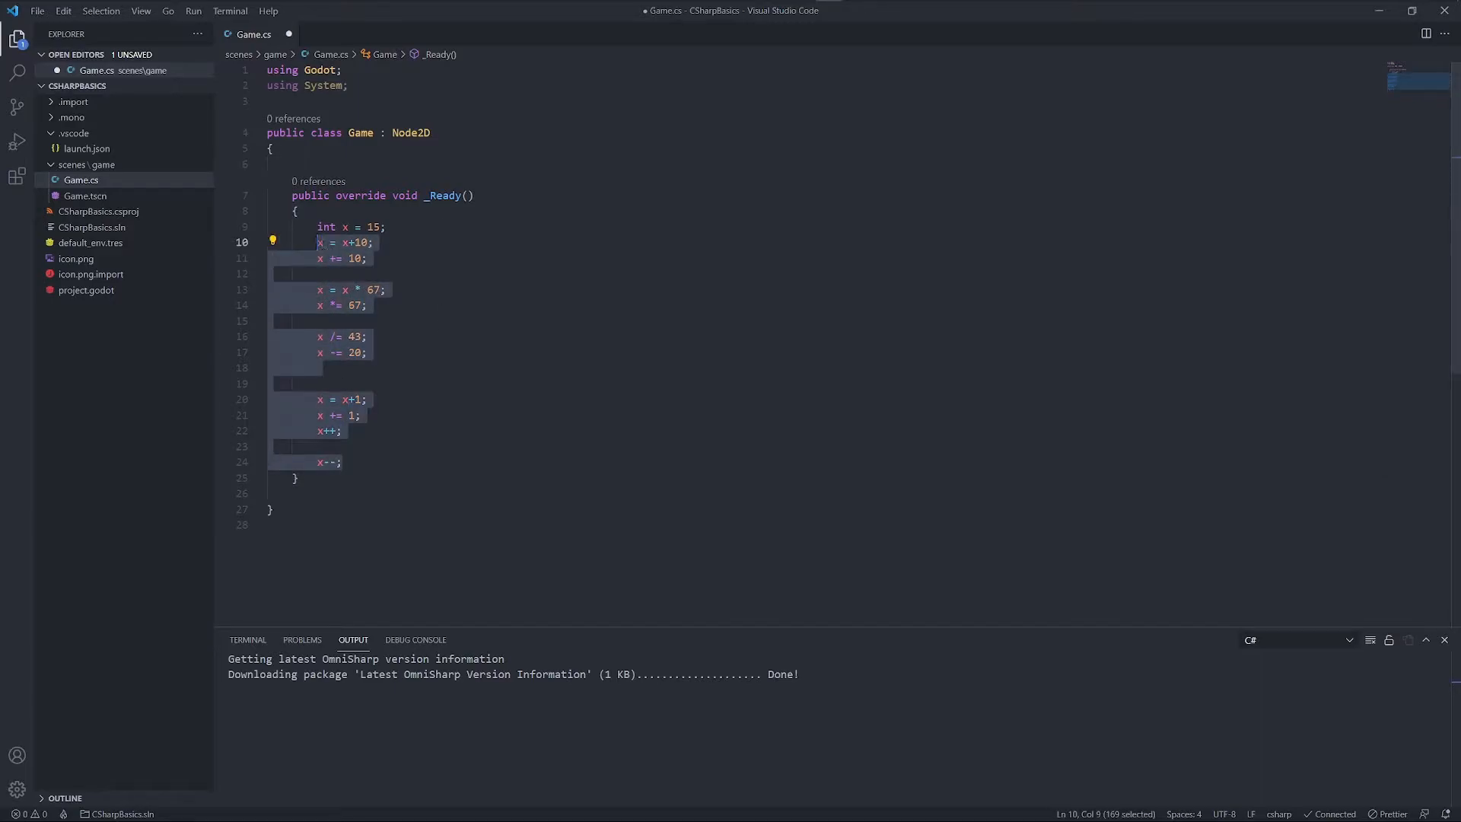
Remove the operator lines and leave x++ followed by GD.Print(x)
key(Delete)
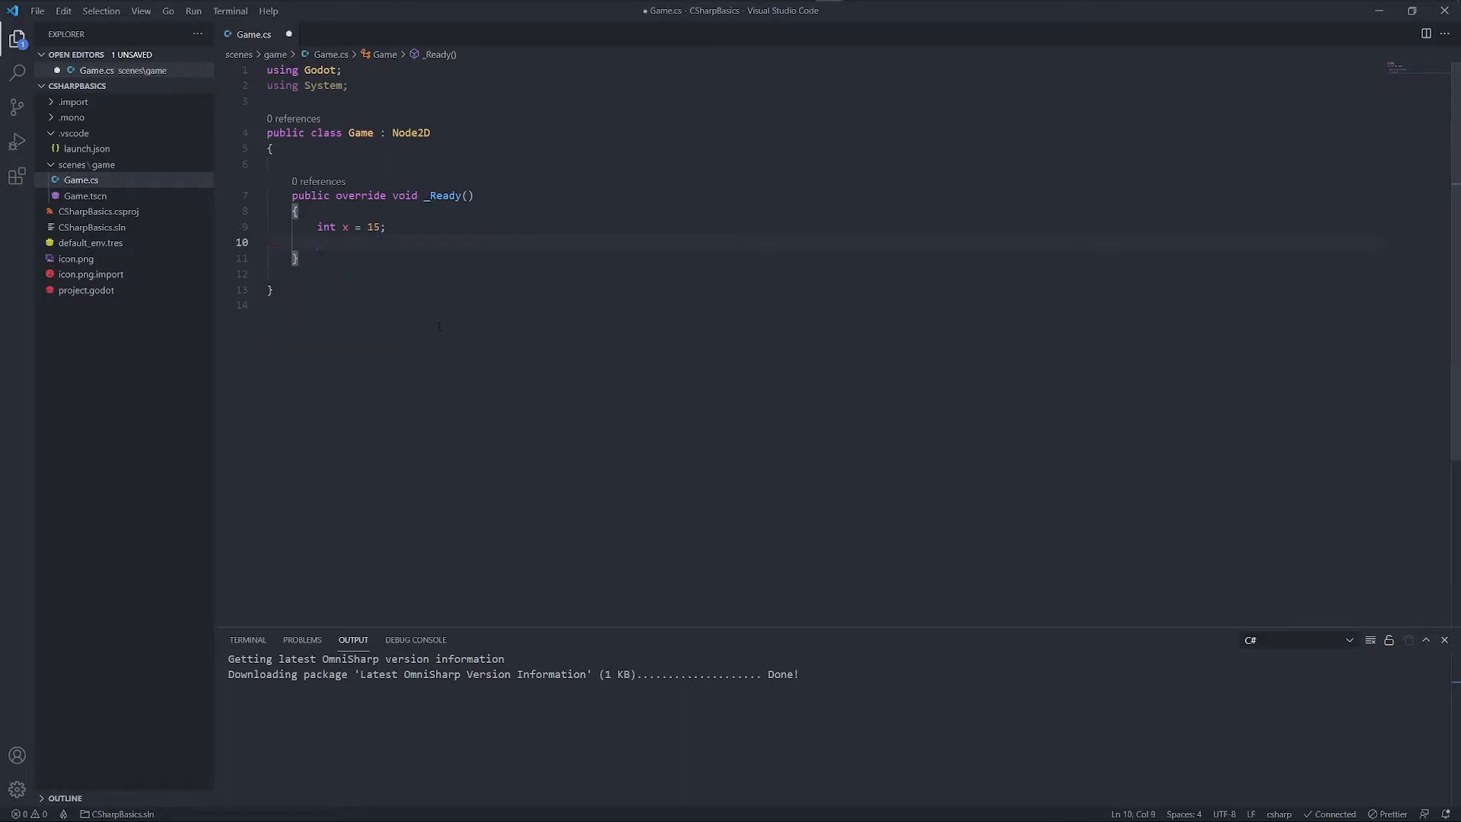
text(x++;)
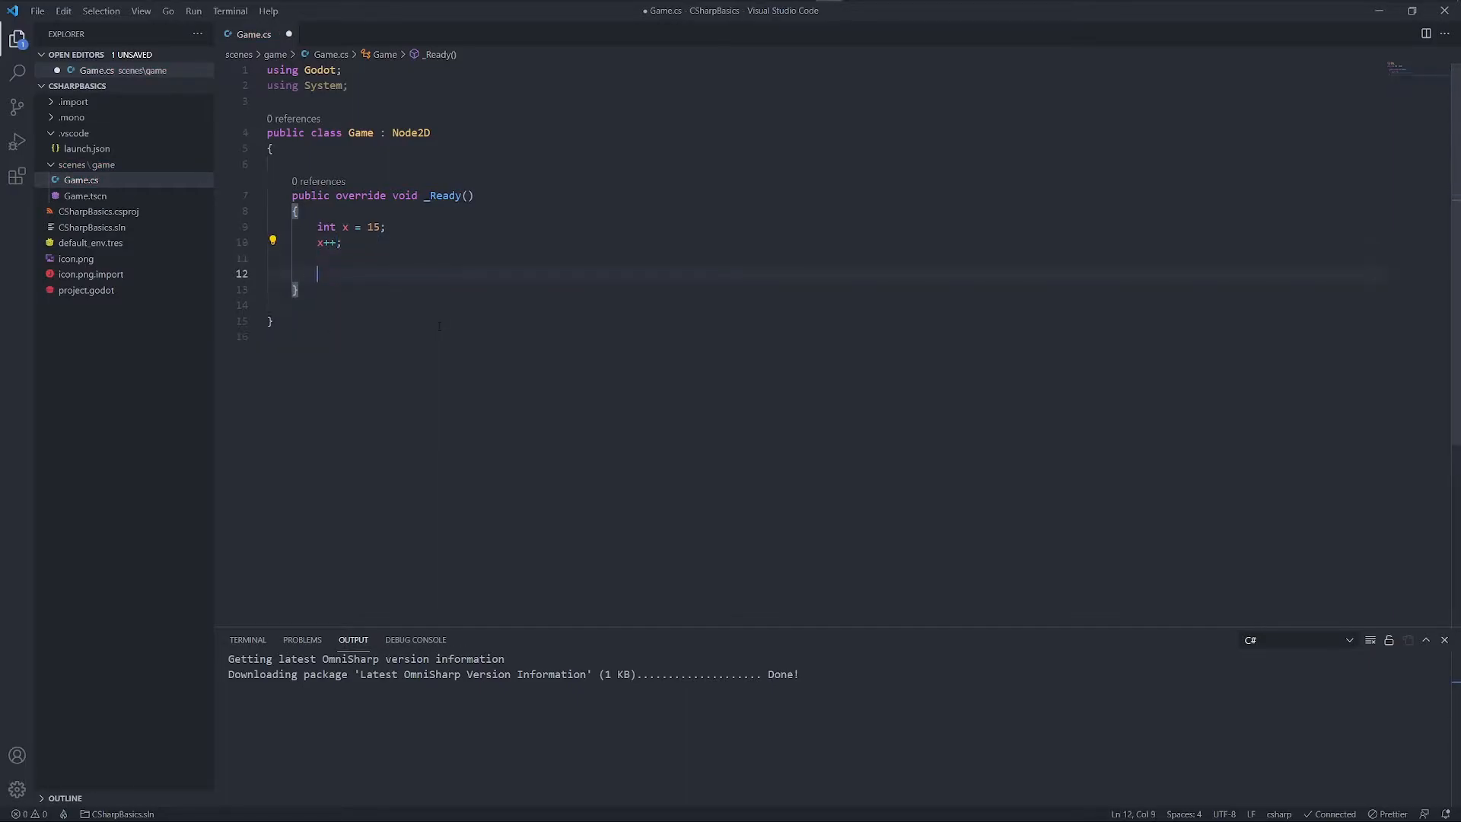
text(GD.Print()
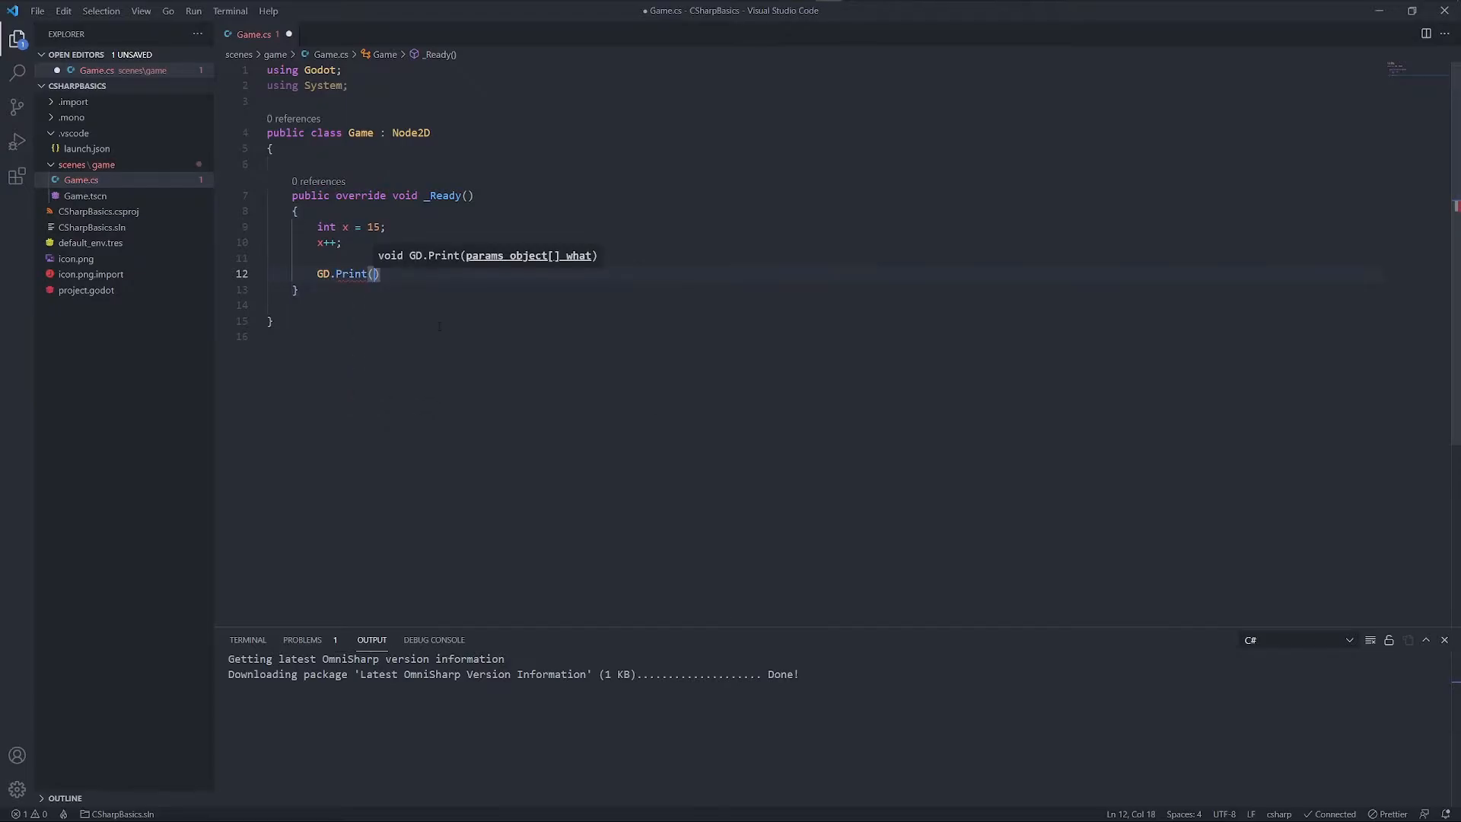
text(x);)
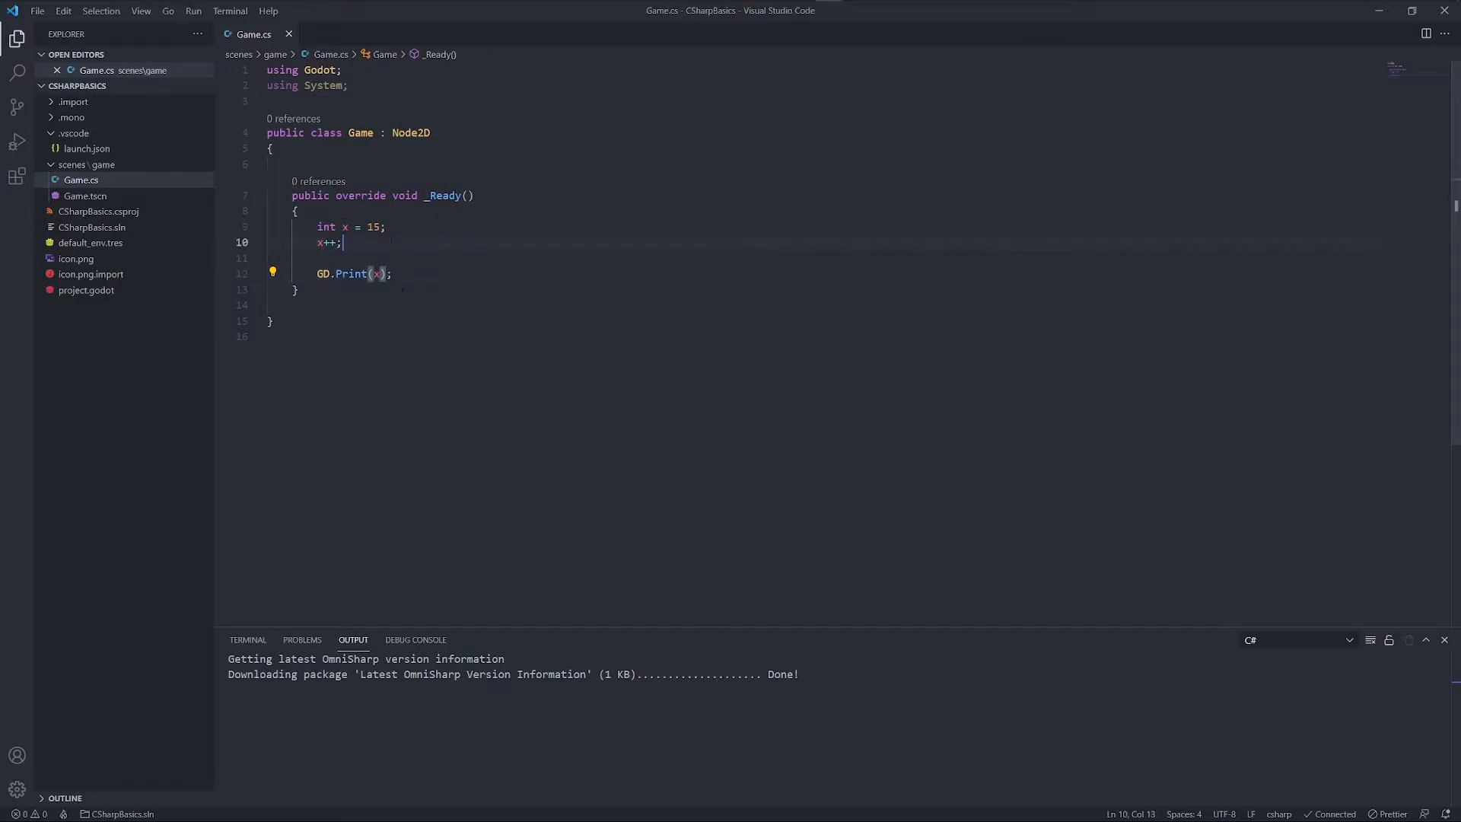
Add x = x + 1 as a second increment before the print
text(x =)
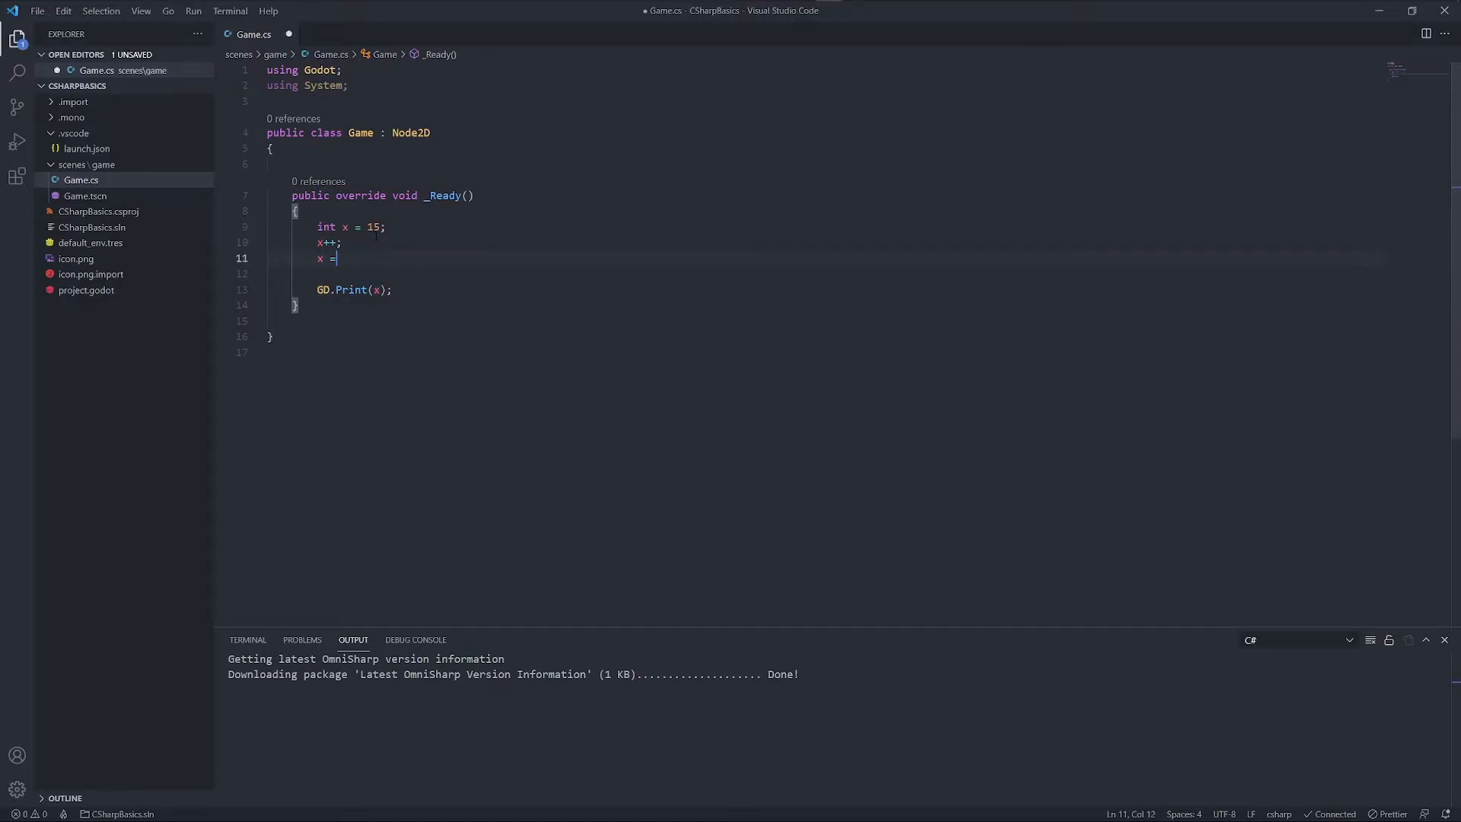
text(x + 1)
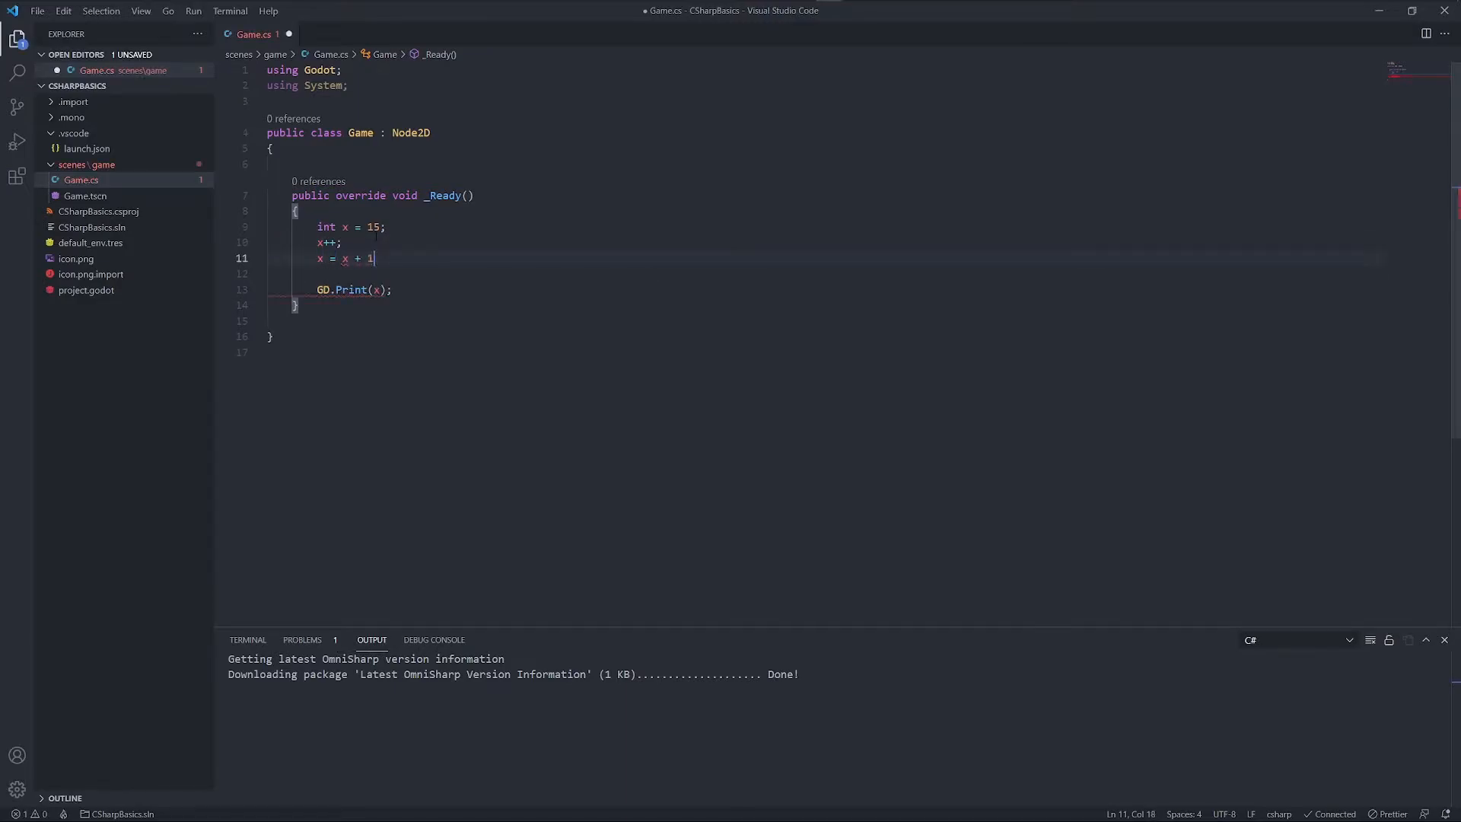
text(;)
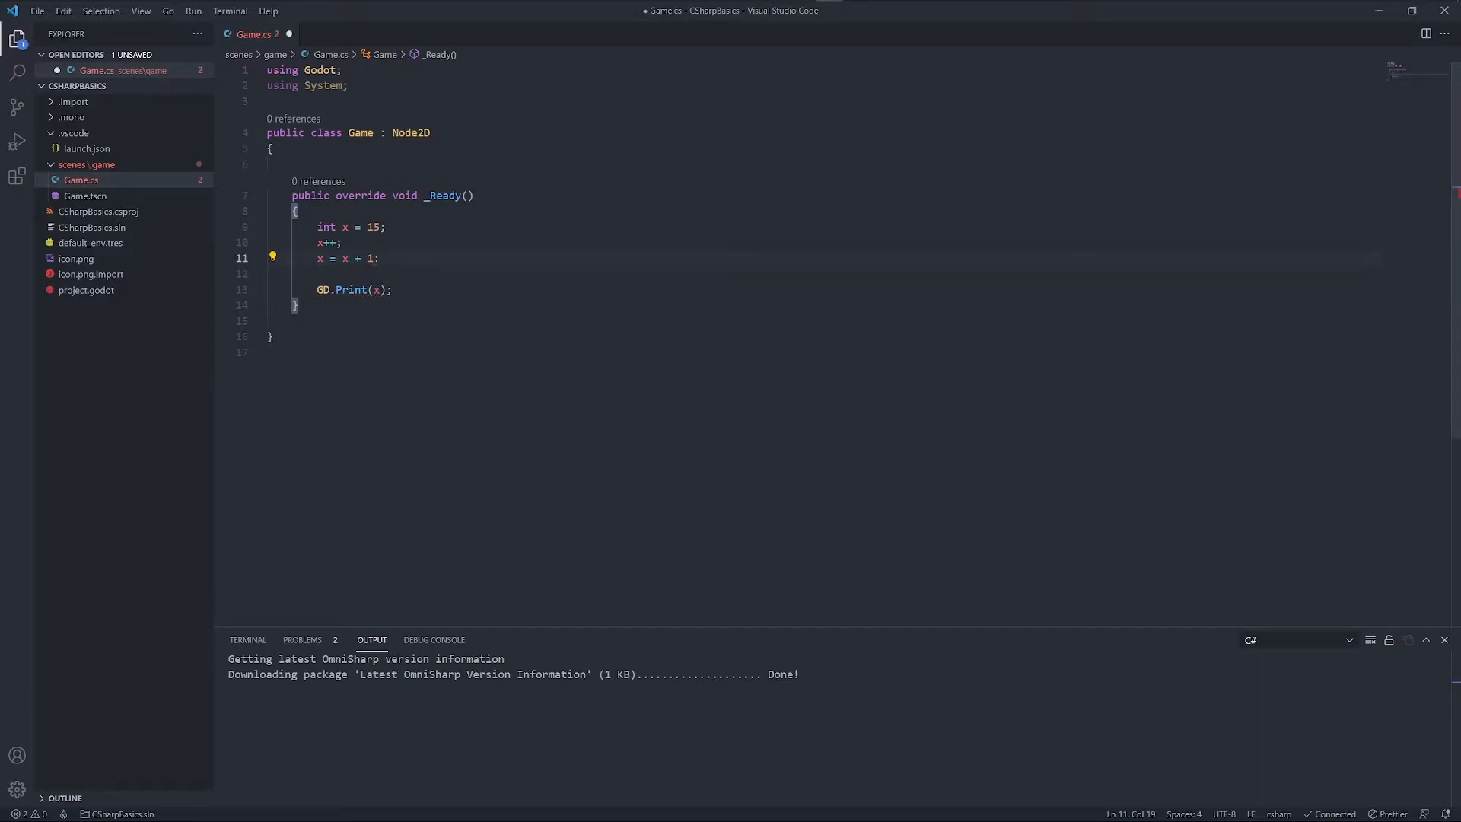
mouse_move(357, 259)
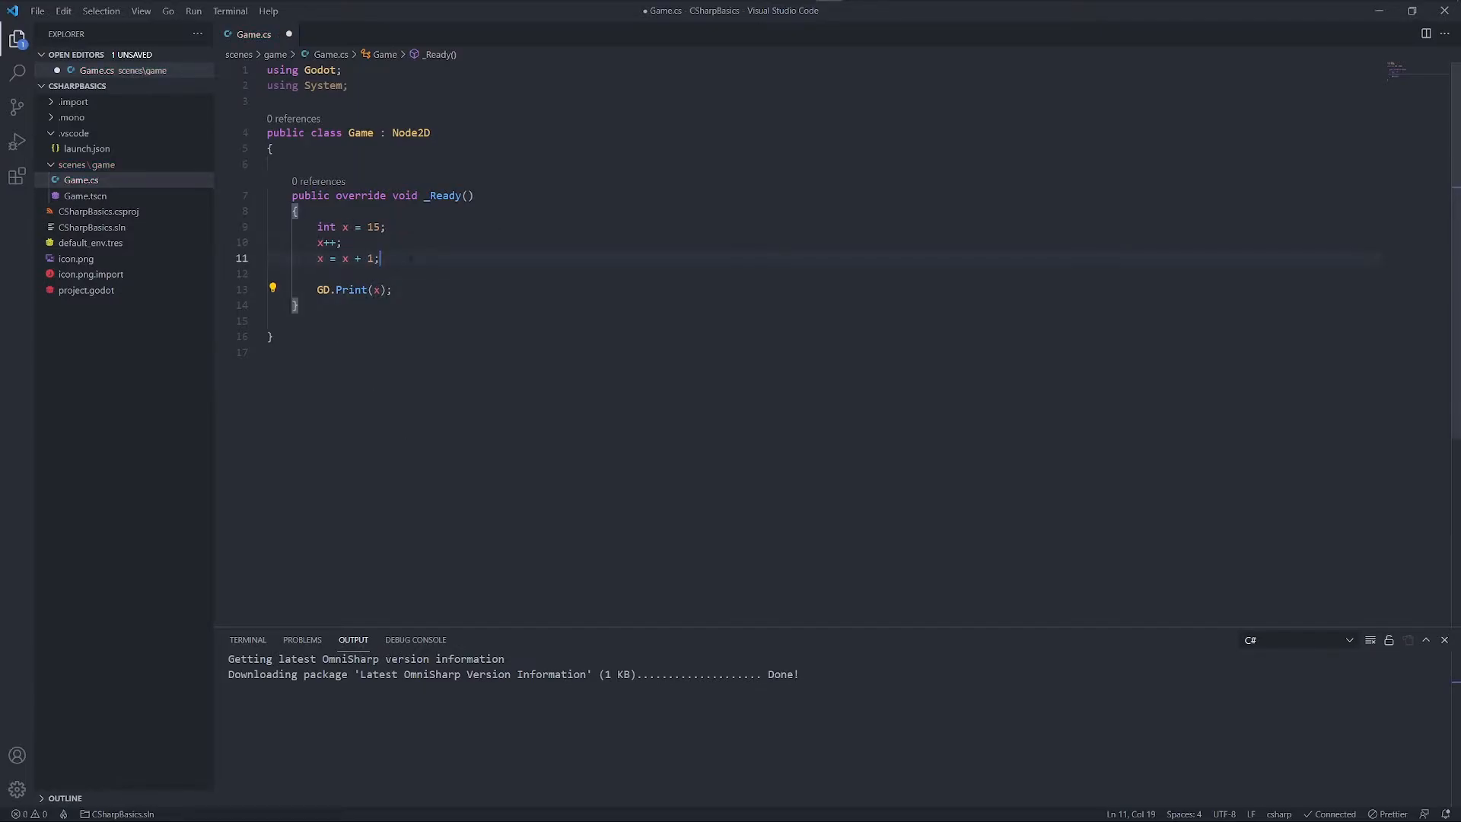
Replace the x lines with string s = "Hello ", w = "World" and result = s + w
drag(379, 259, 311, 226)
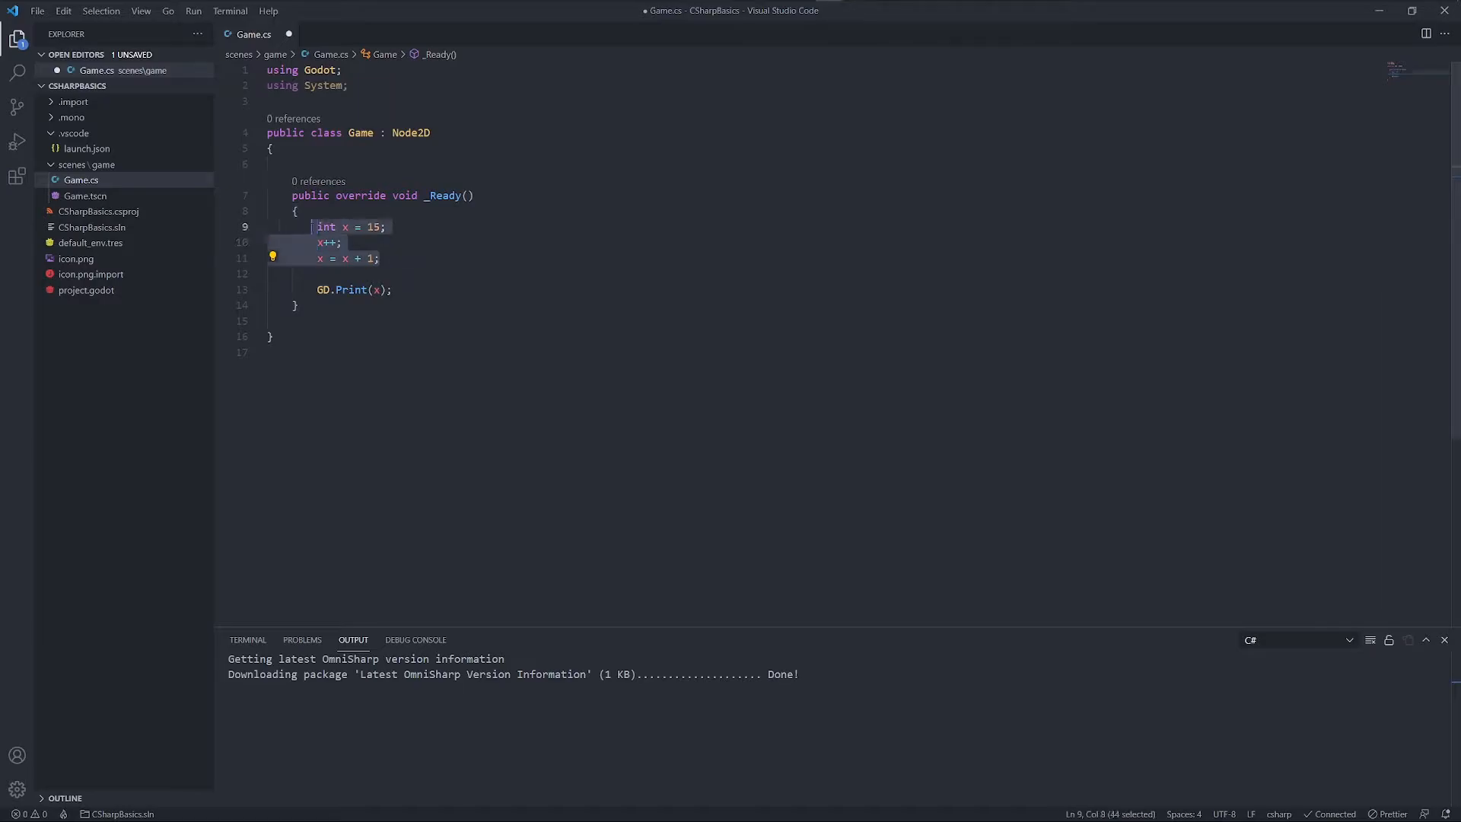
text(string)
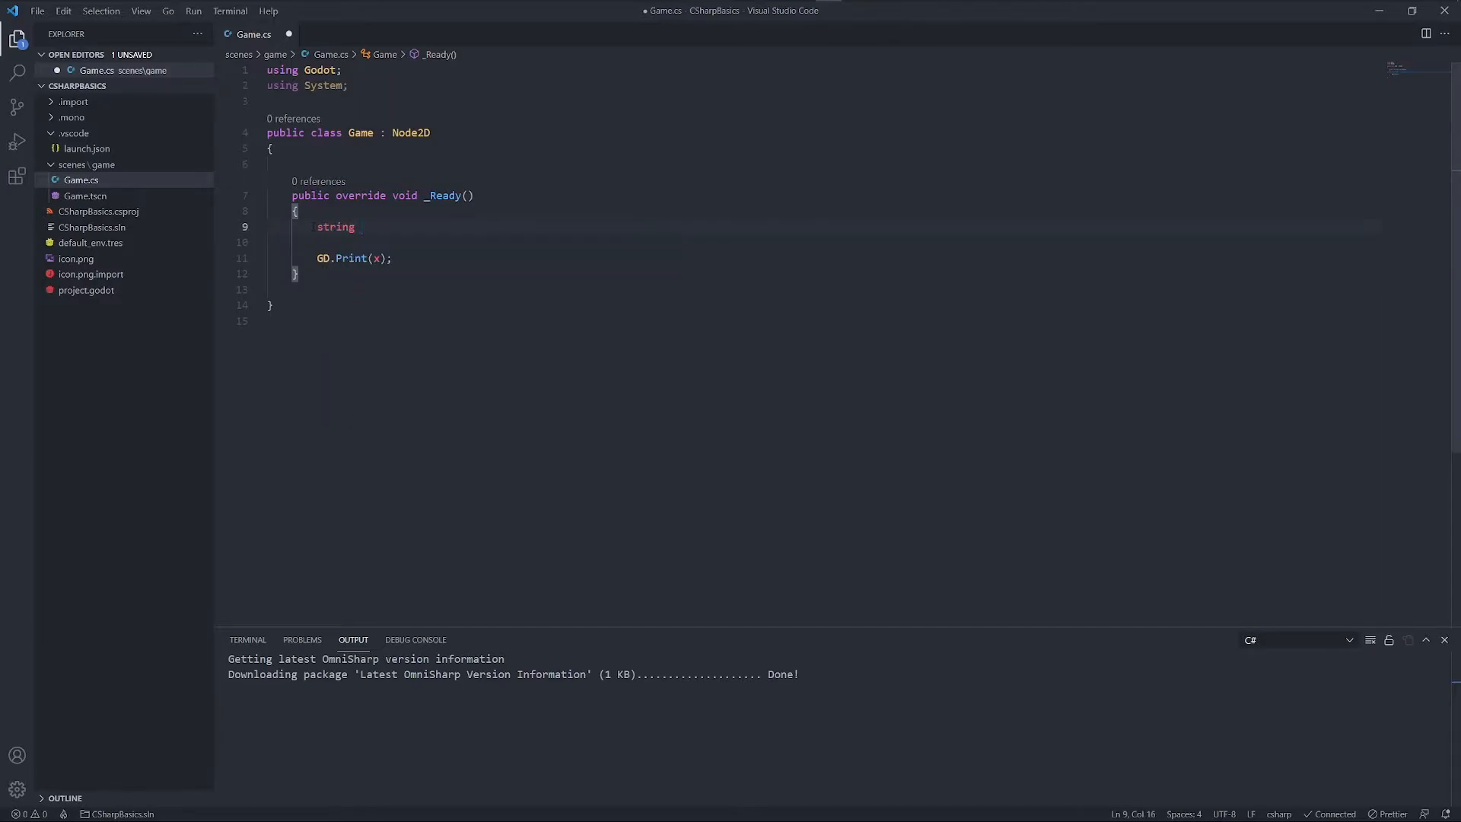
text(s =)
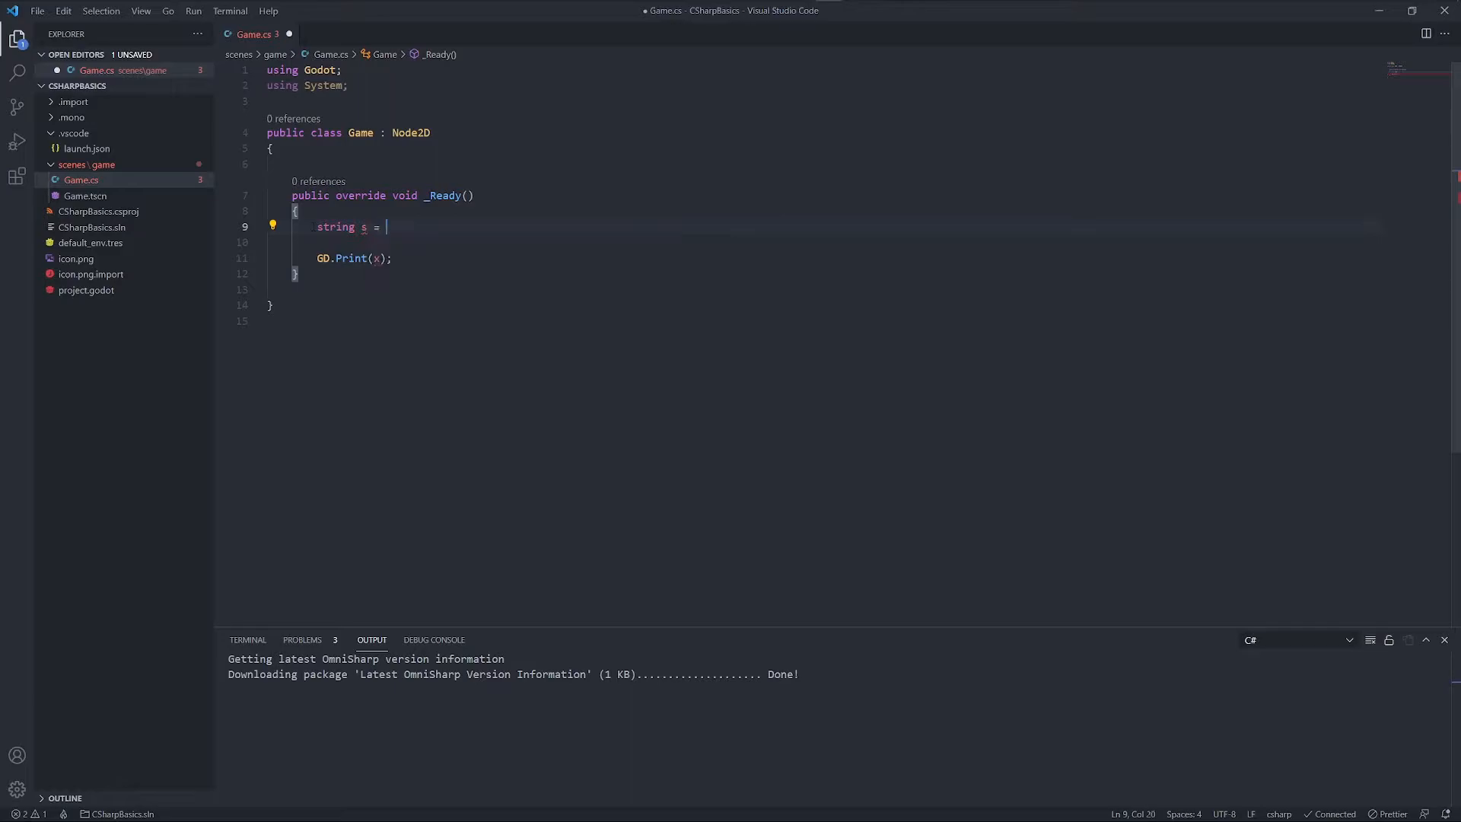
text("Hello ";)
click(821, 242)
text(string w = " )
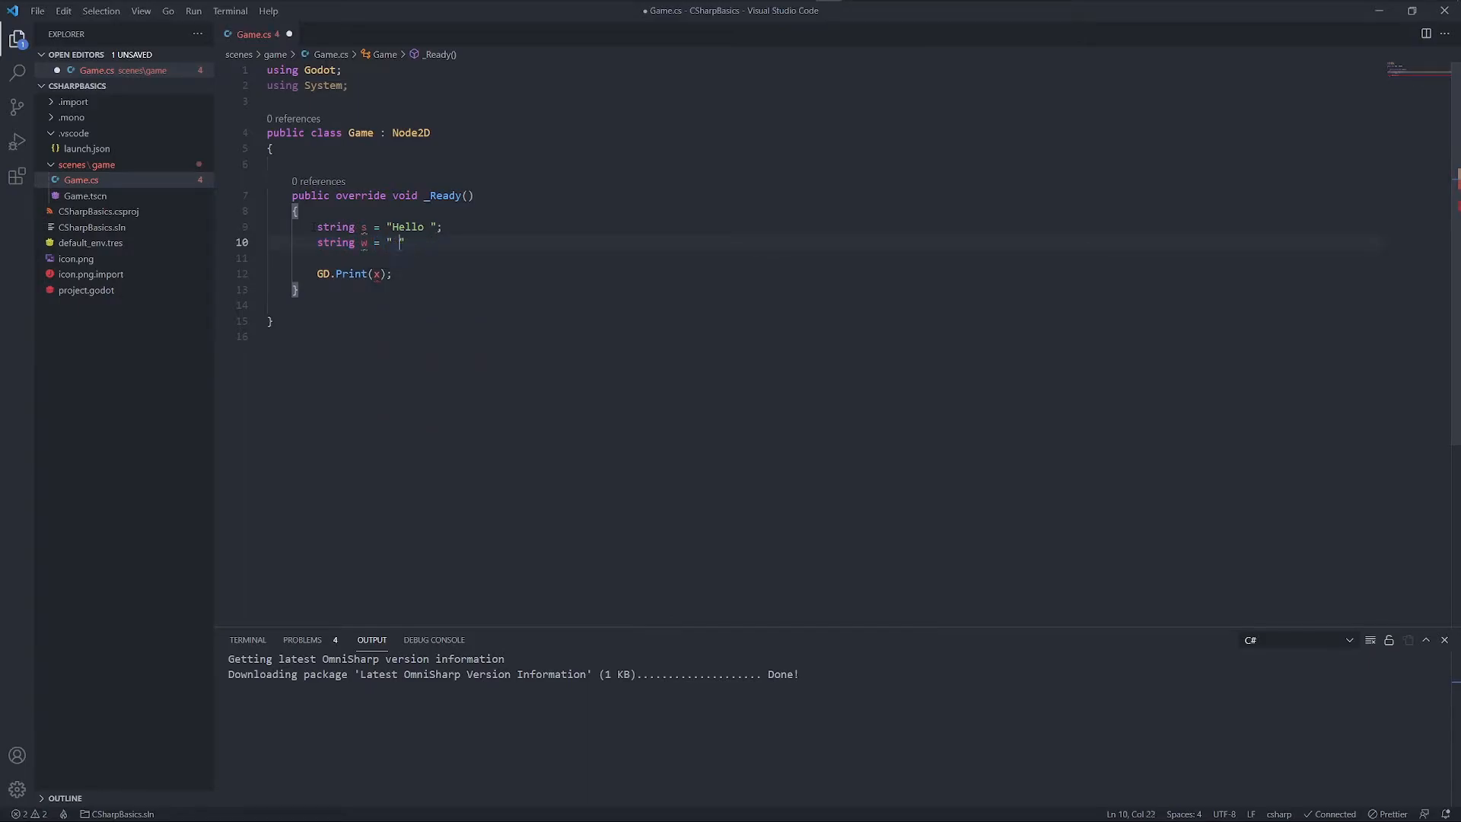
text(World)
text(string result =)
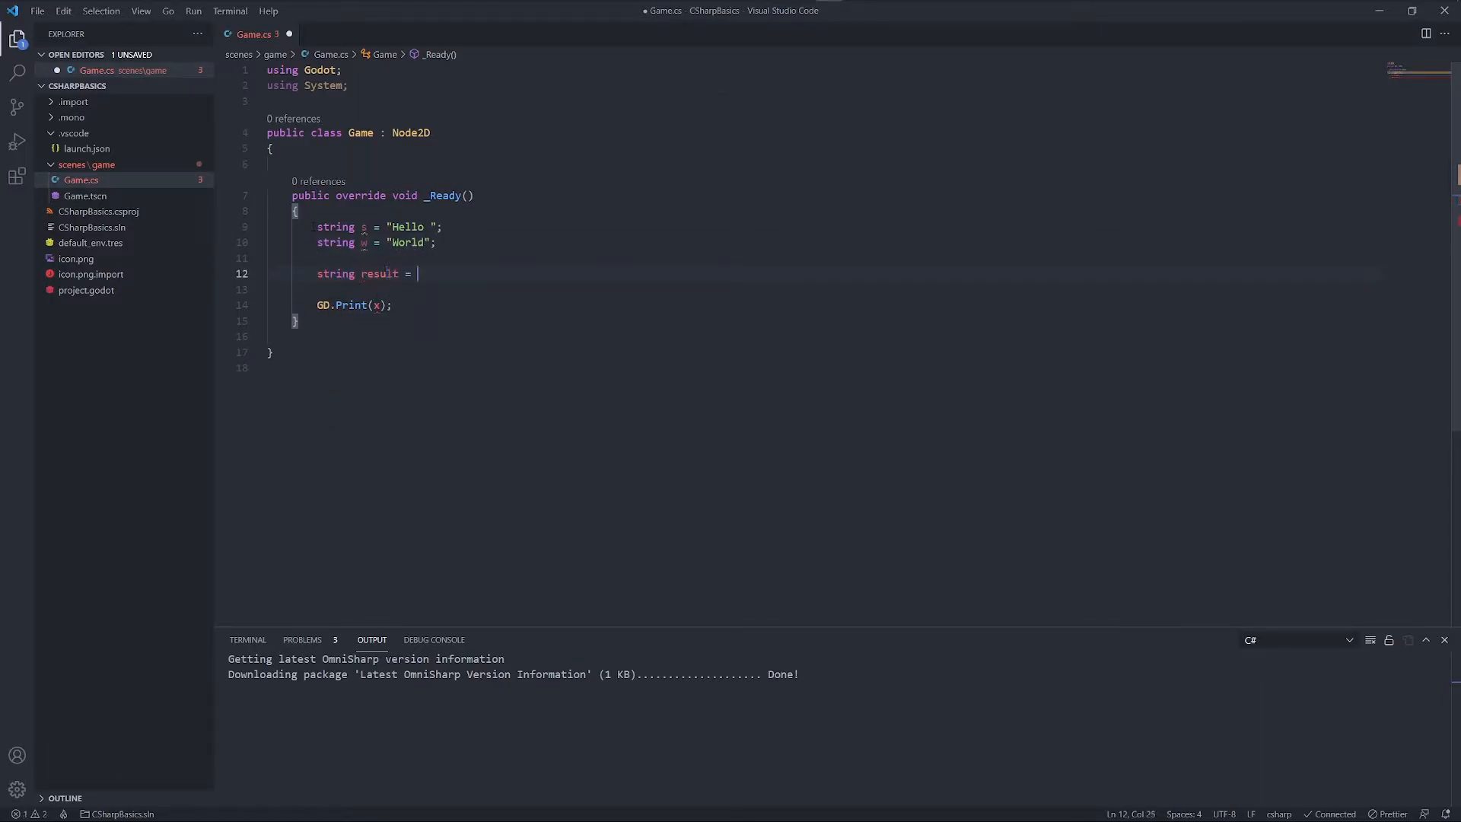
text(s + w;)
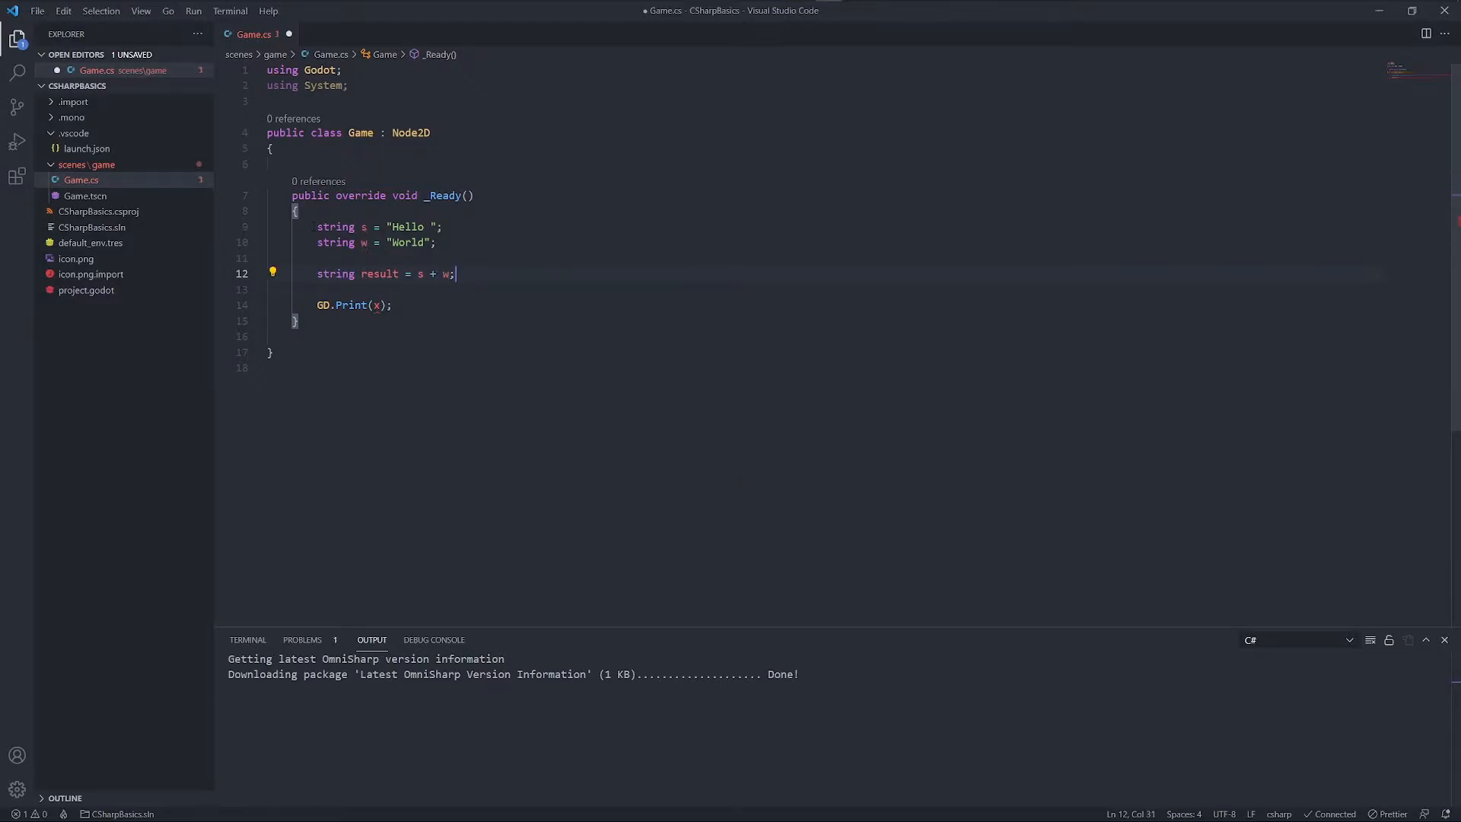
double_click(431, 273)
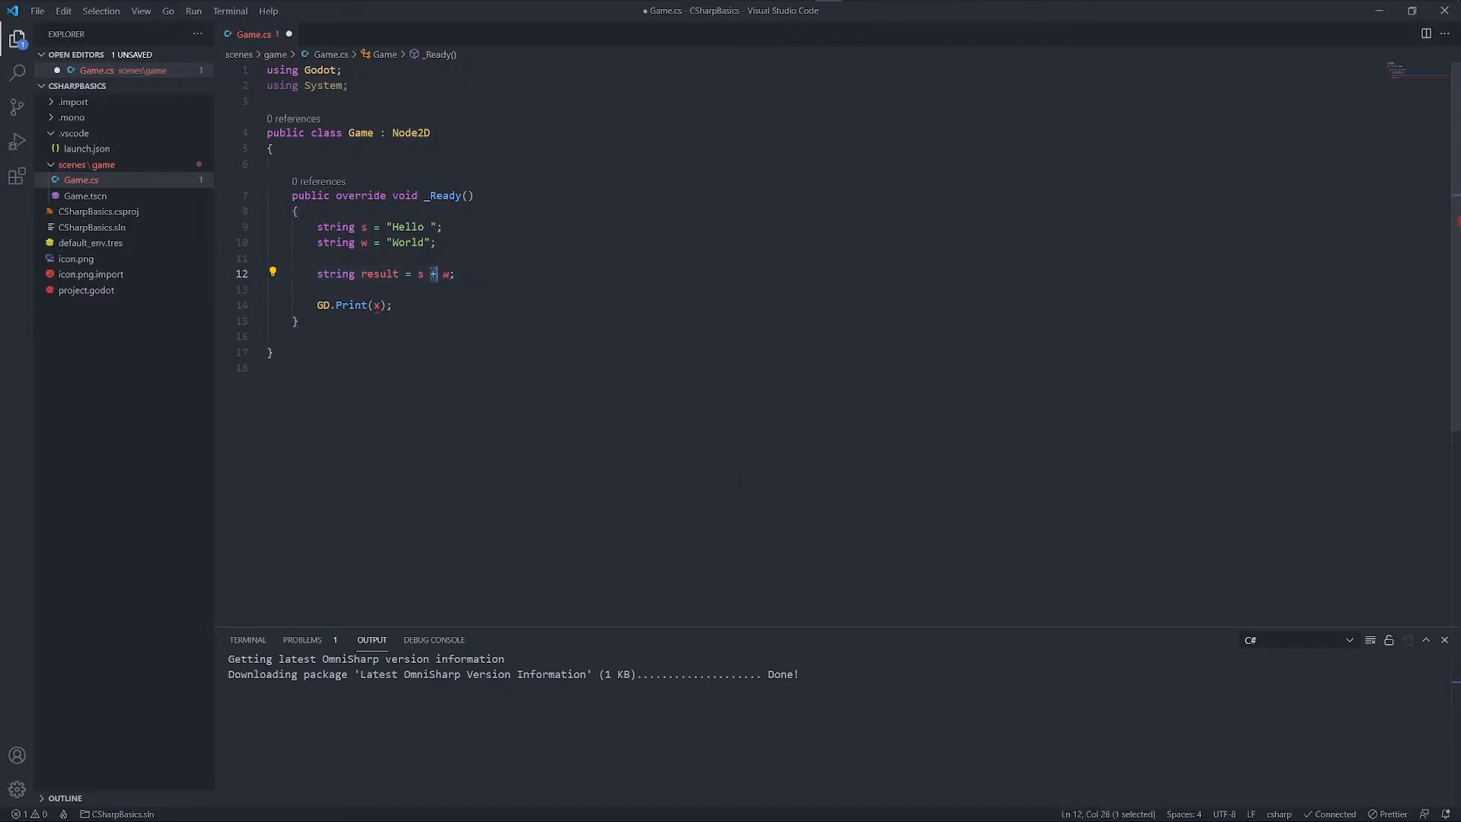
mouse_move(446, 272)
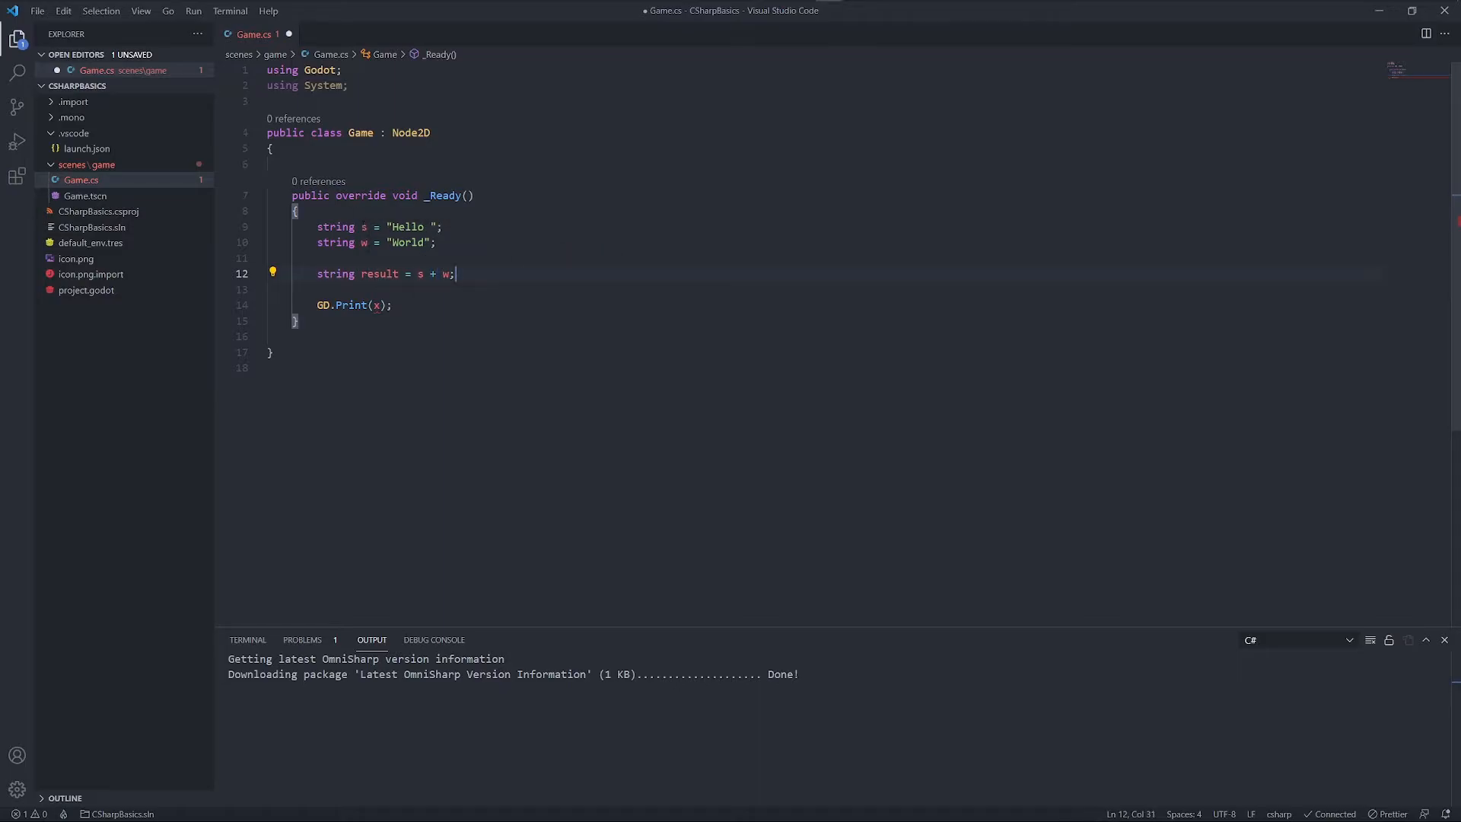
Run the game in Godot so the output prints Hello World
click(436, 242)
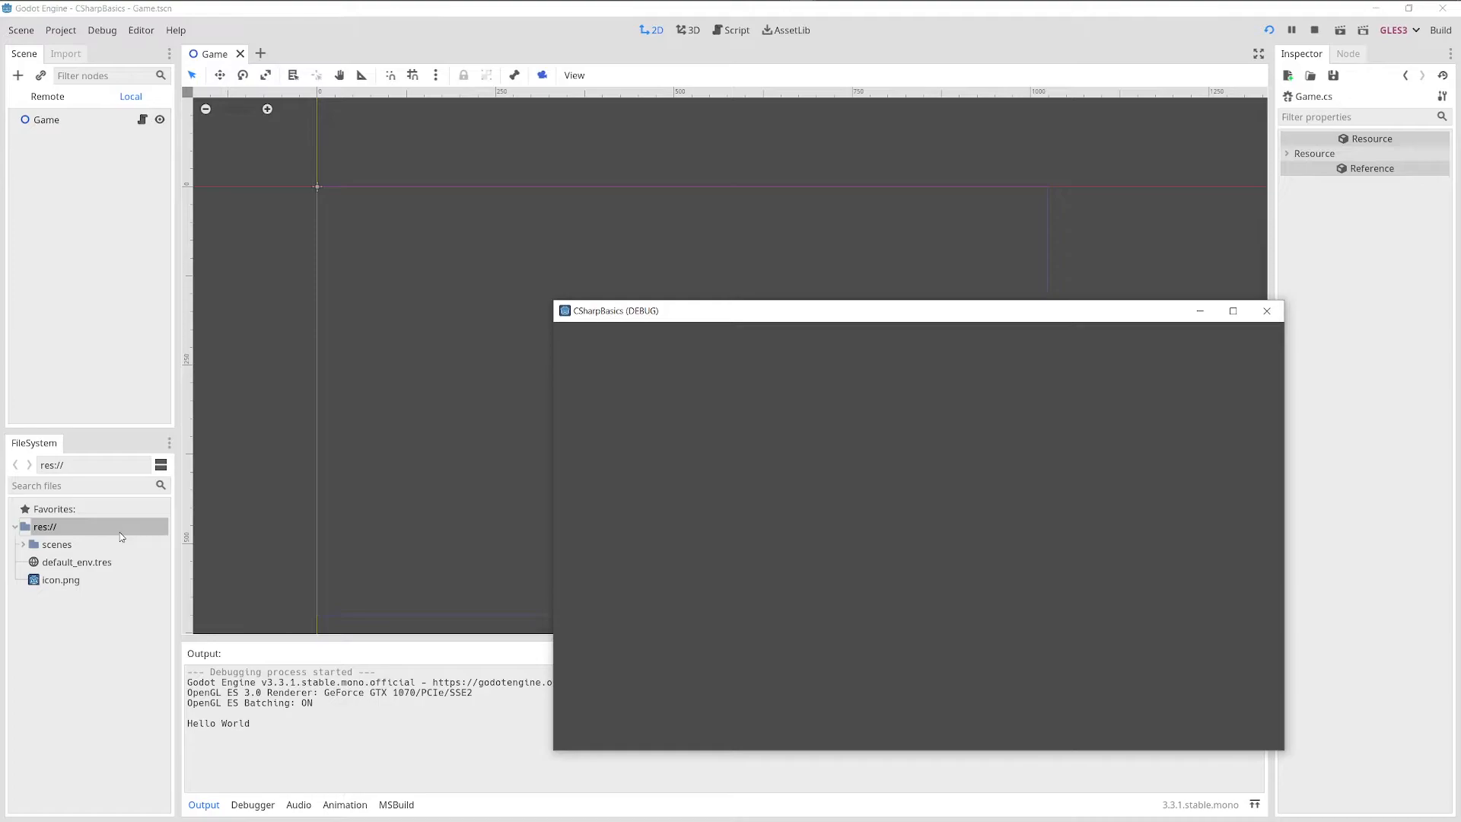
mouse_move(1242, 273)
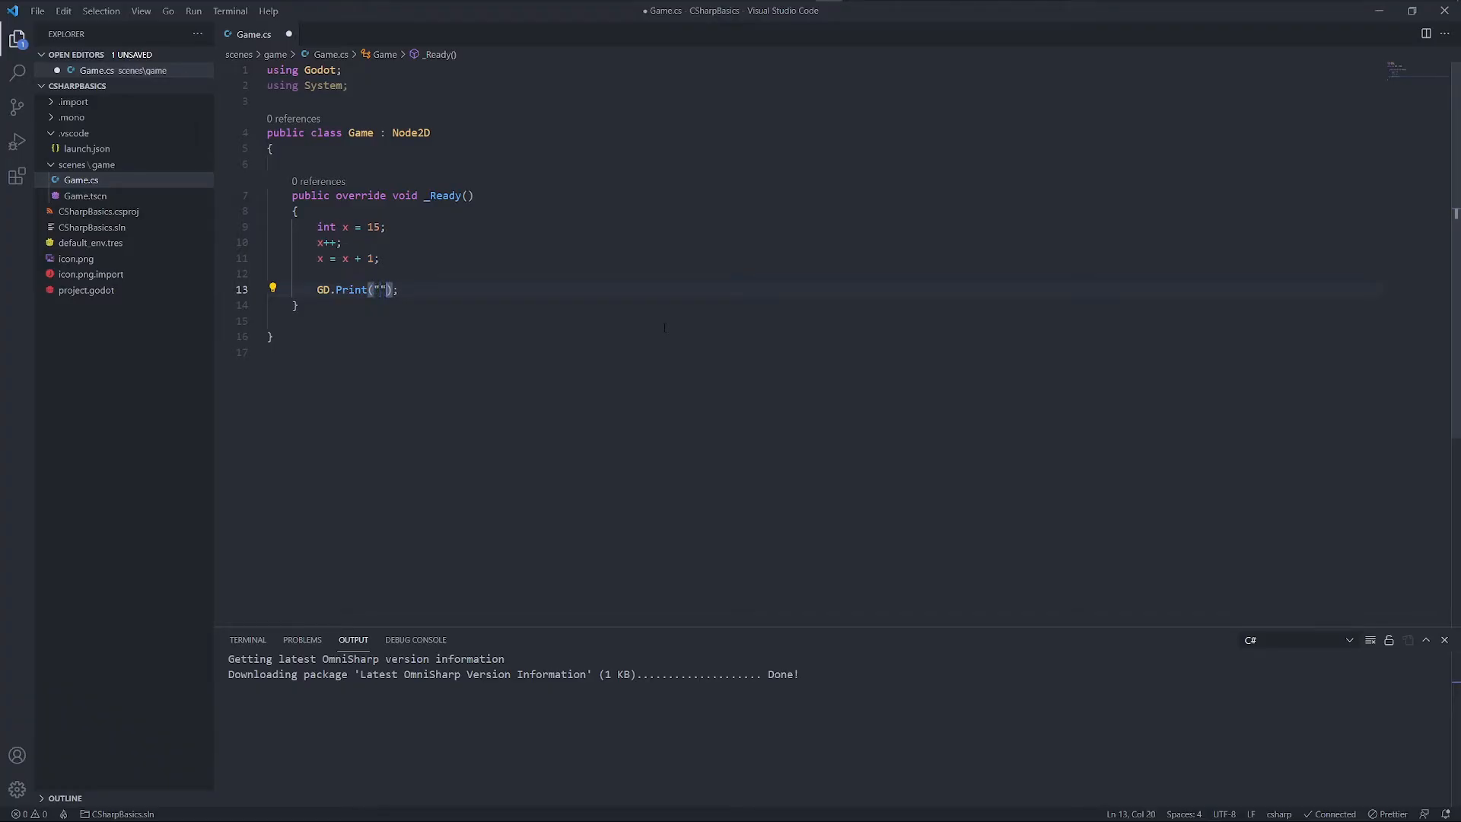
Change the print call to GD.Print("The result is: " + x)
text(The result is:)
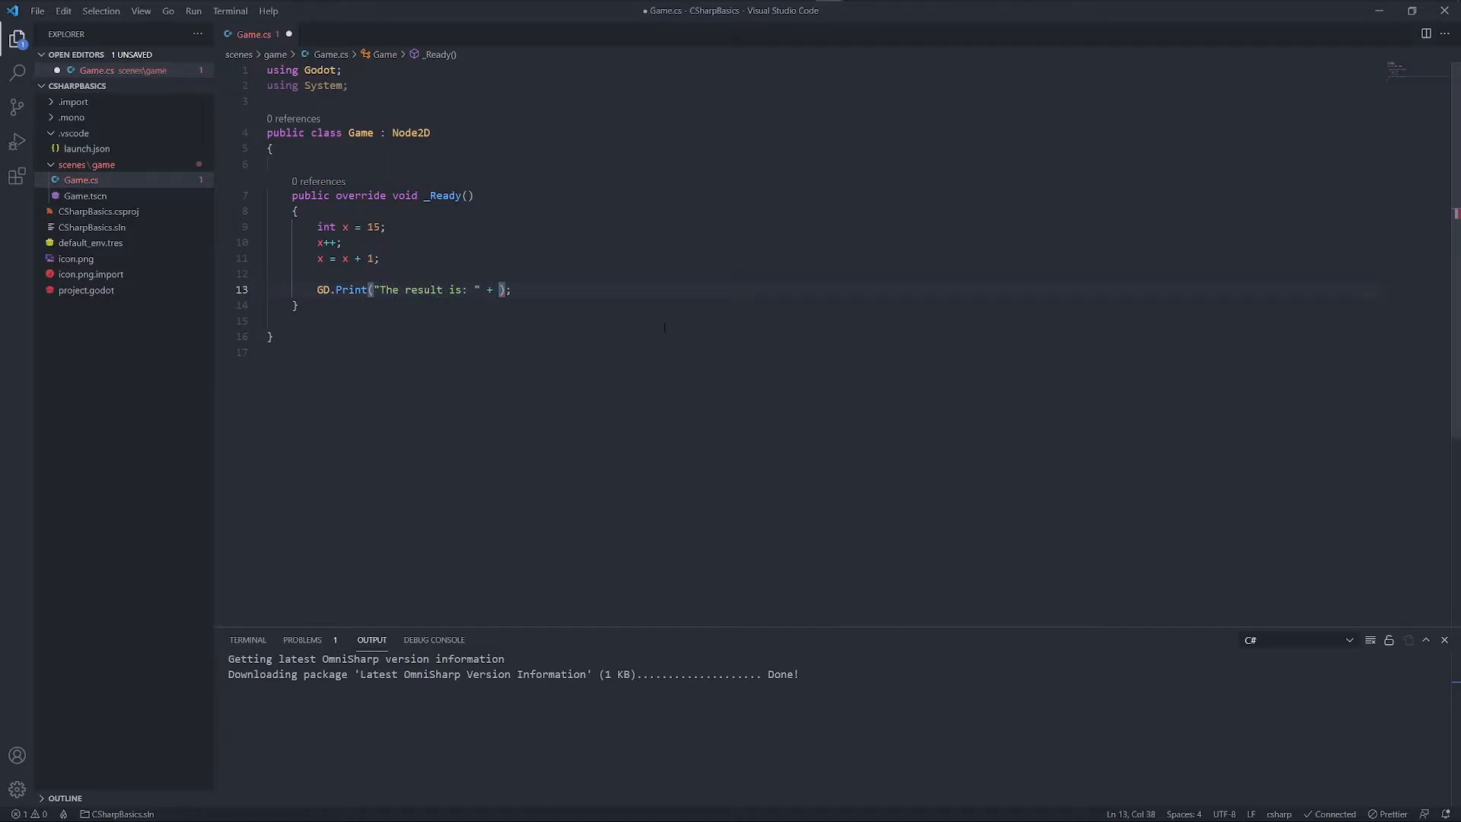
text(x)
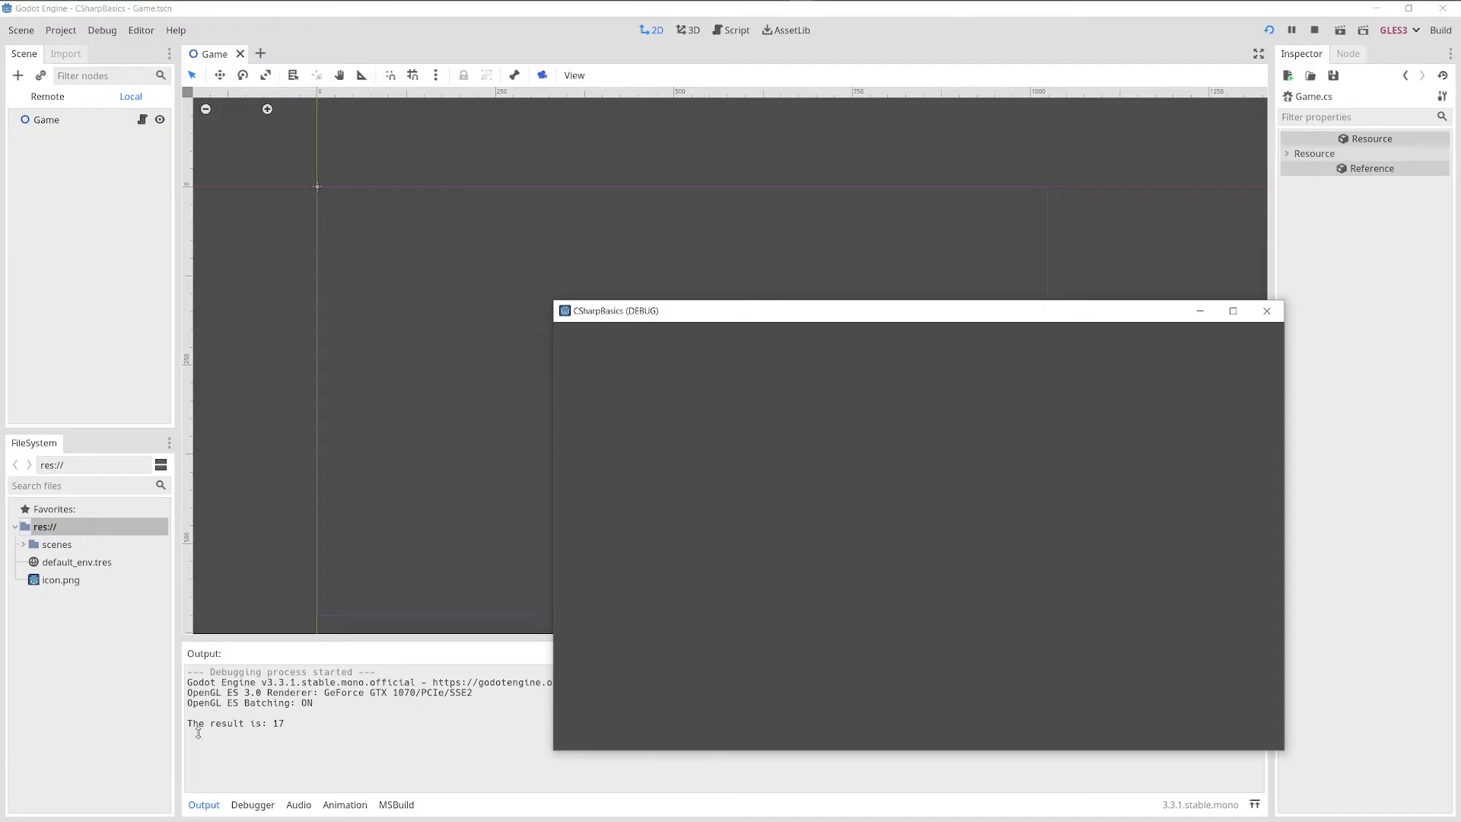
mouse_move(1314, 333)
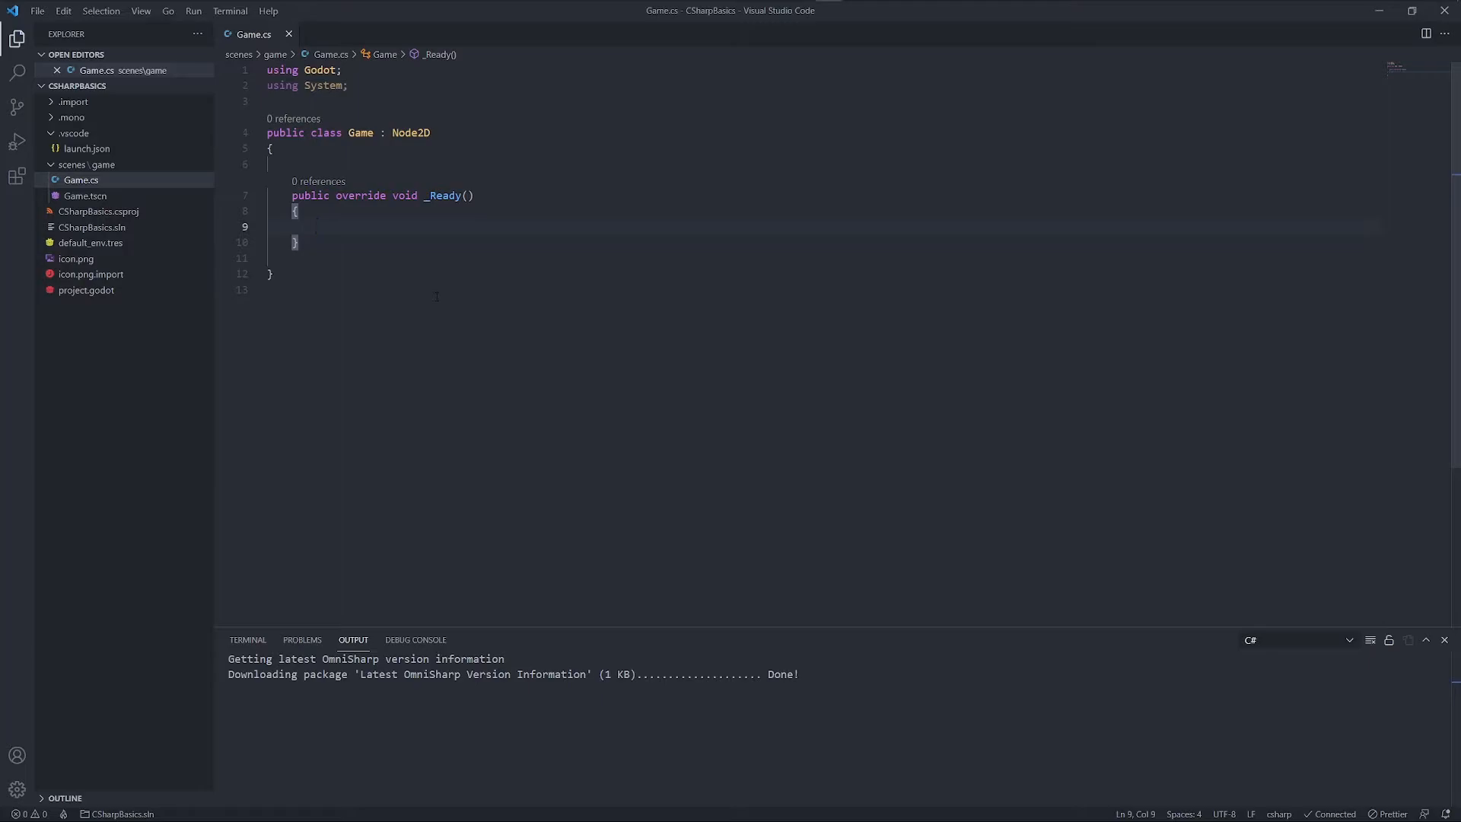
Start a while() block and declare bool b = (5 == 5) and bool c = false
text(while())
text({)
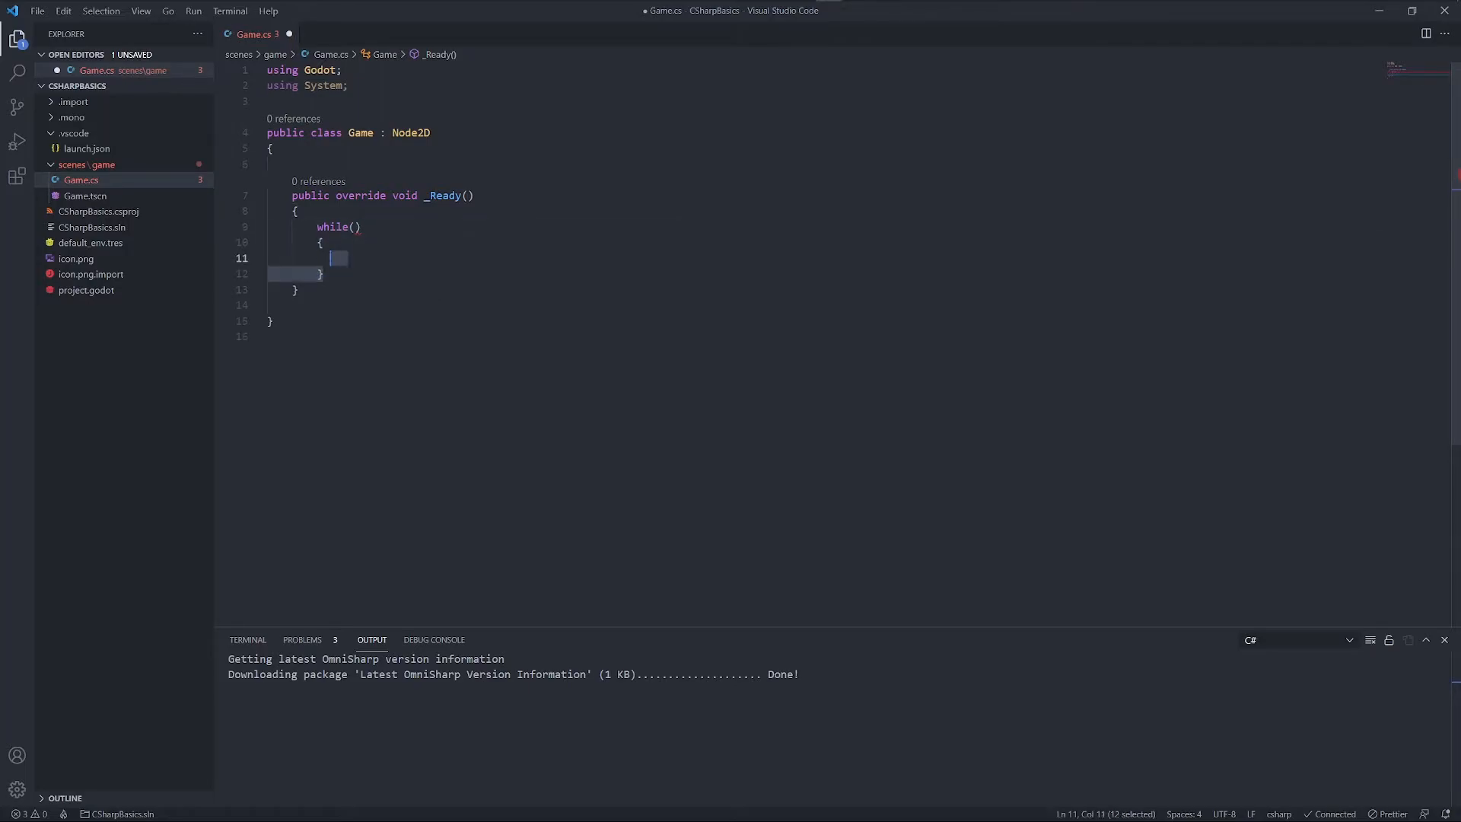
key(Delete)
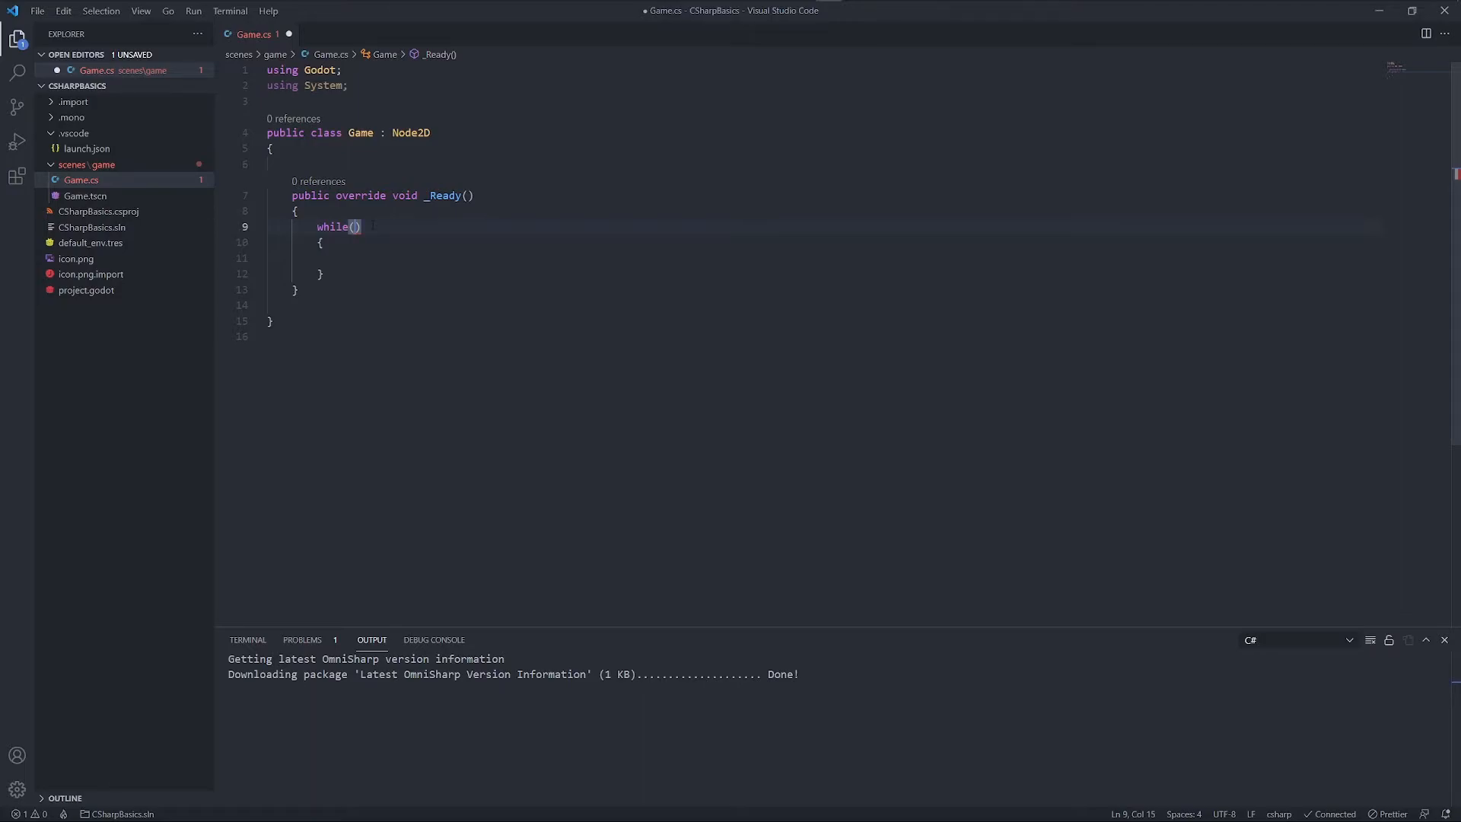
text(bool b =)
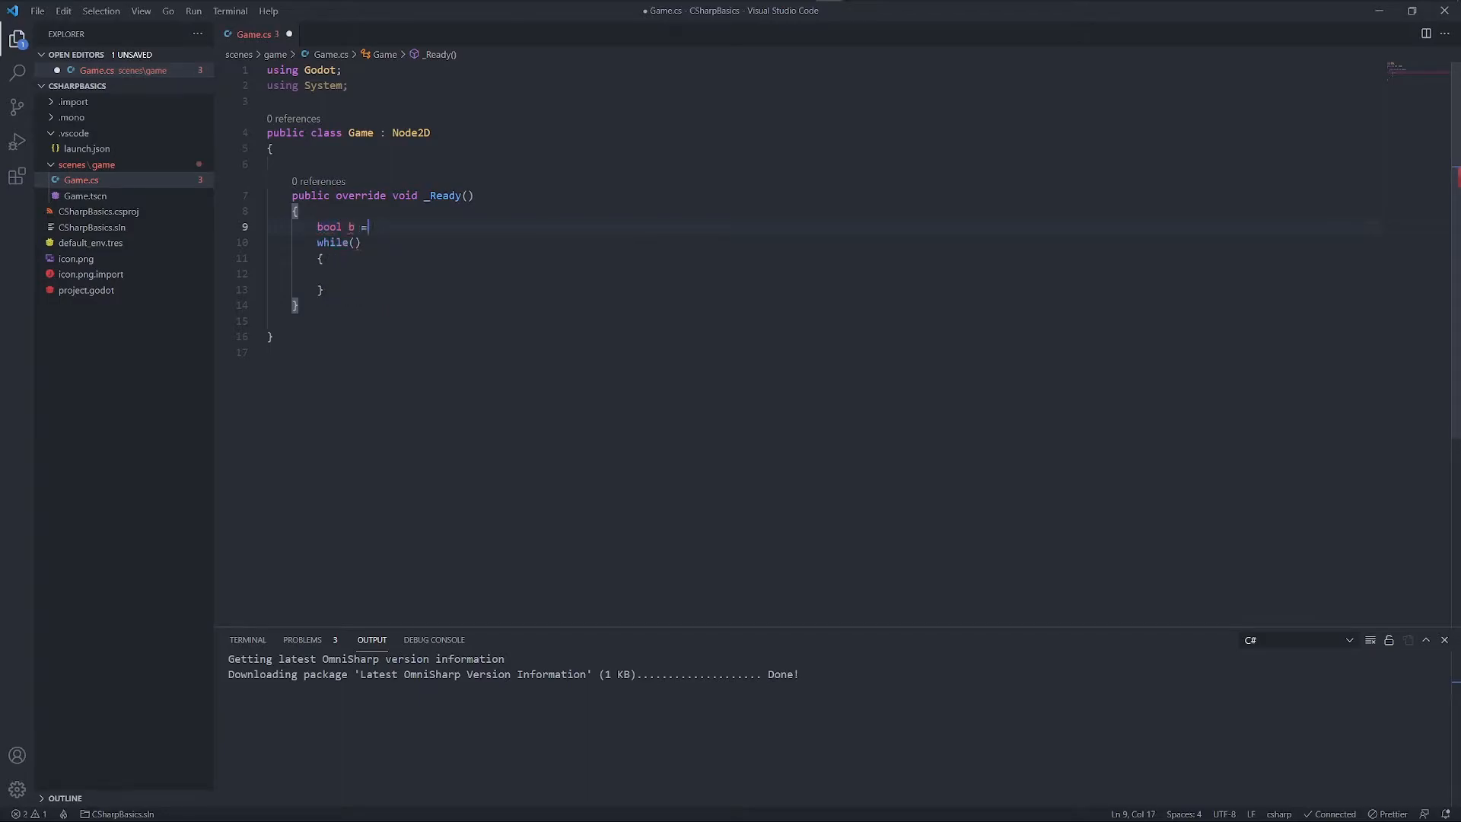
text((5 == 5);)
text(bool c = false;)
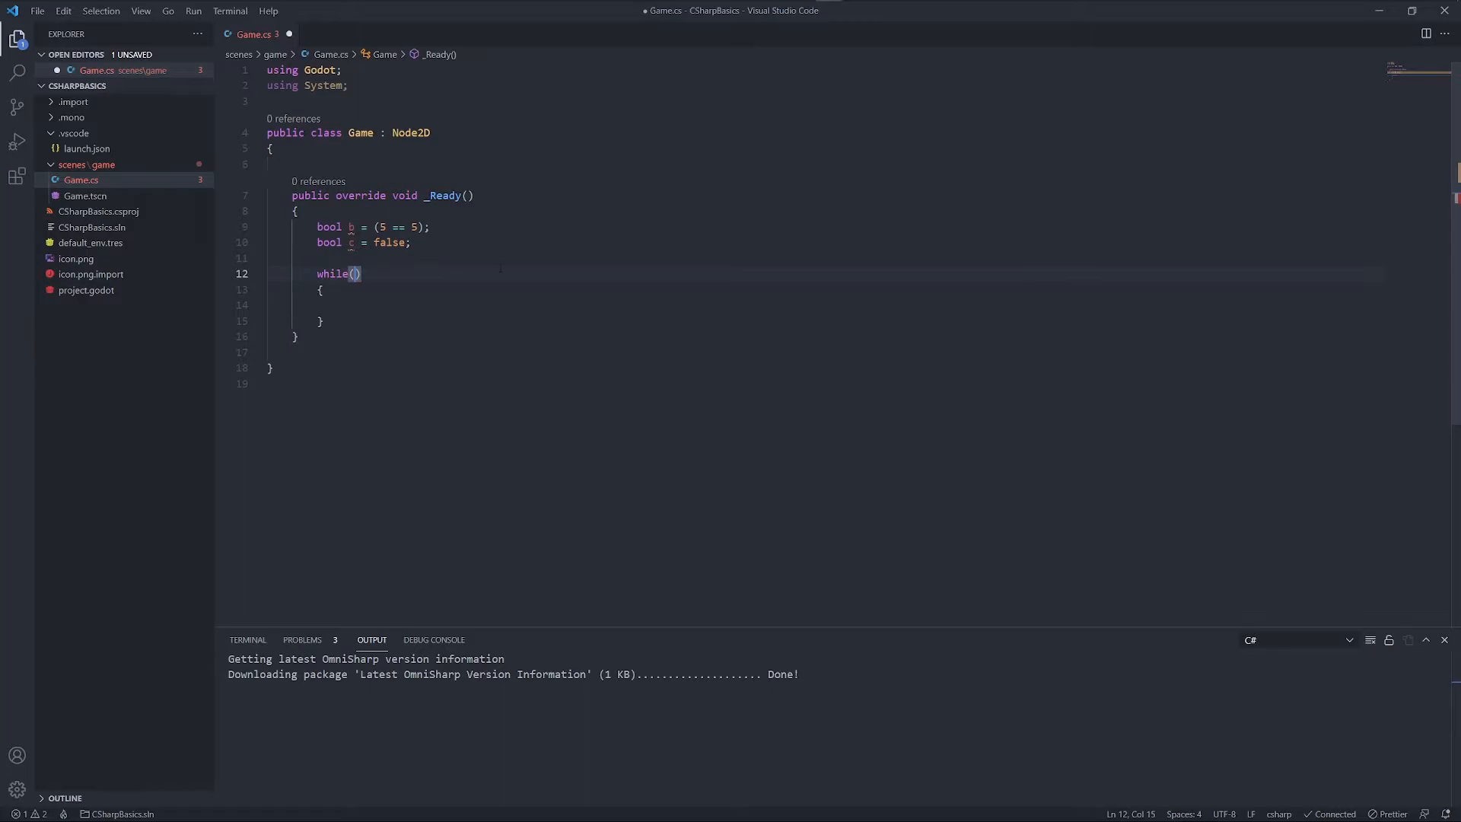
Give the while loop the condition 6 == 6 and place the cursor in its empty body
text(6 ==)
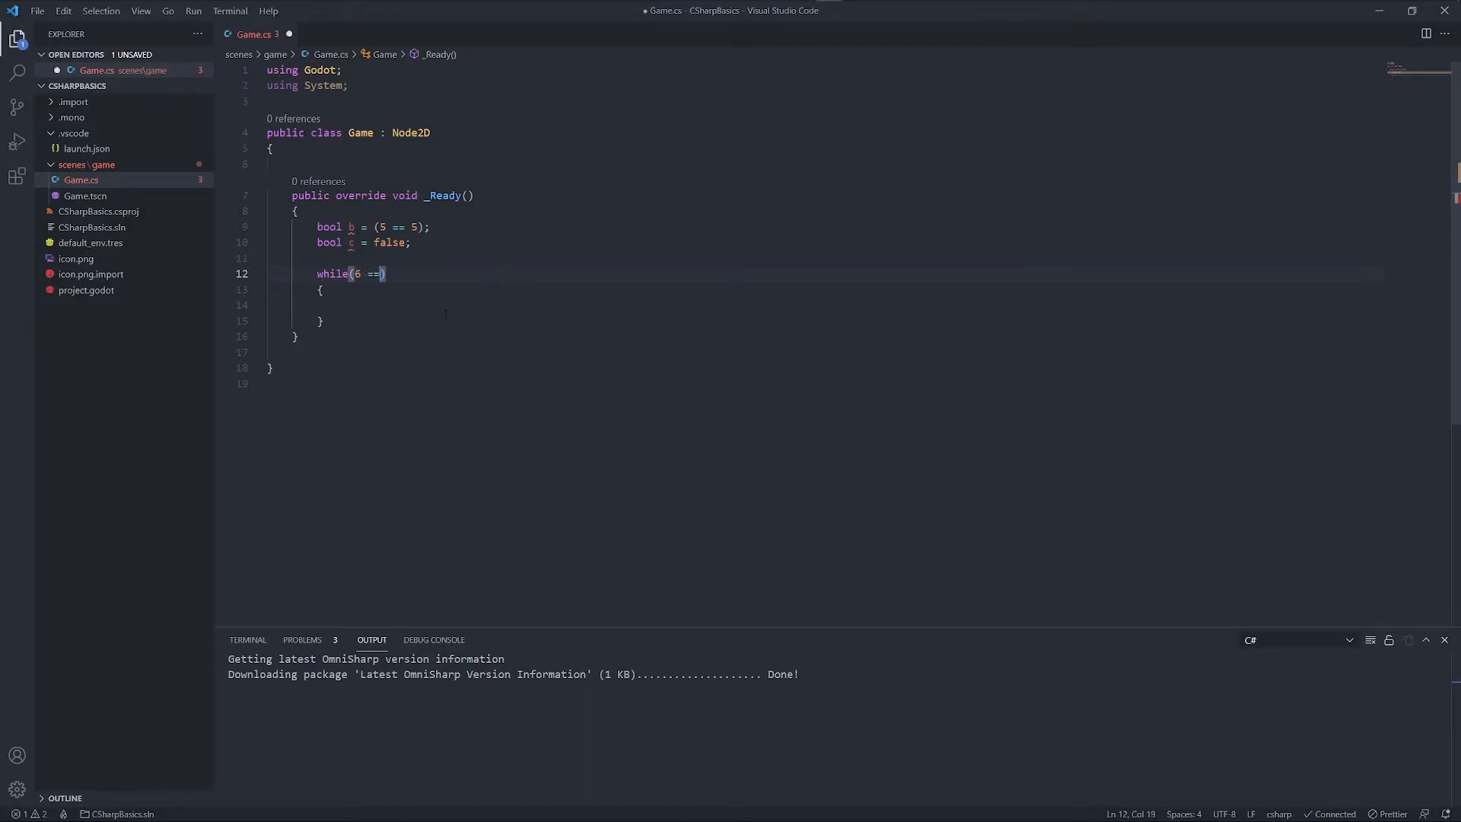
text(6))
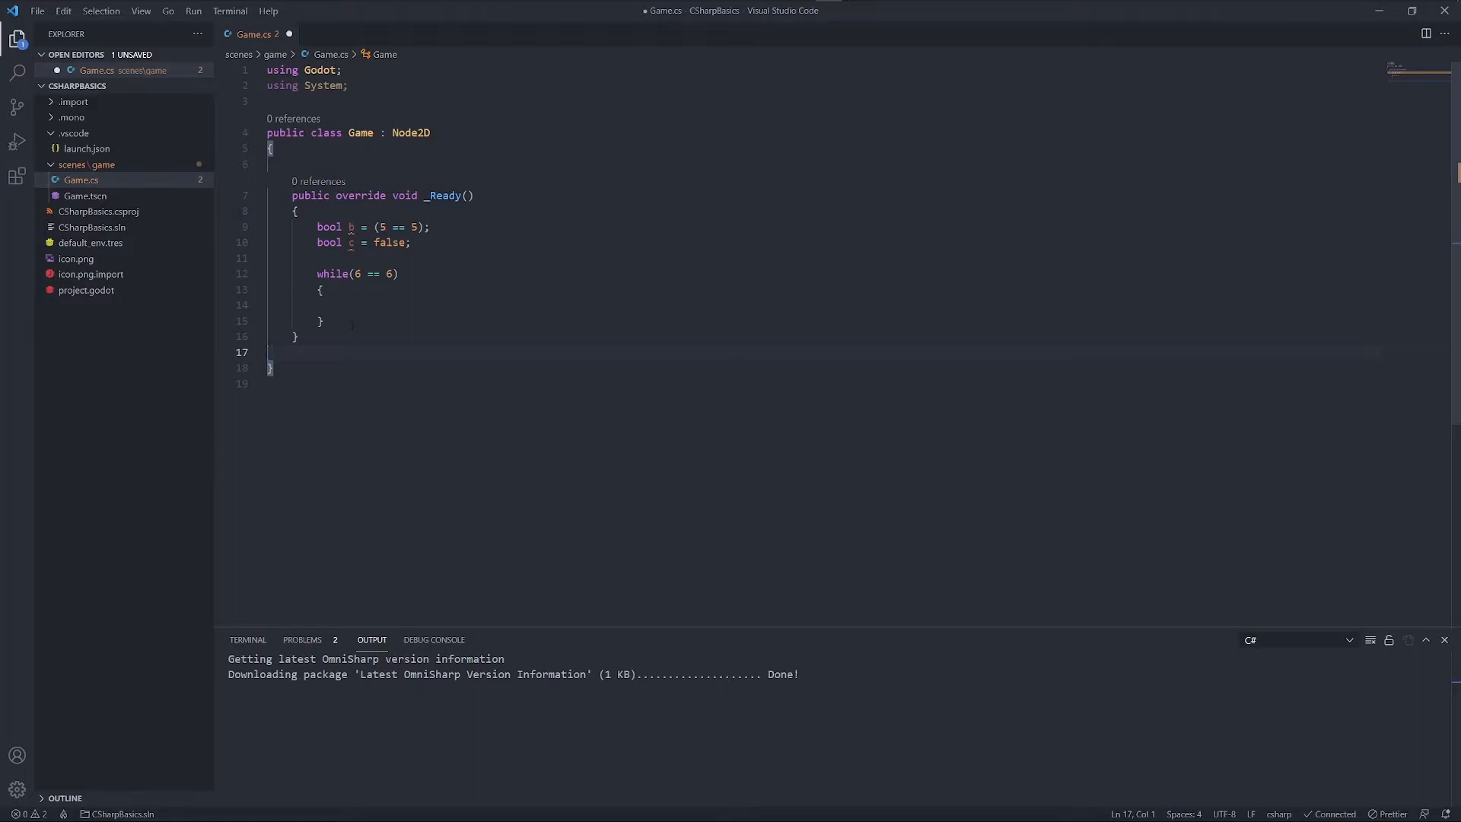
double_click(371, 272)
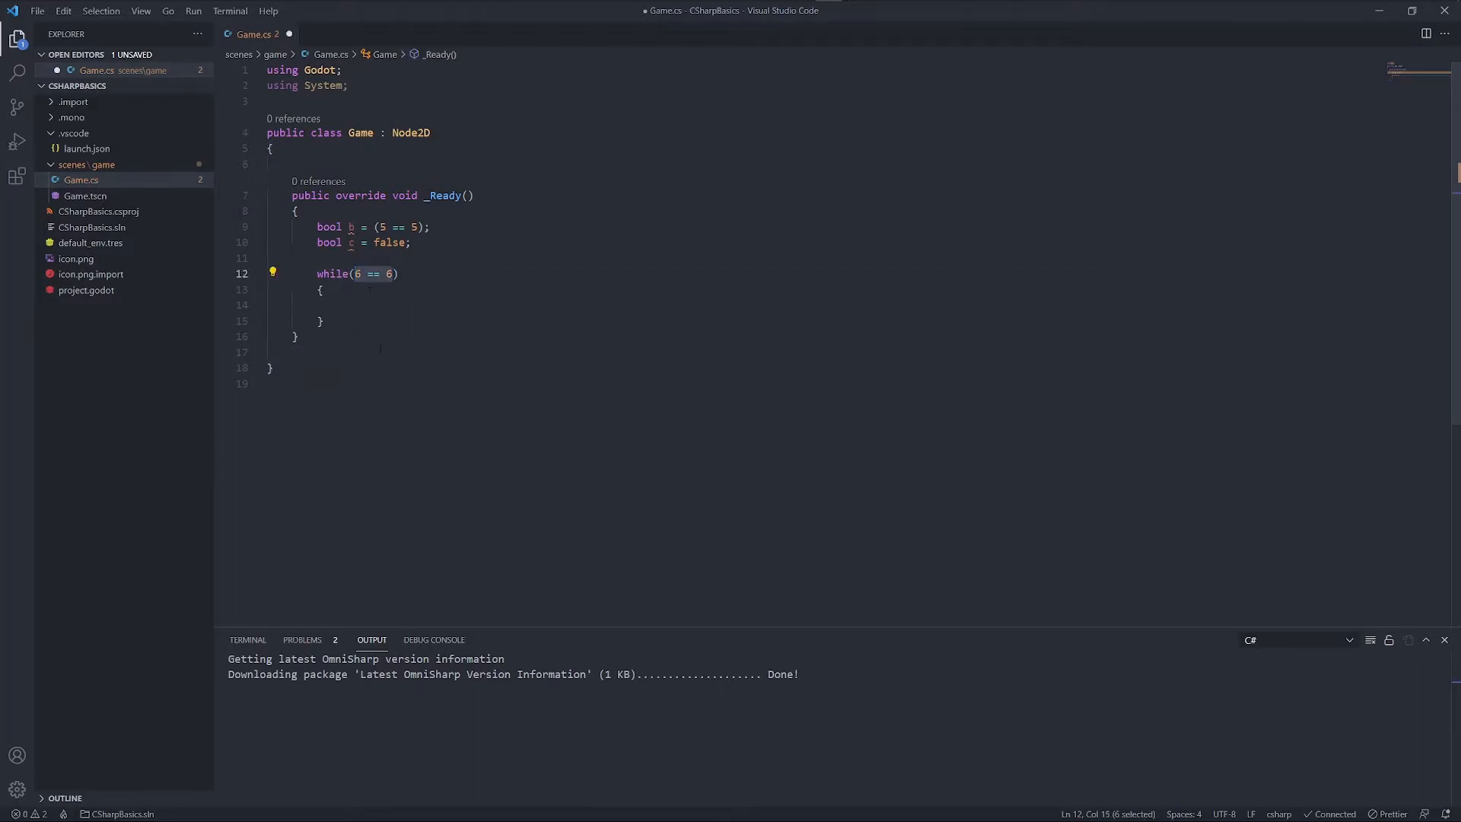
click(345, 305)
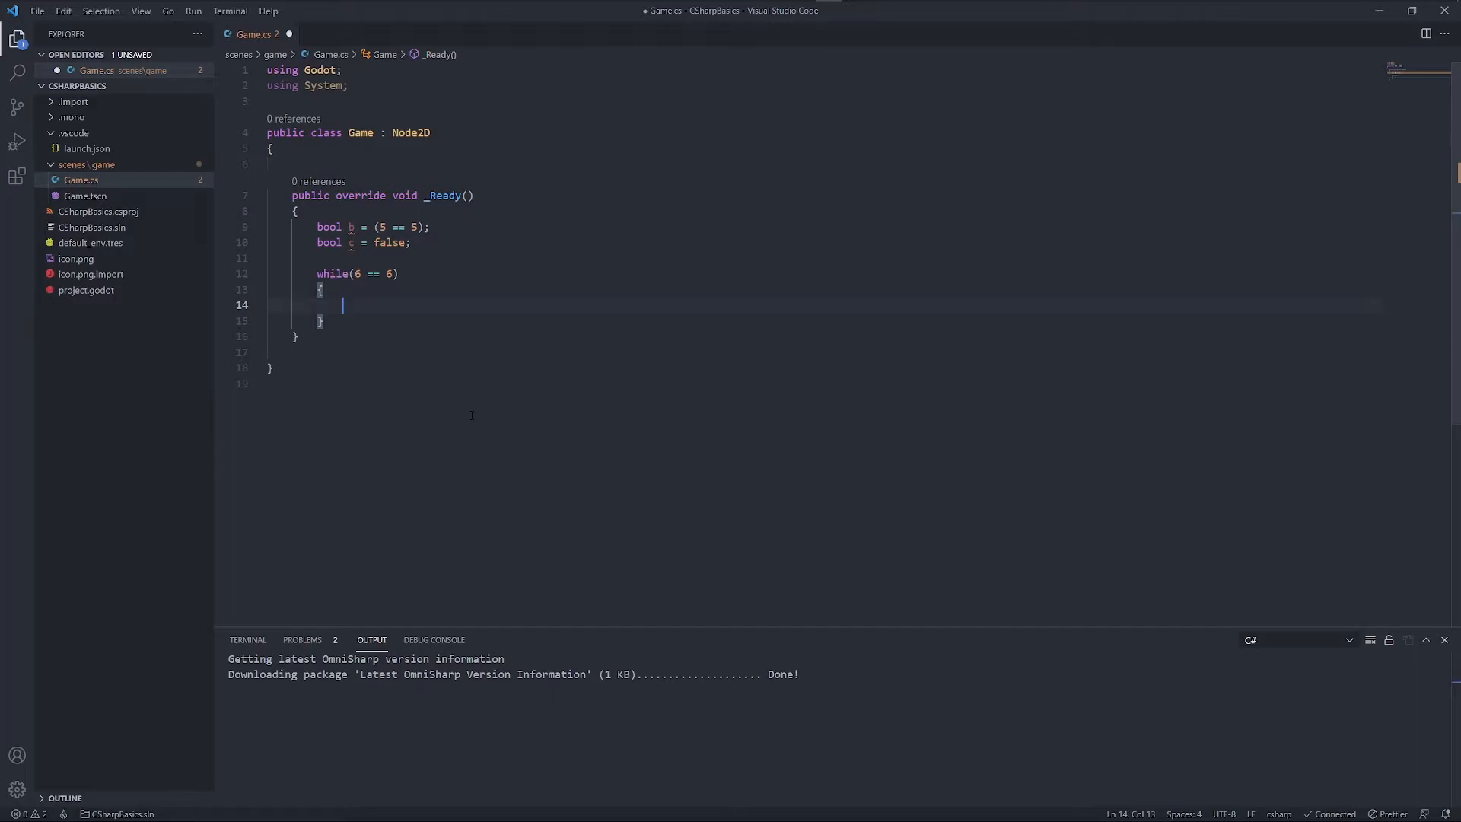
mouse_move(382, 429)
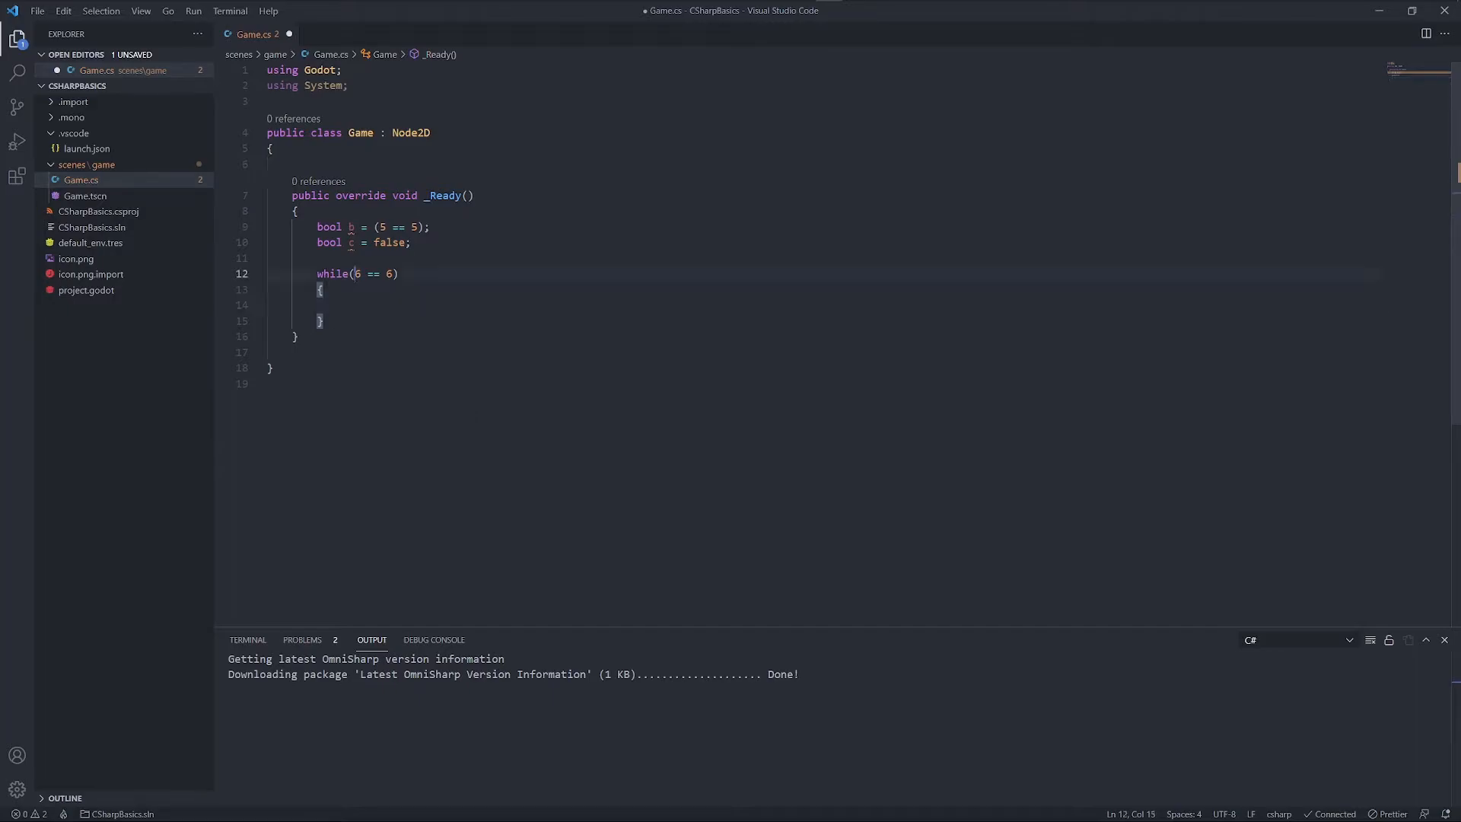
click(326, 304)
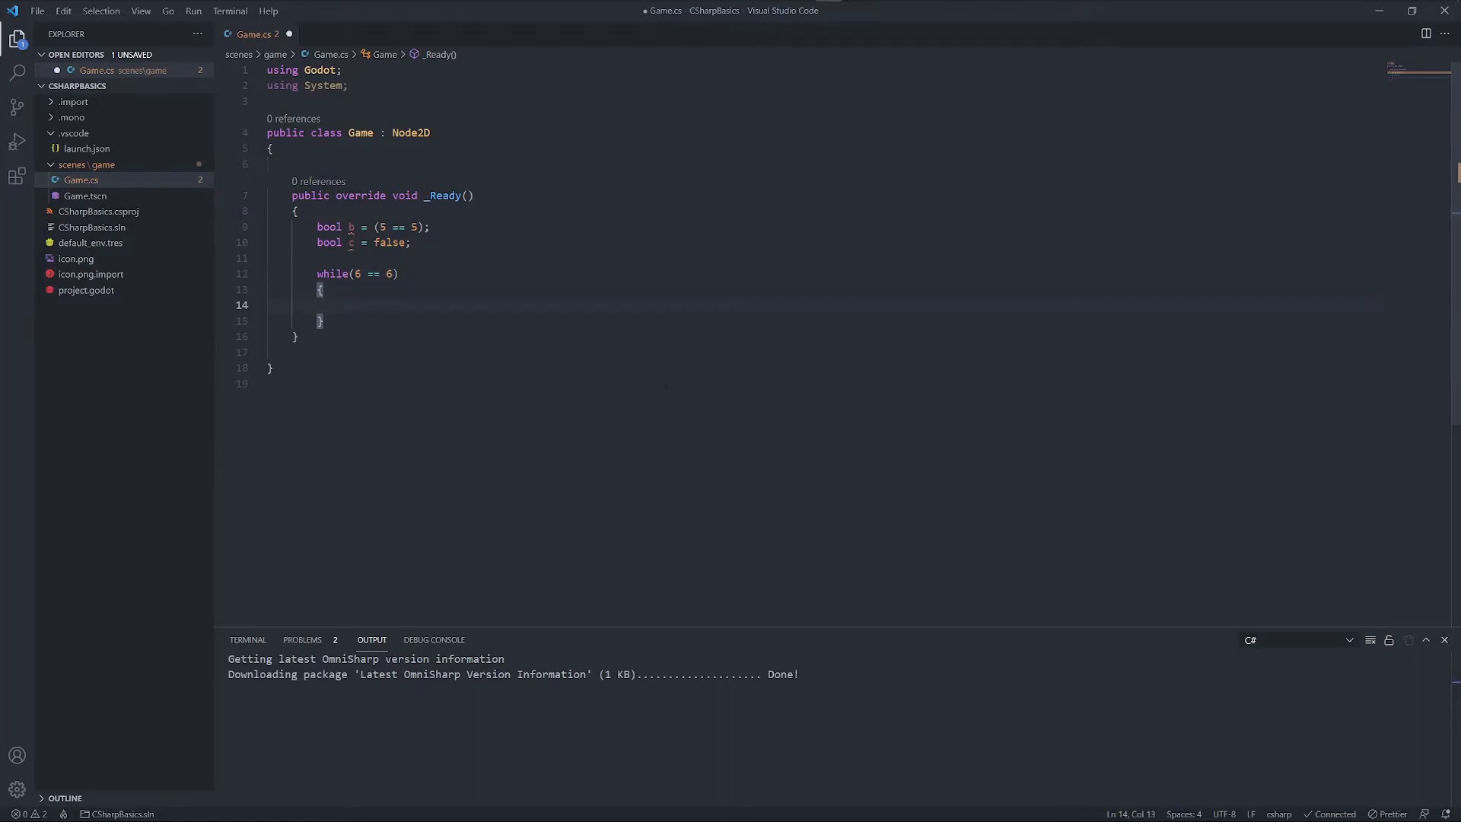
Make the loop body GD.Print("Still true.") and move to the end of the bool c line
text(GD.Print())
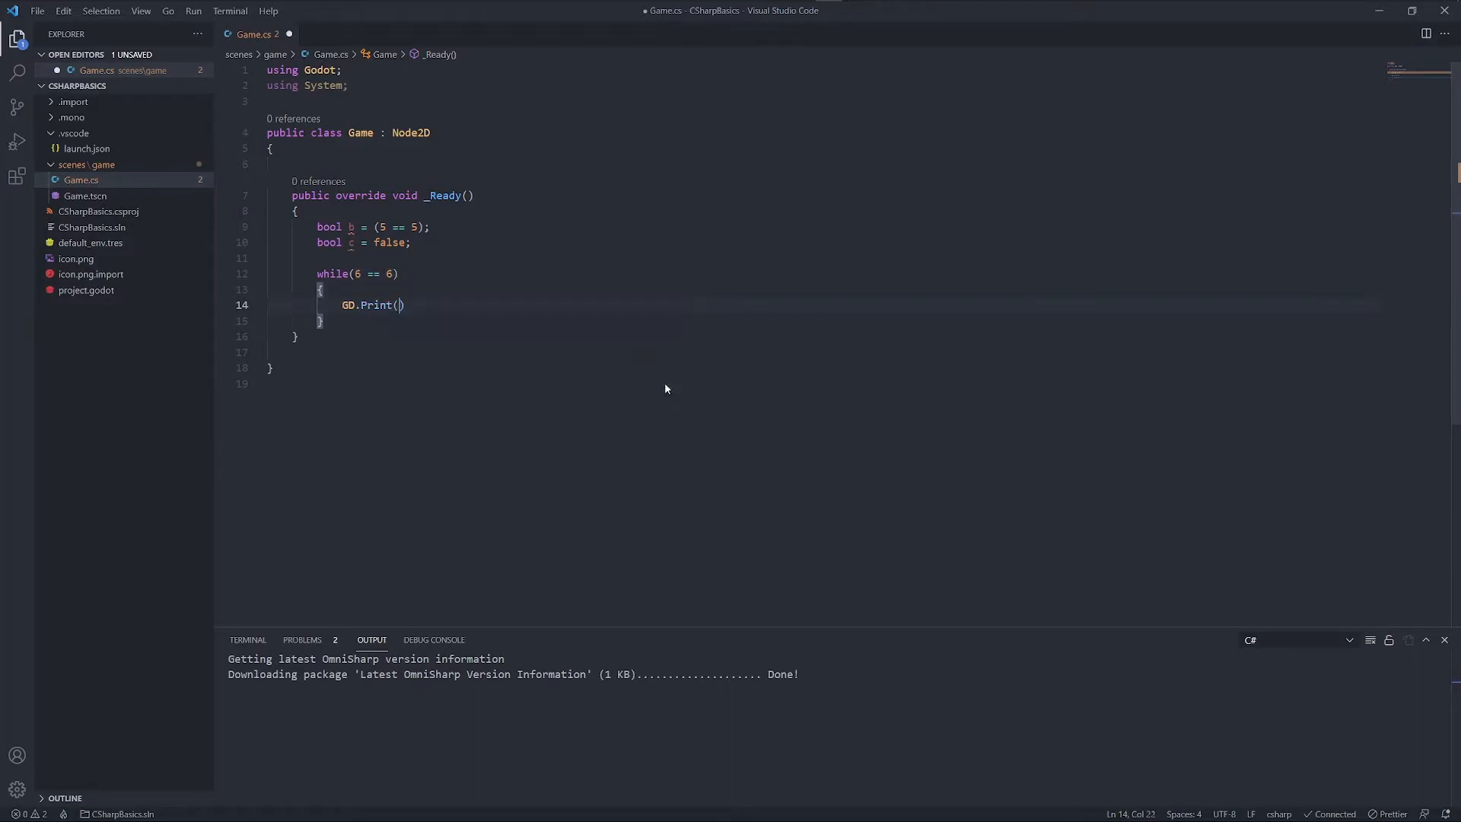
text("Still tru")
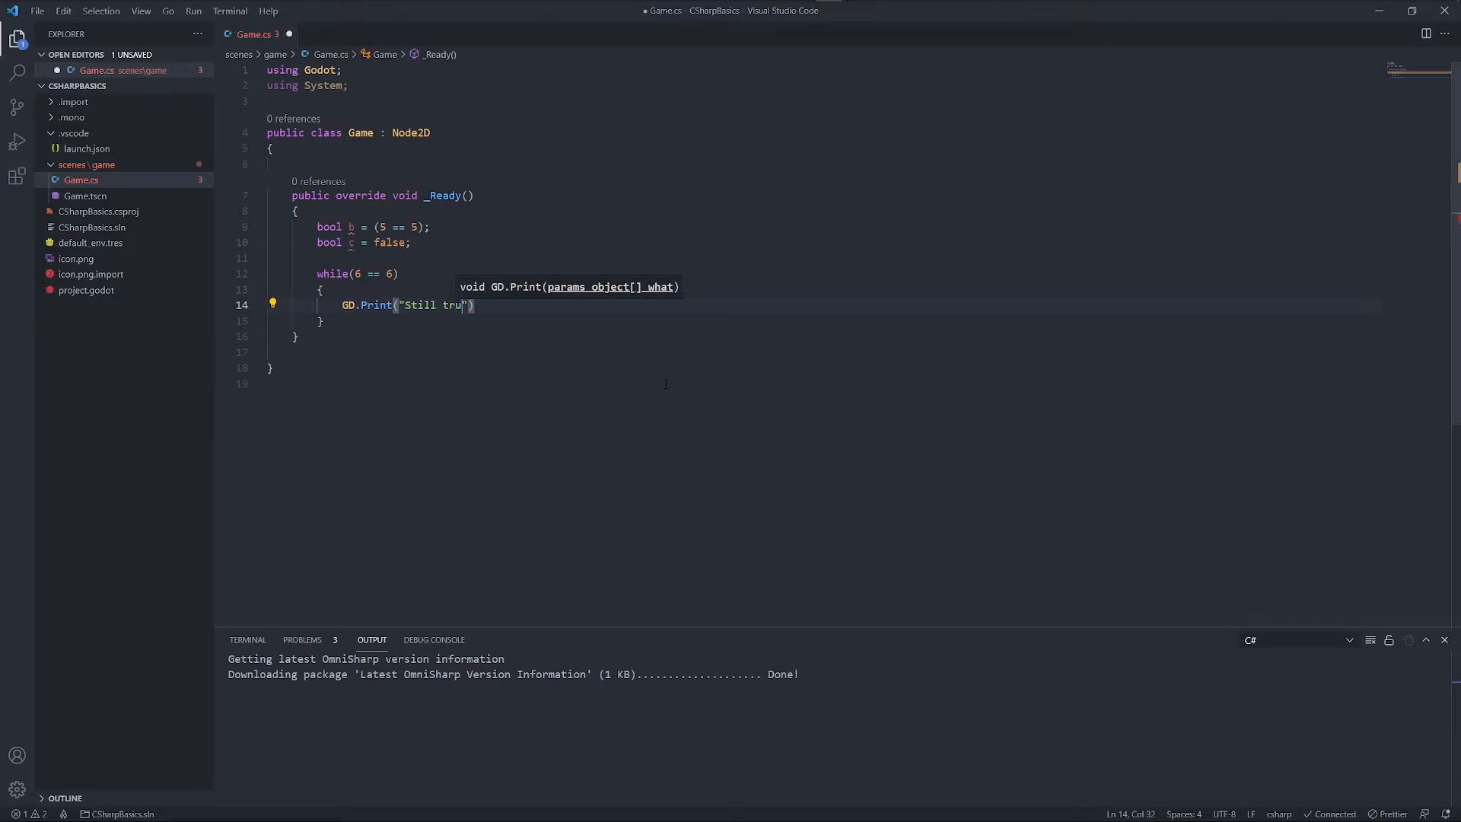
text(e.");)
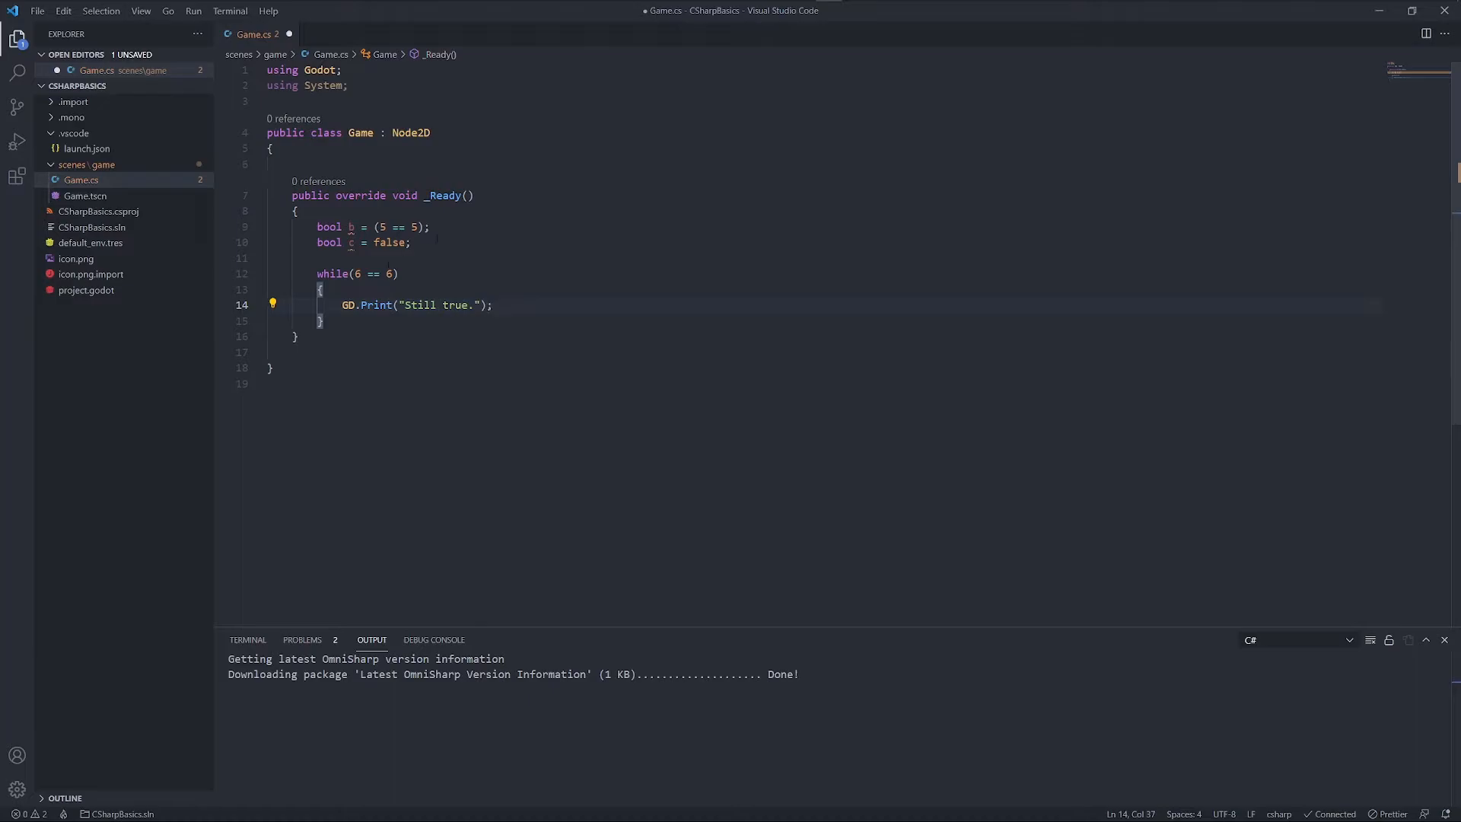
mouse_move(379, 227)
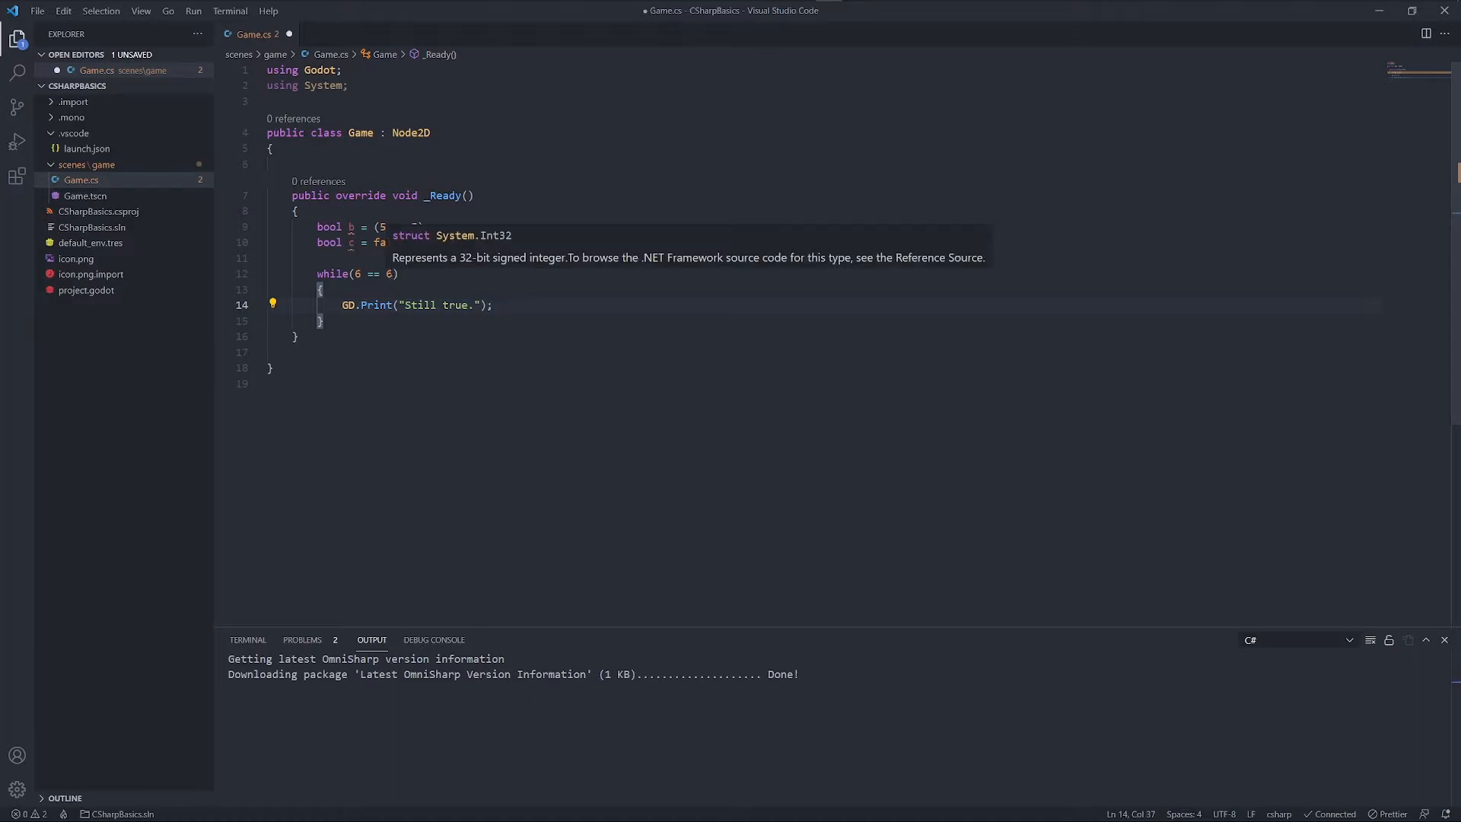
mouse_move(411, 133)
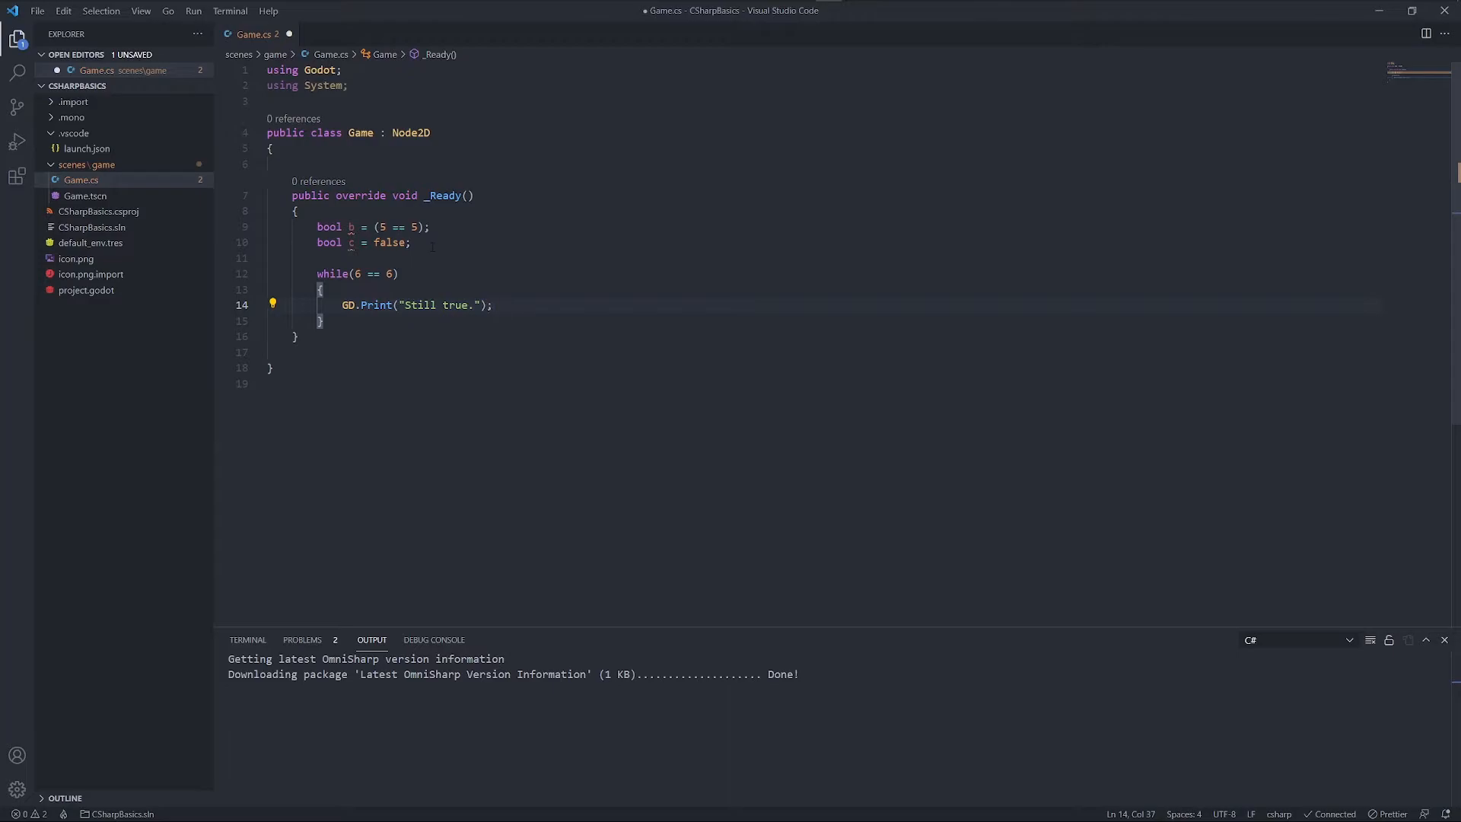
click(410, 242)
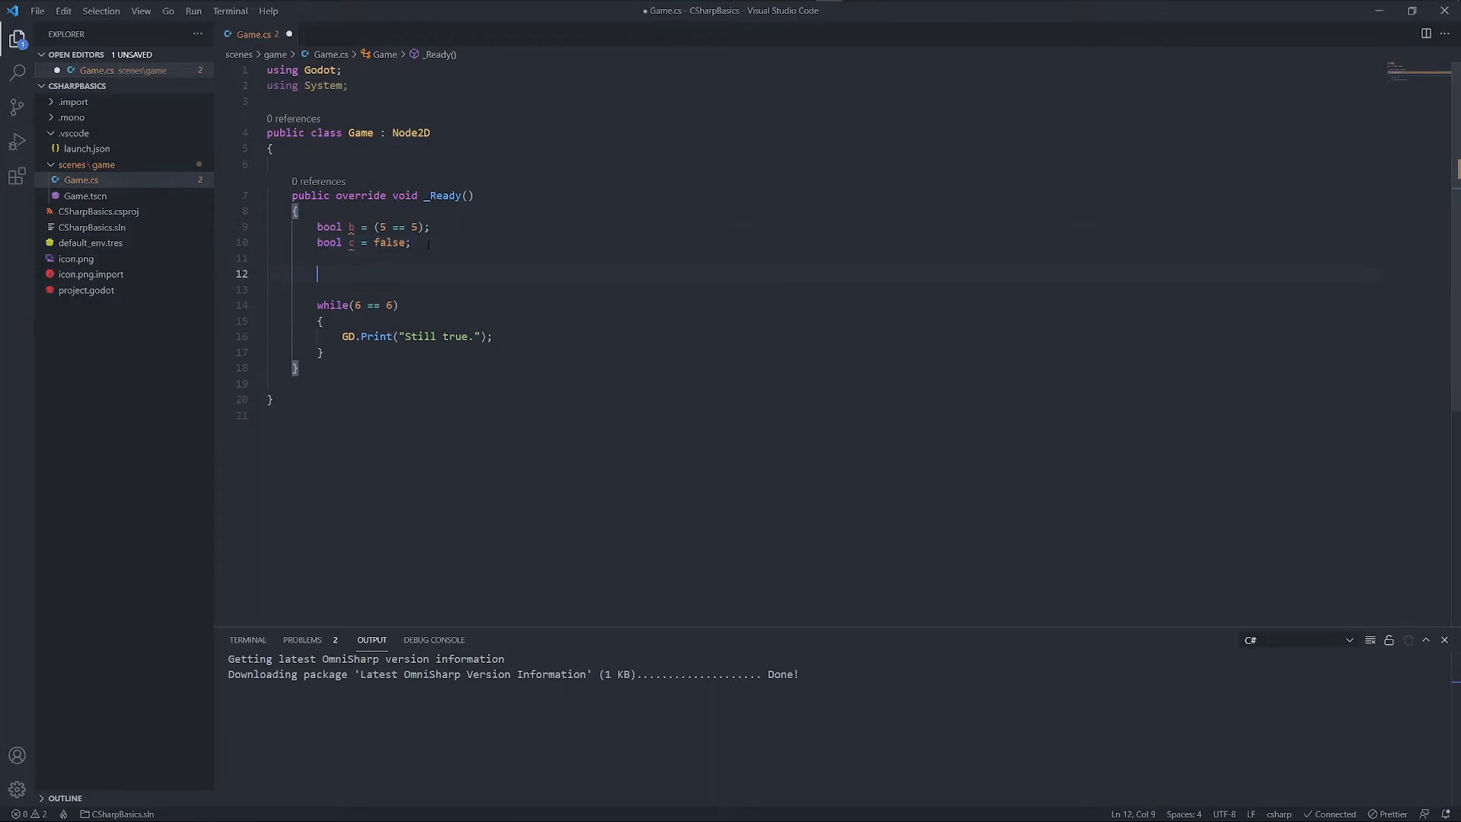
Declare int index = 0 above the loop and change the condition to index < 10
text(int)
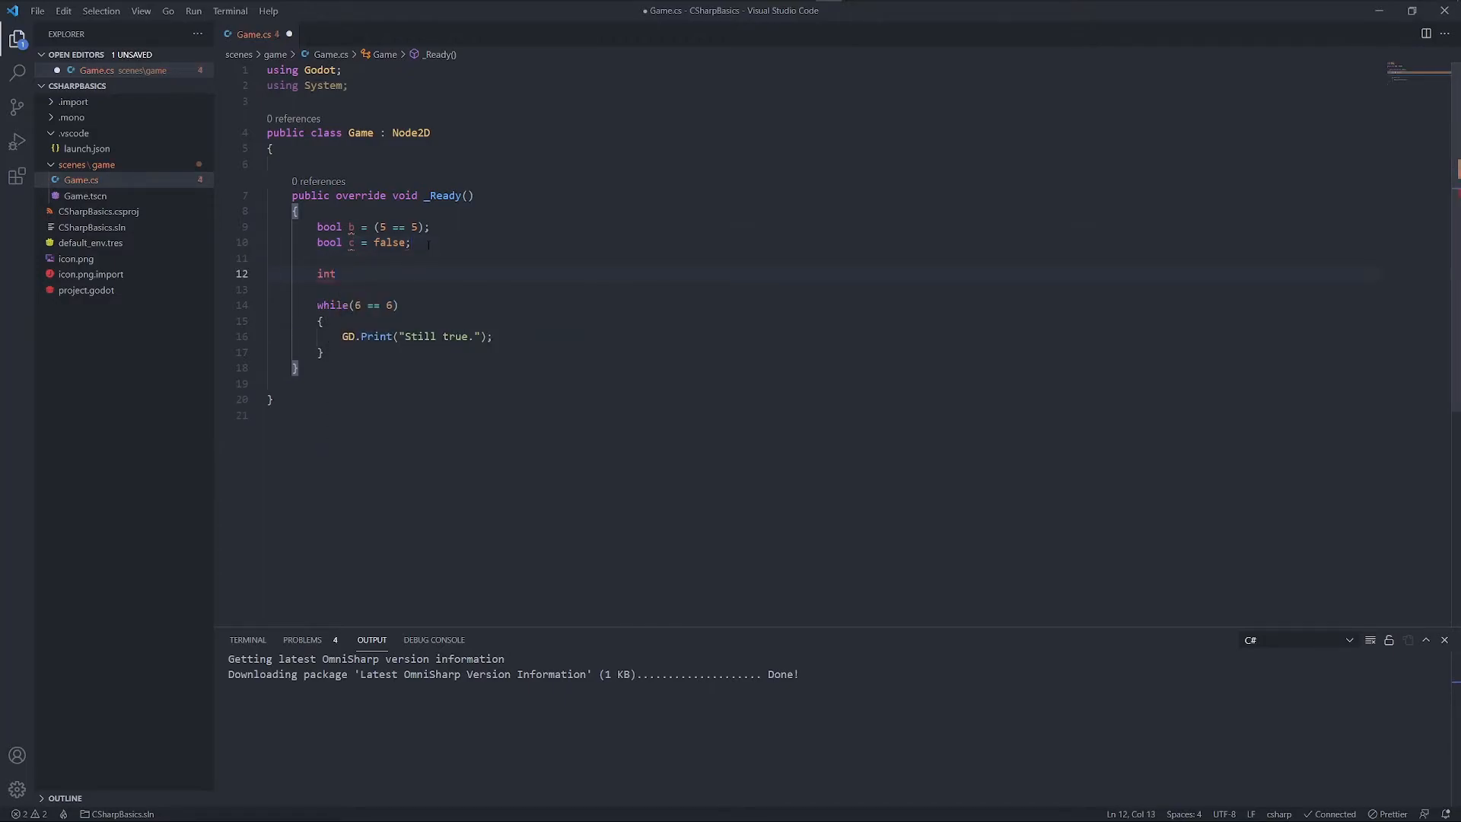
text(index =)
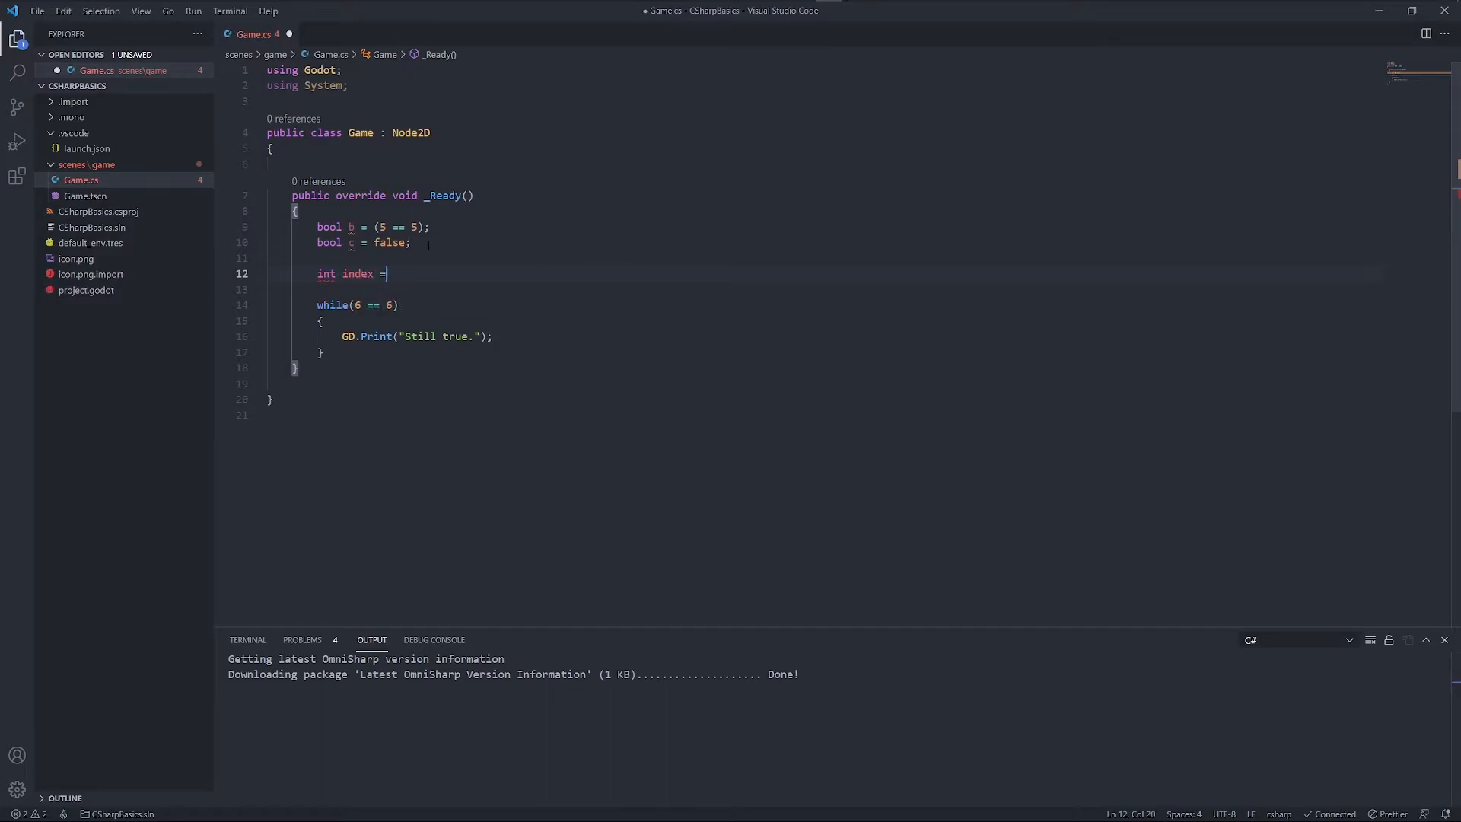
text(0;)
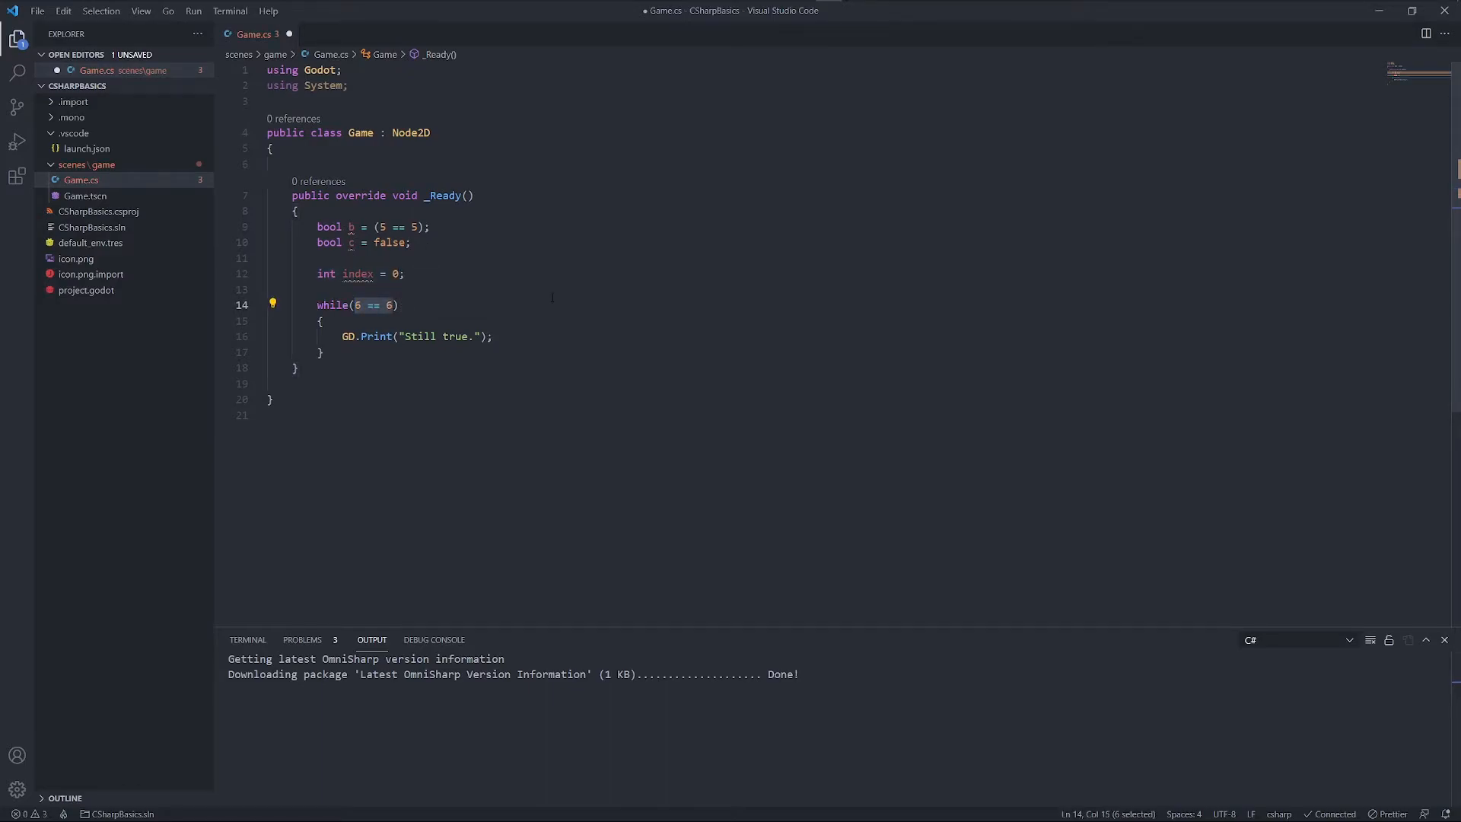
text(index)
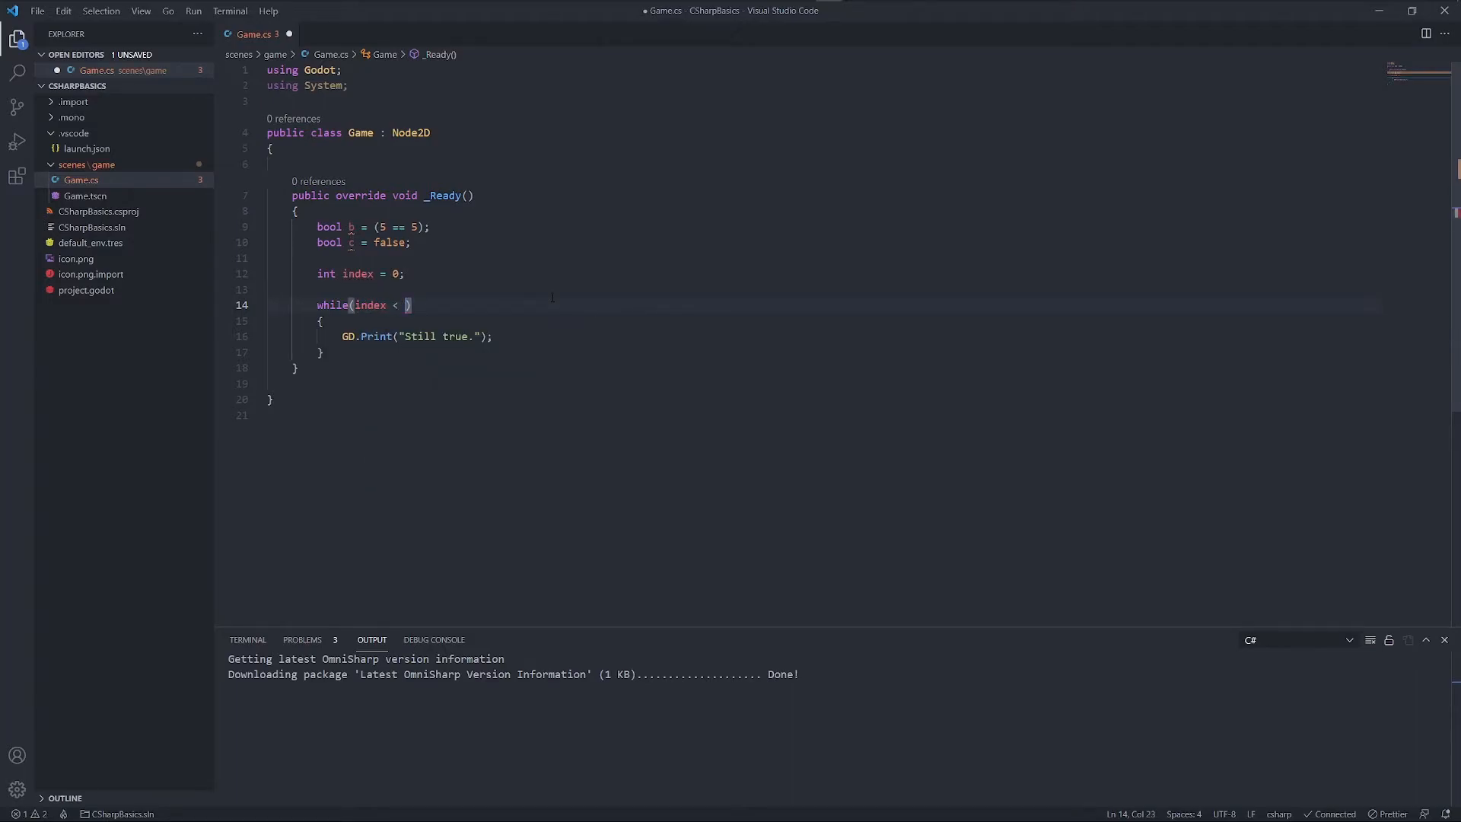
text(10)
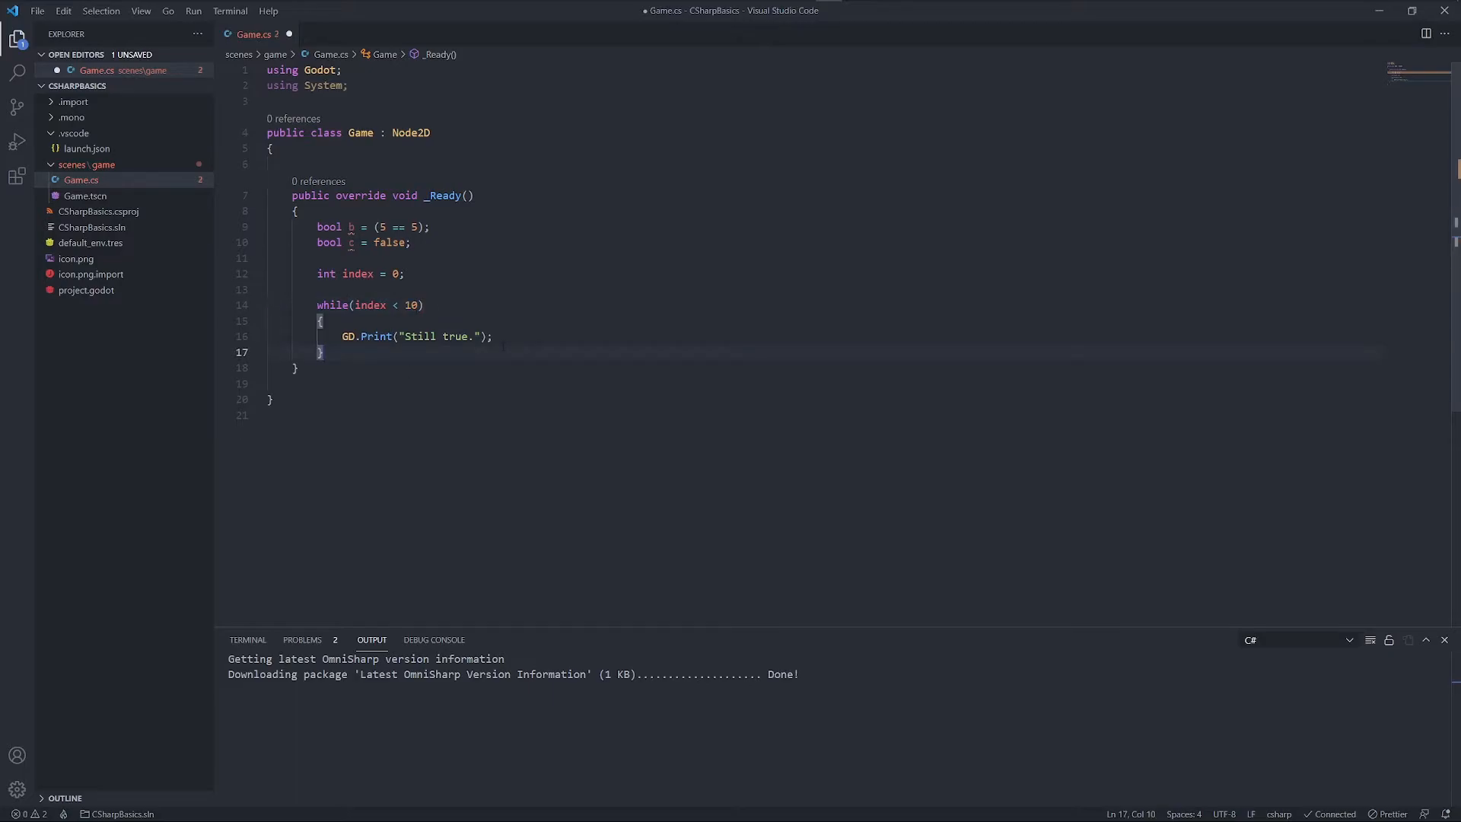
Add index++ inside the loop body and review the declaration, condition and body
key(Enter)
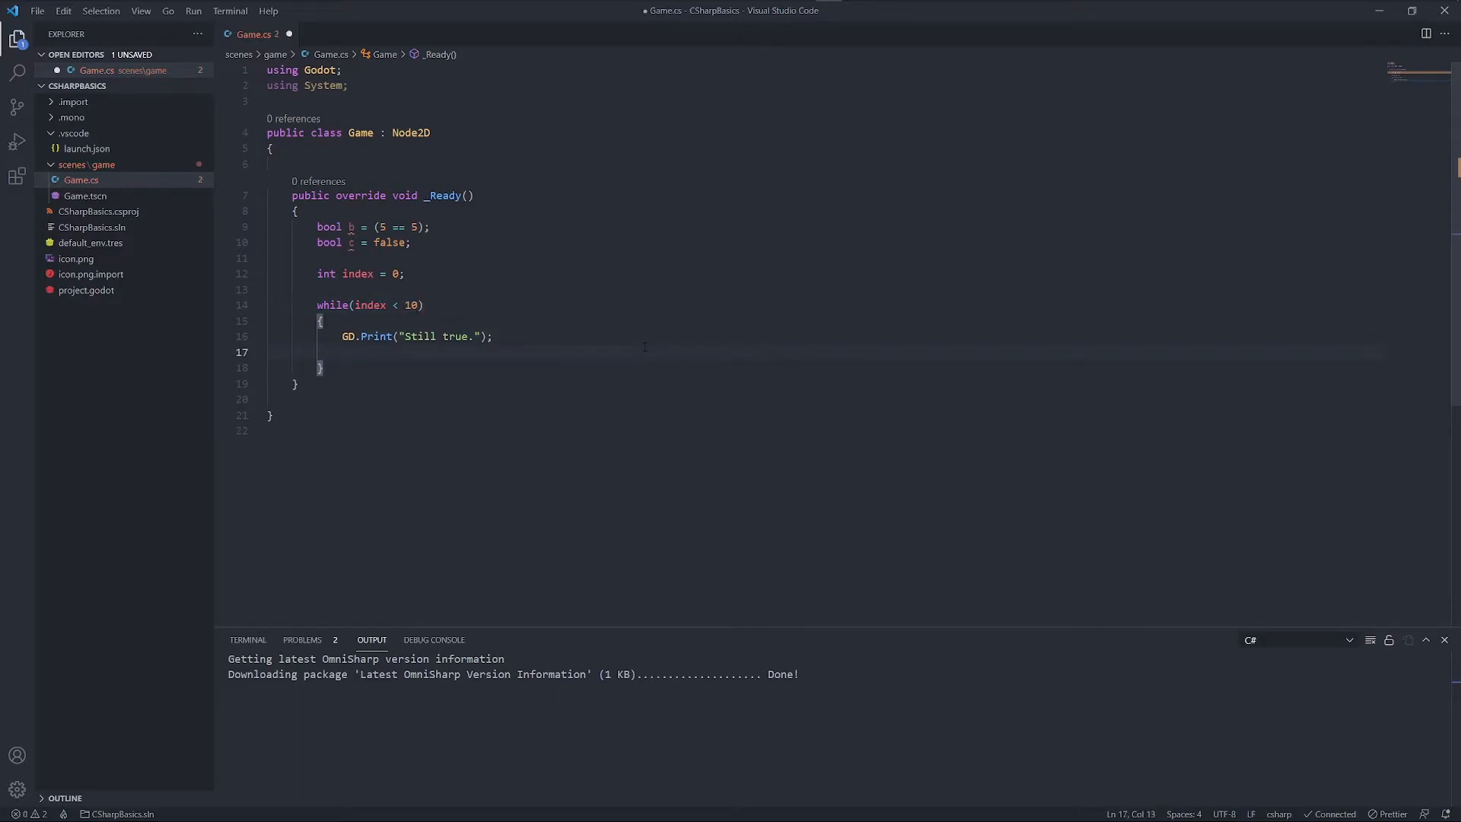
text(index++)
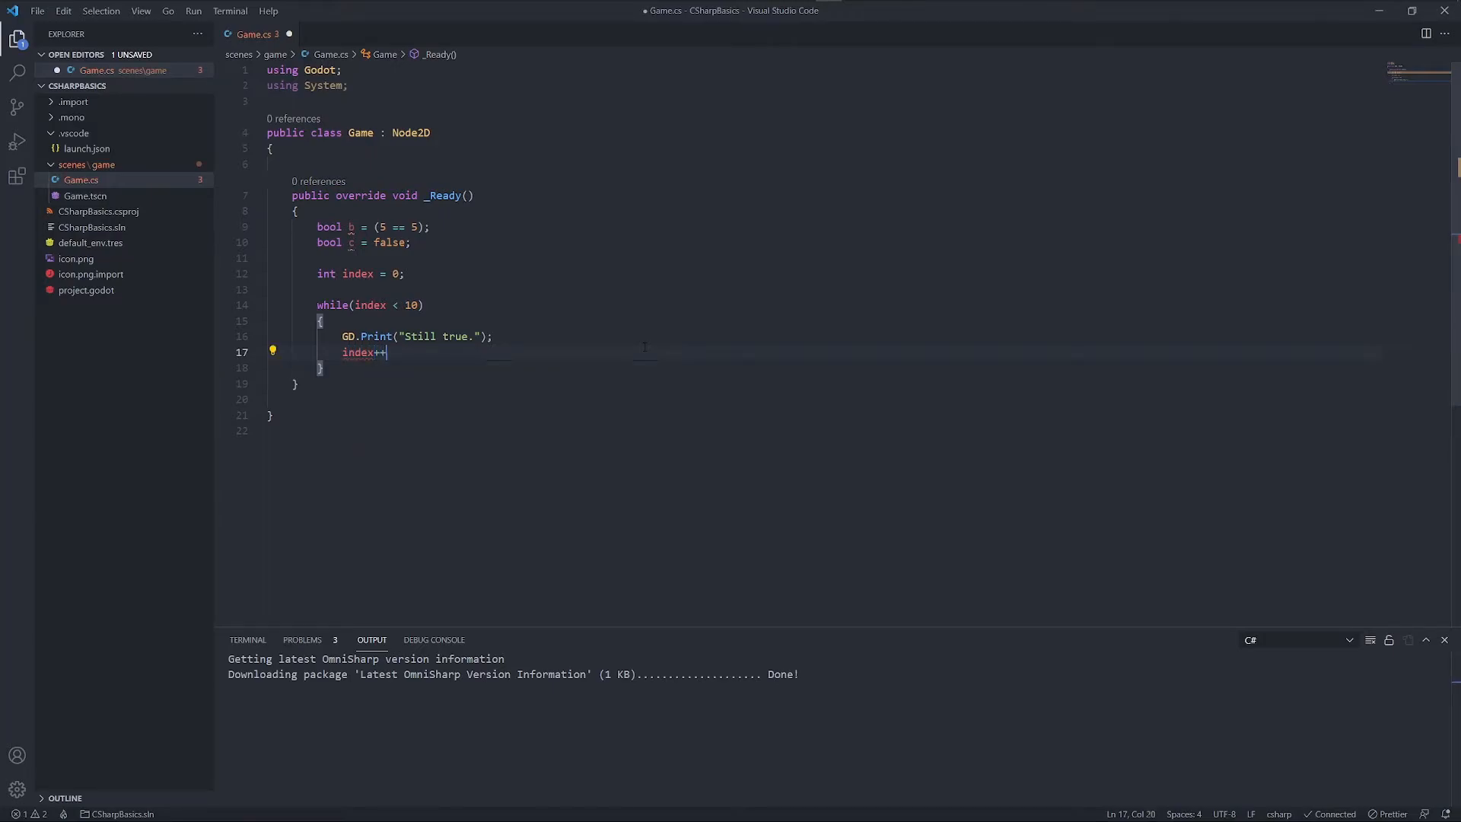
text(;)
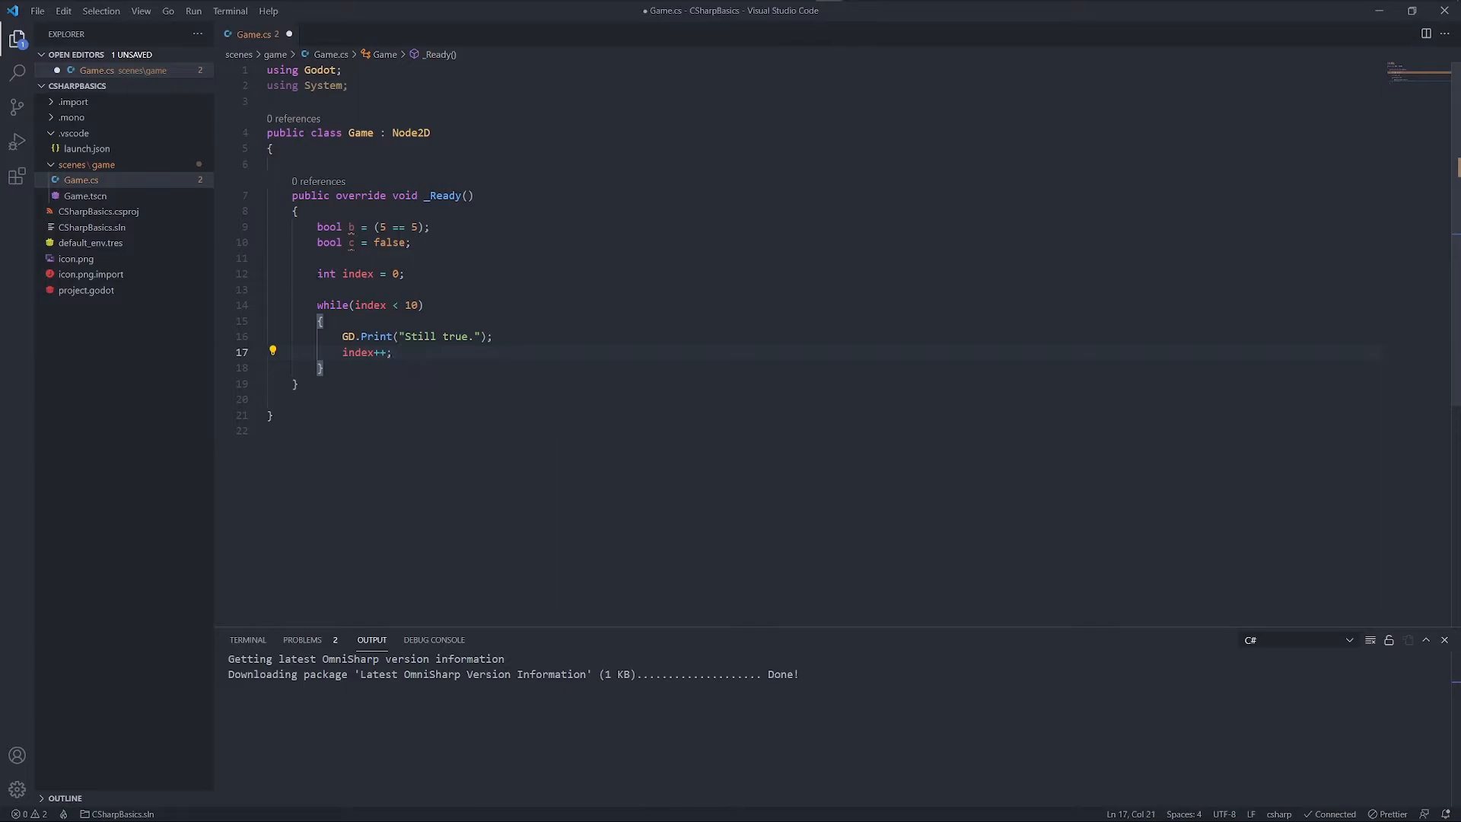
click(425, 274)
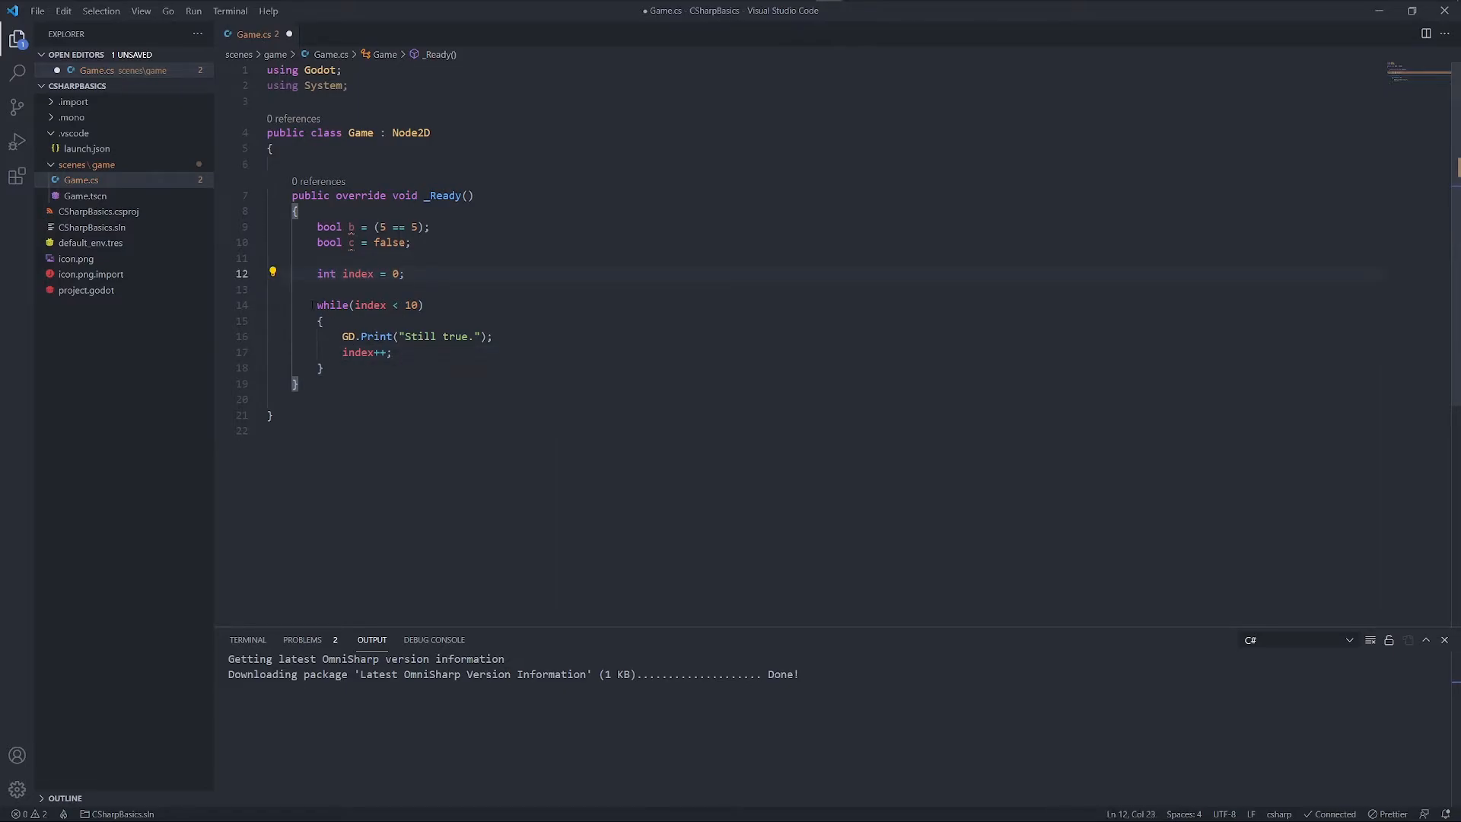
click(321, 366)
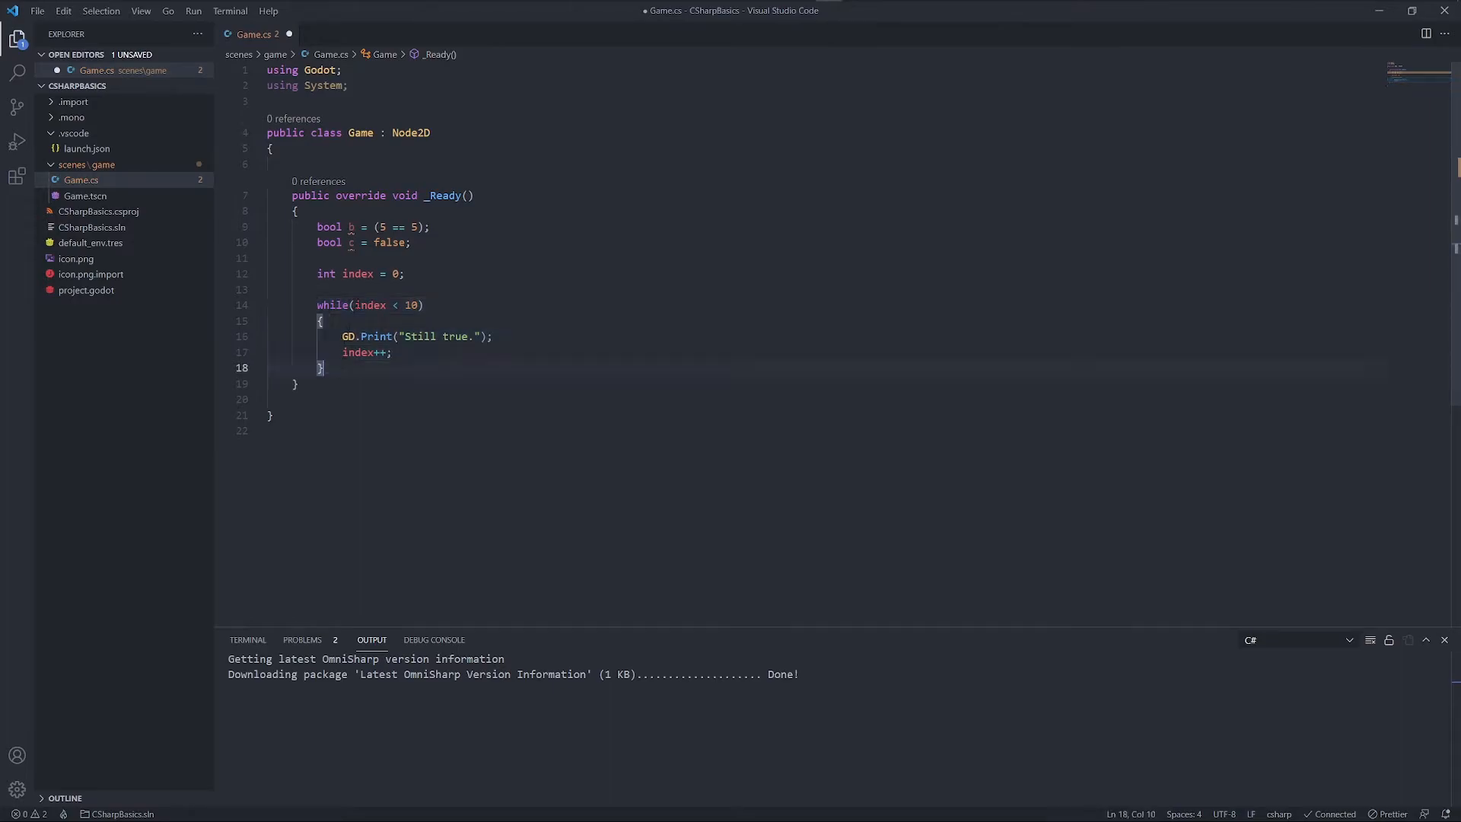
click(420, 304)
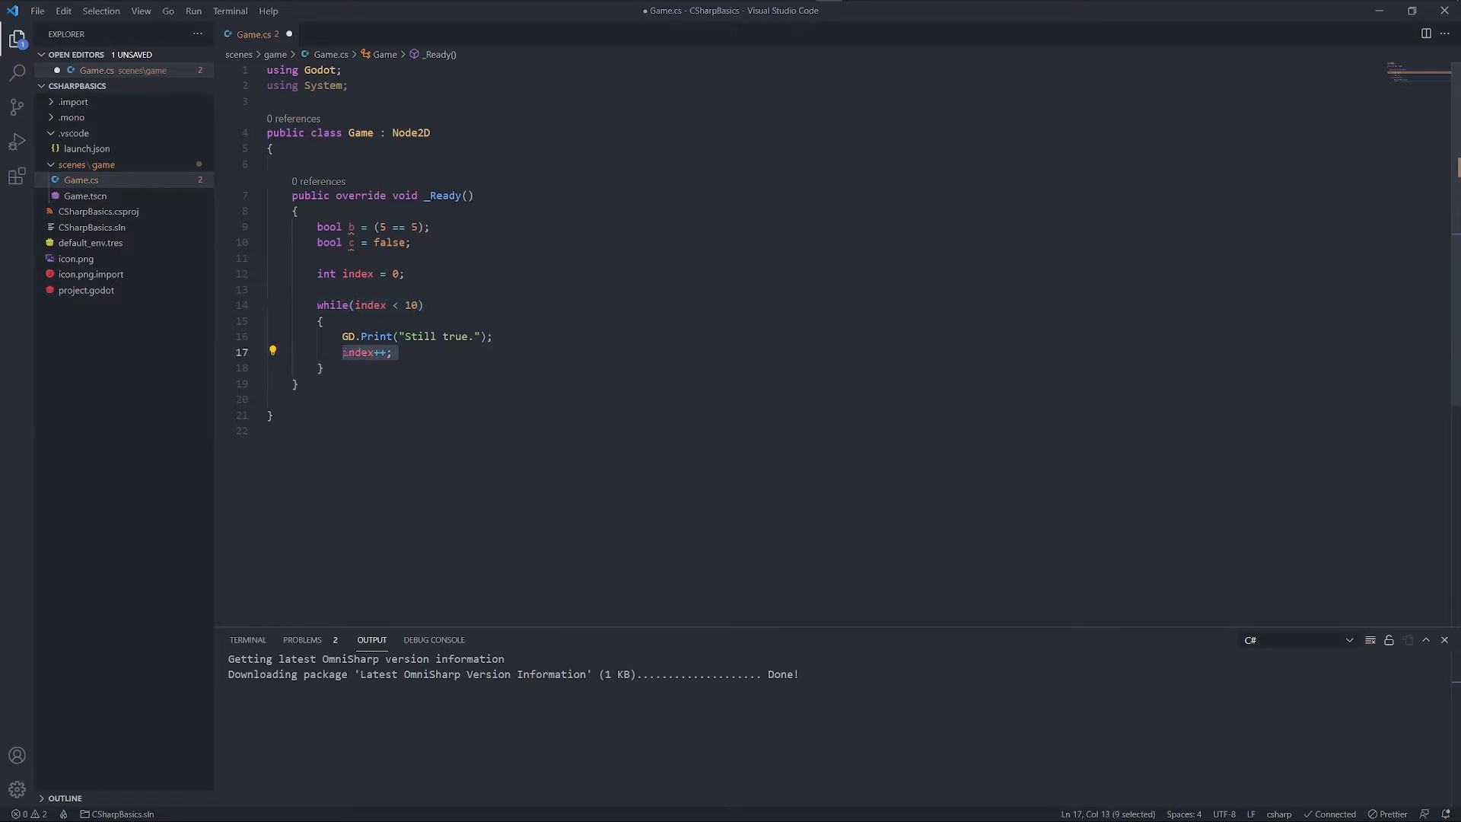
click(321, 367)
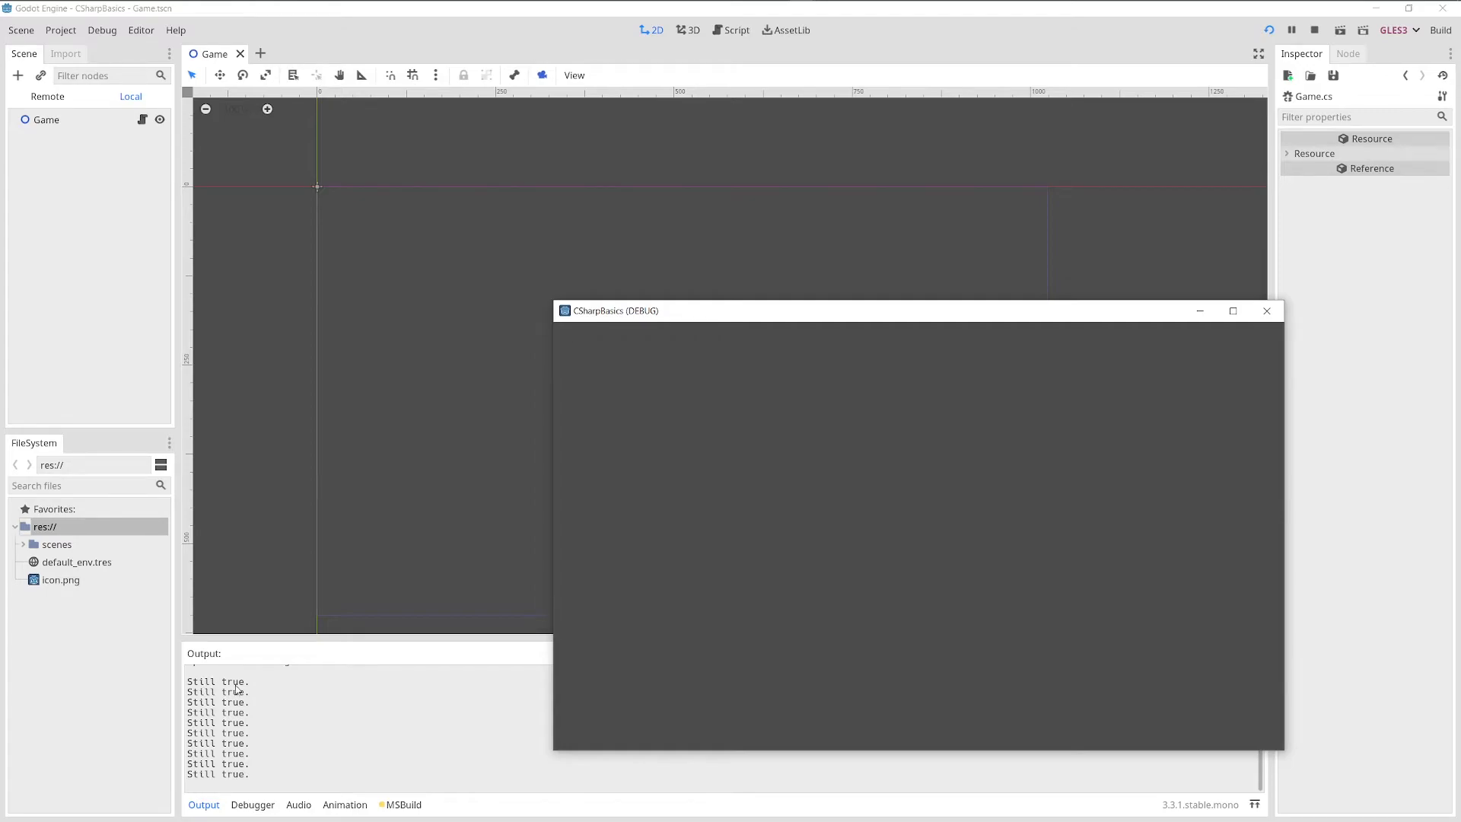
mouse_move(561, 721)
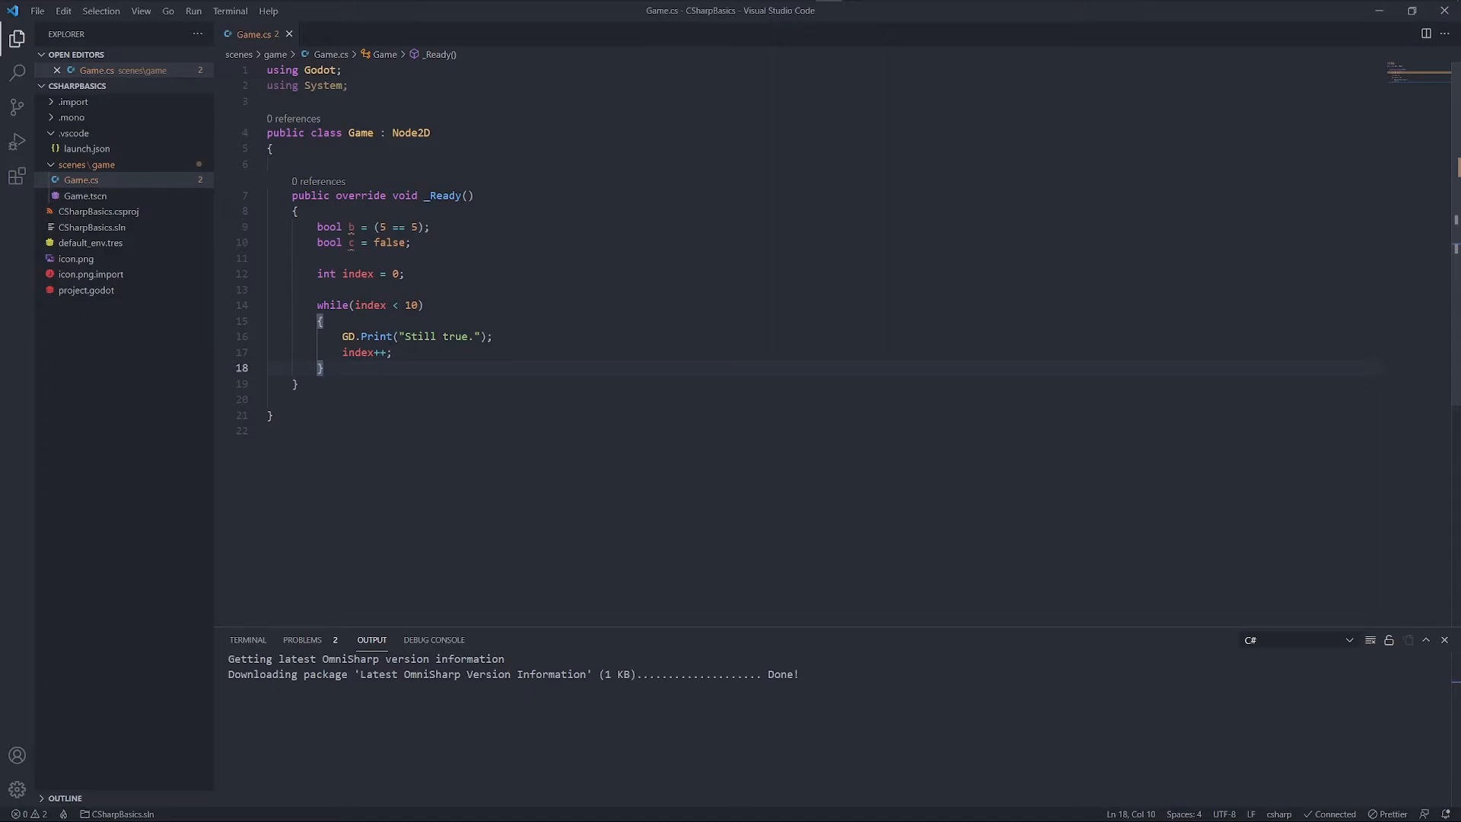
Change the loop condition to while(index > 10)
click(409, 305)
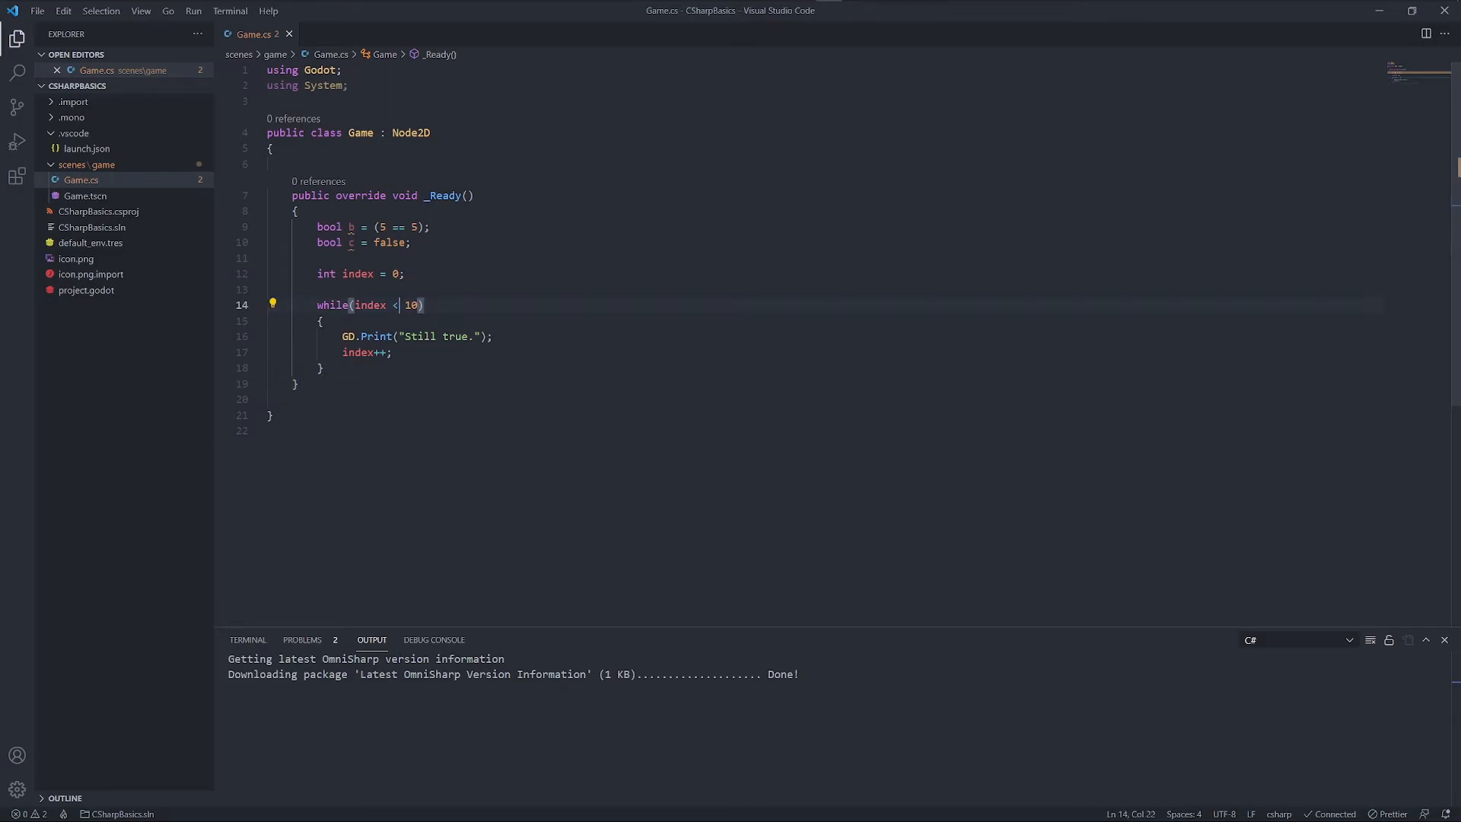
text(>)
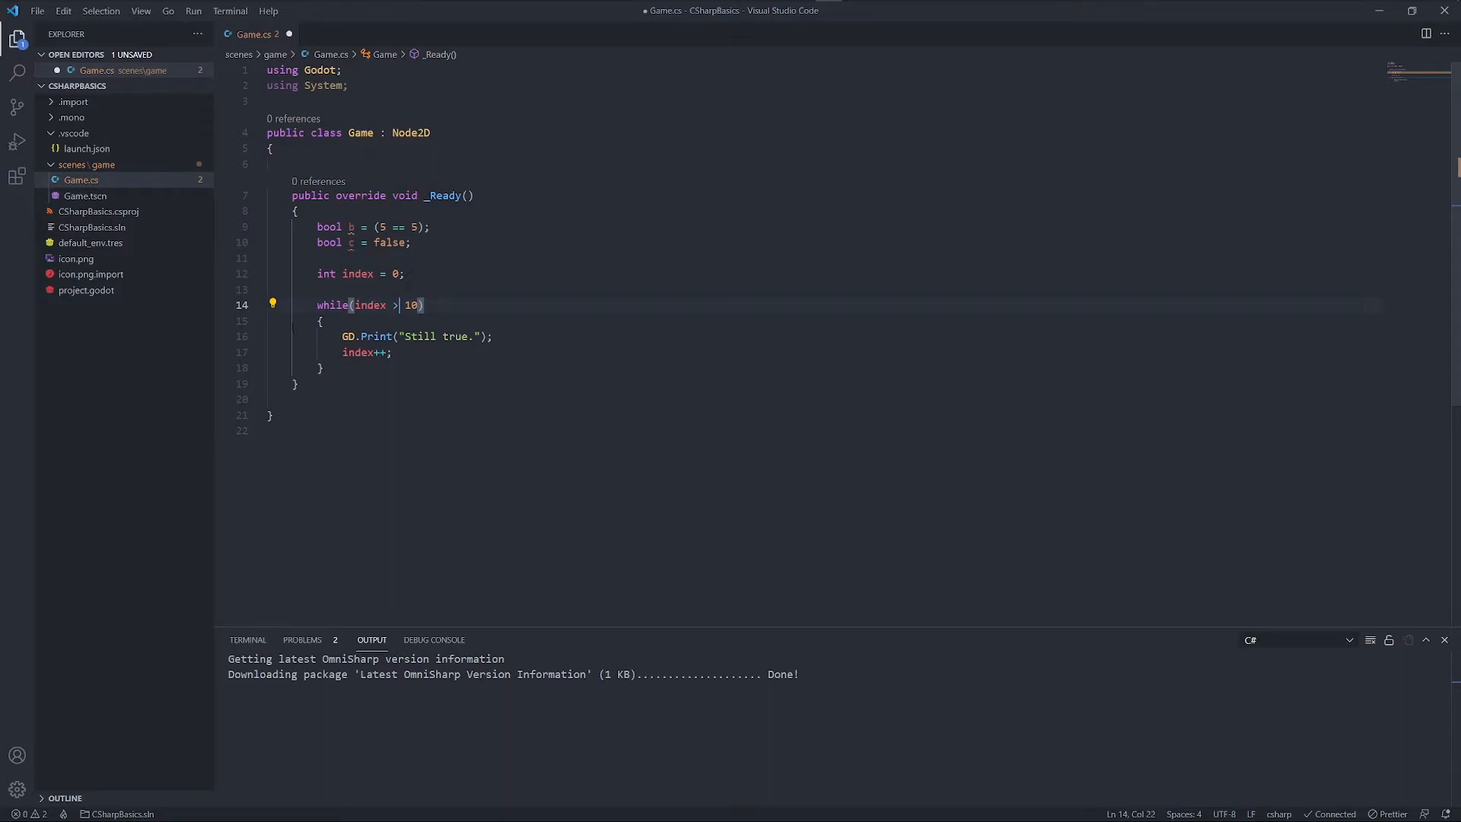
mouse_move(373, 305)
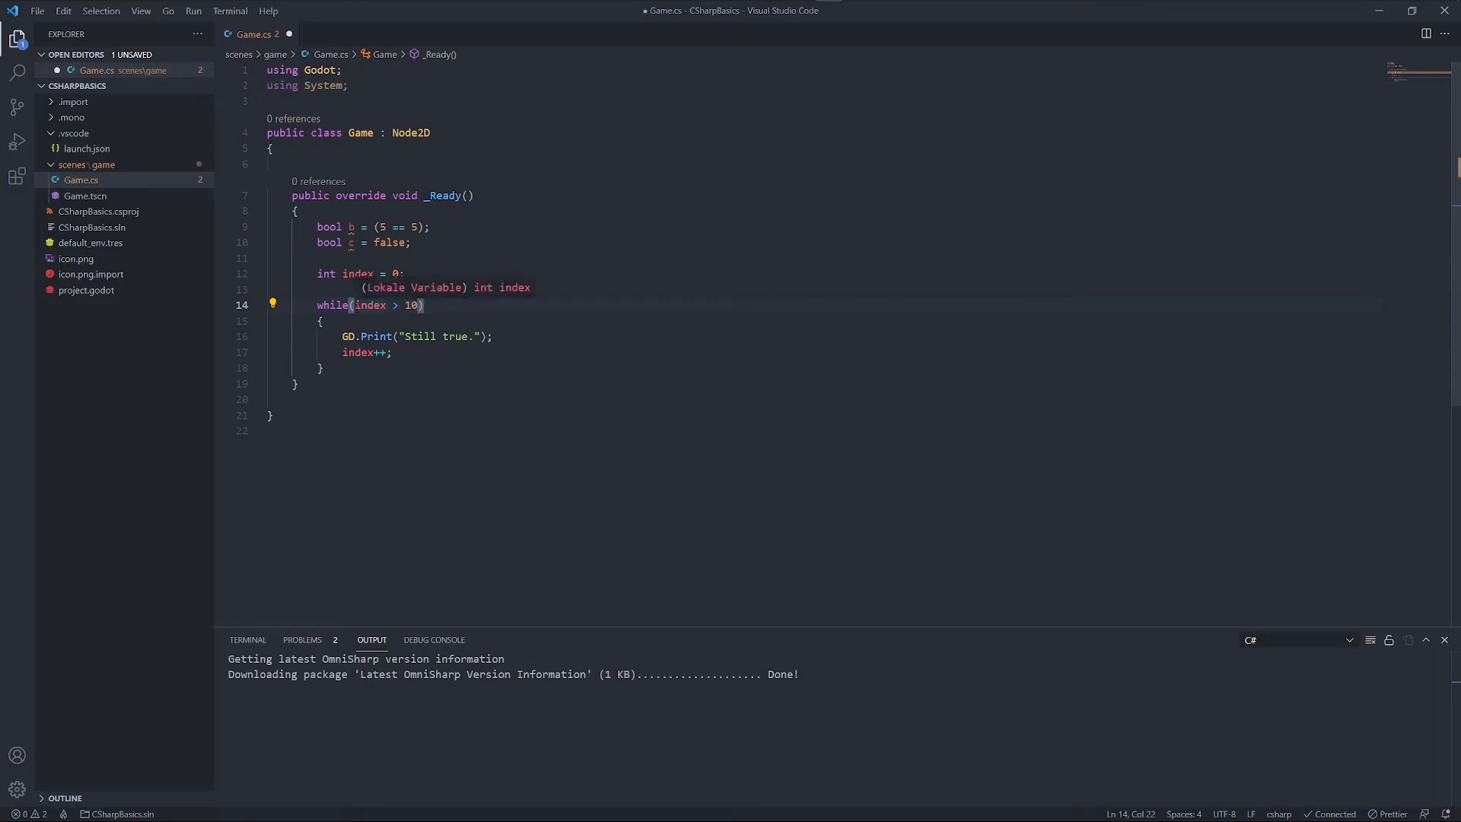
mouse_move(358, 272)
text(do)
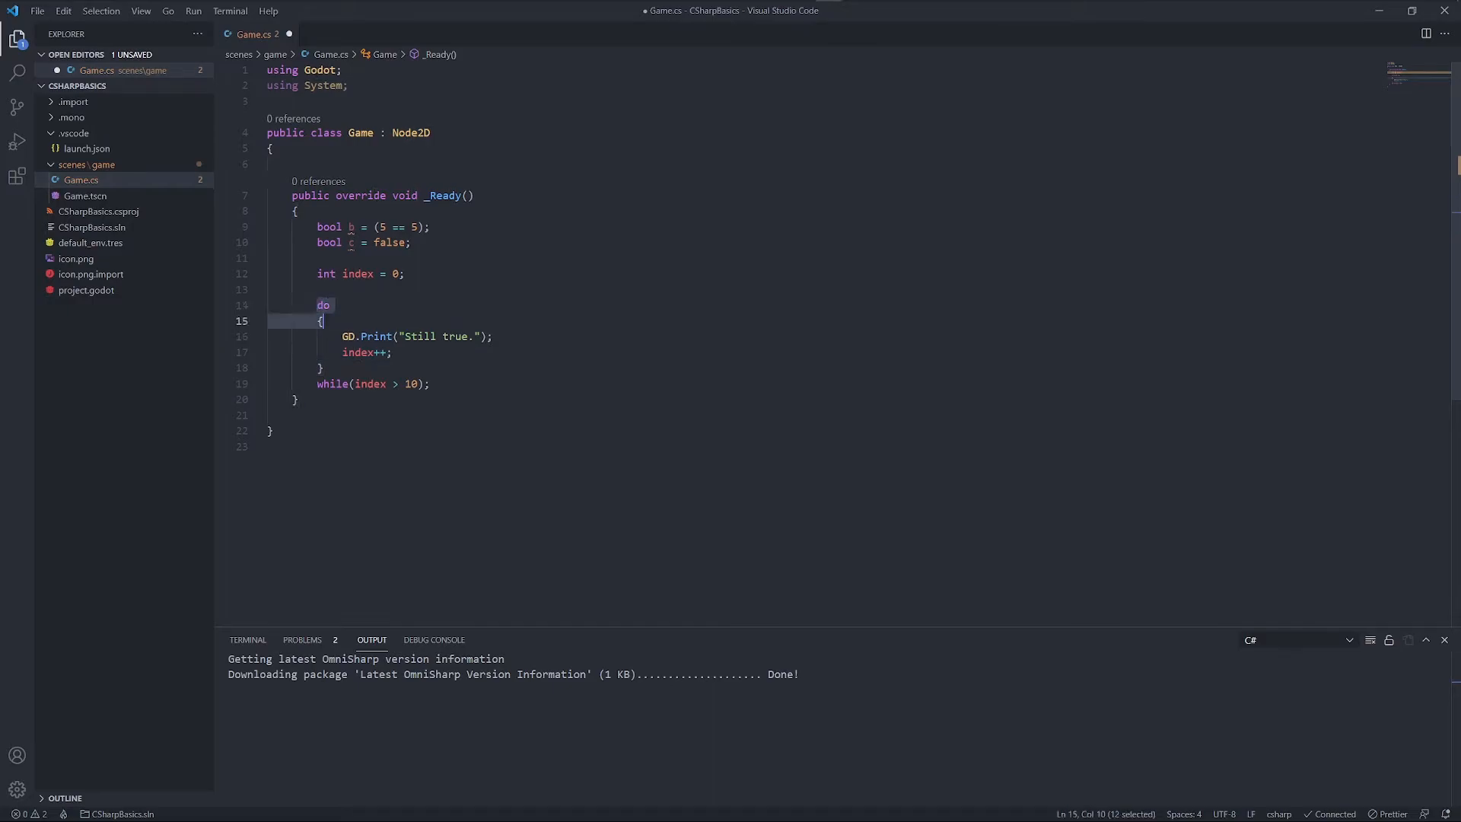
Try a do-while form of the loop, then revert to while(index > 10)
click(337, 366)
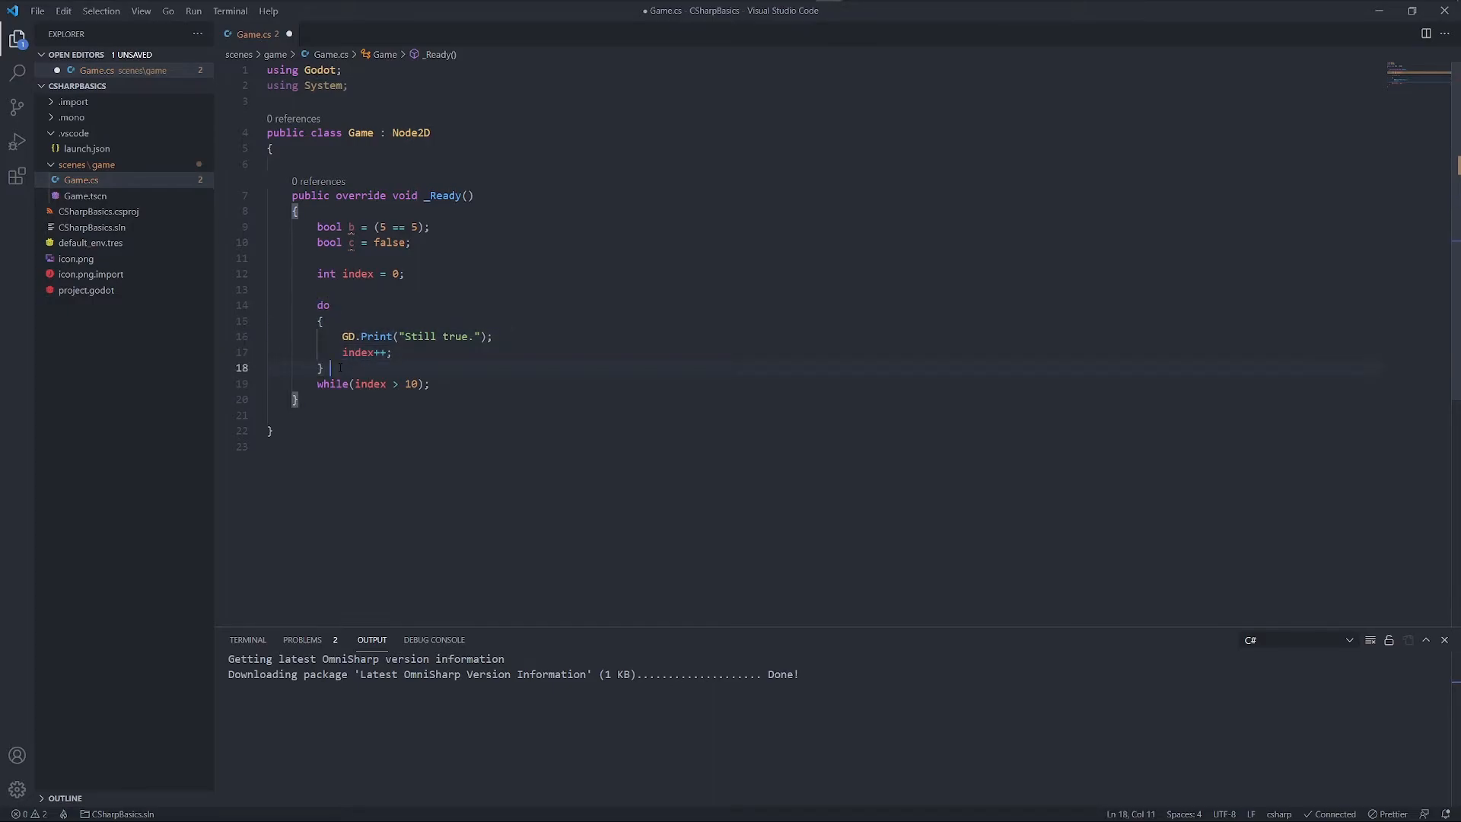
key(Backspace)
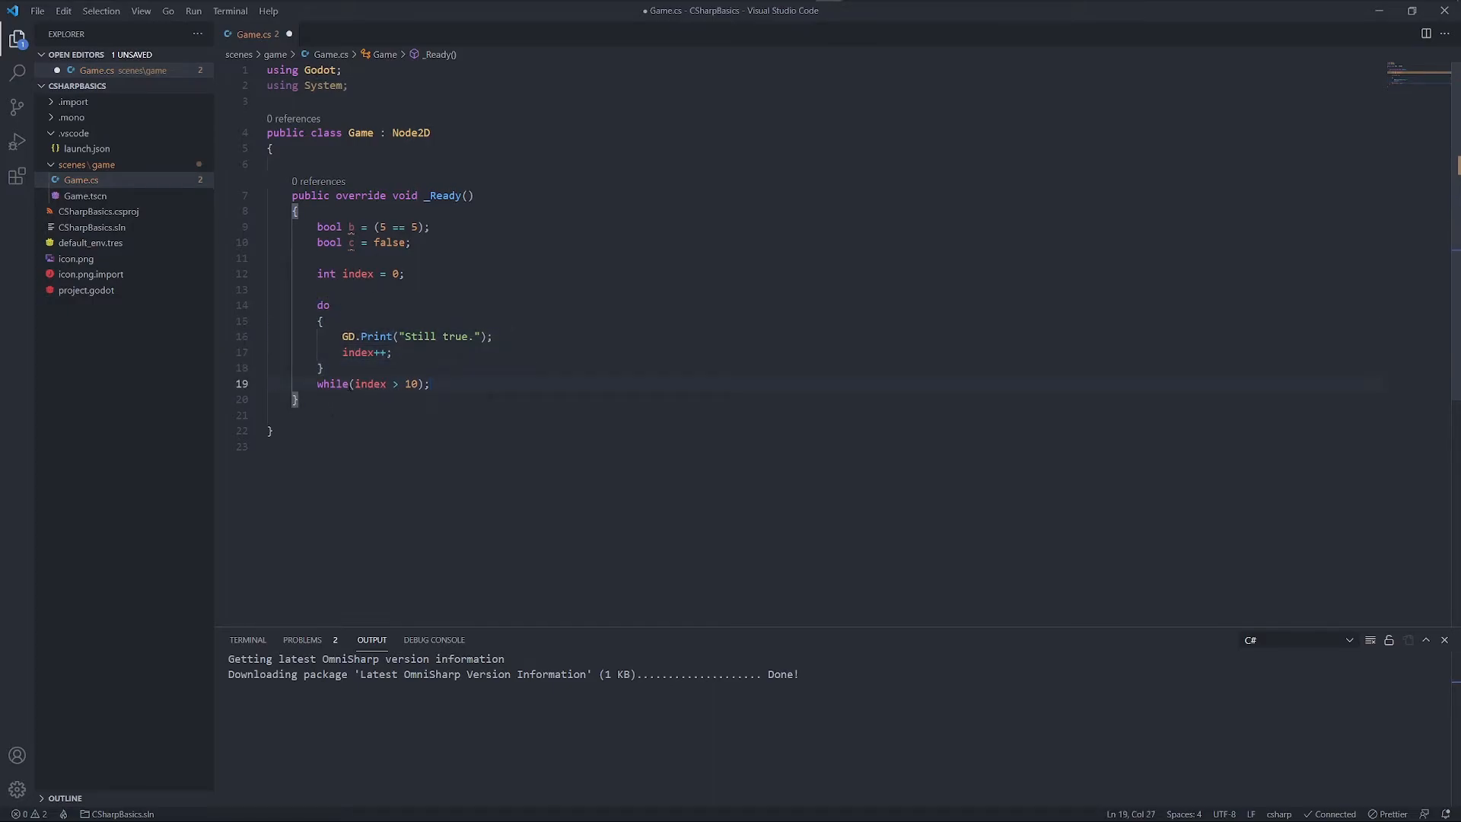
click(429, 383)
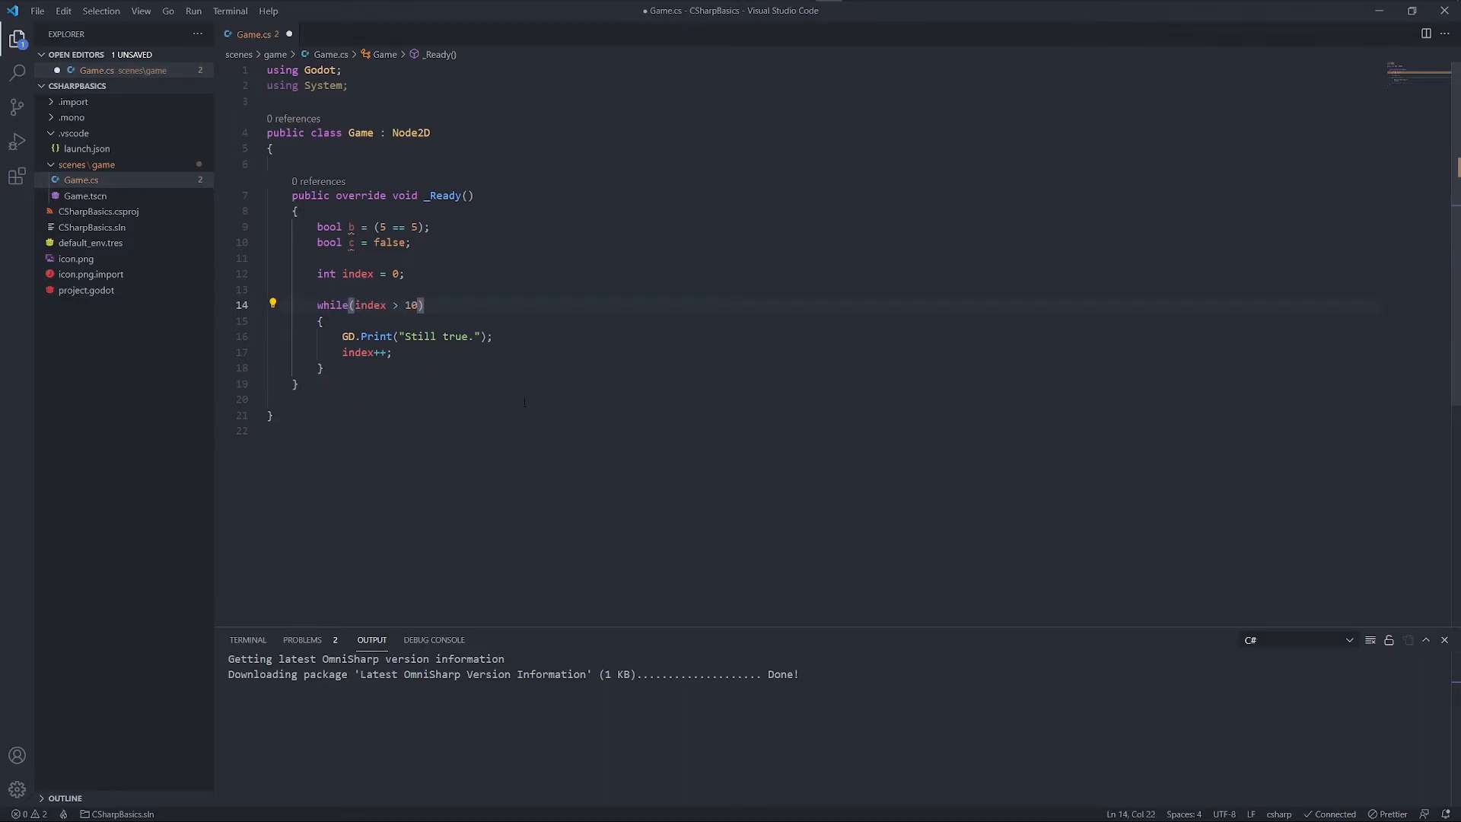
Extend the condition to index <= 10 || index >= 0
text(=)
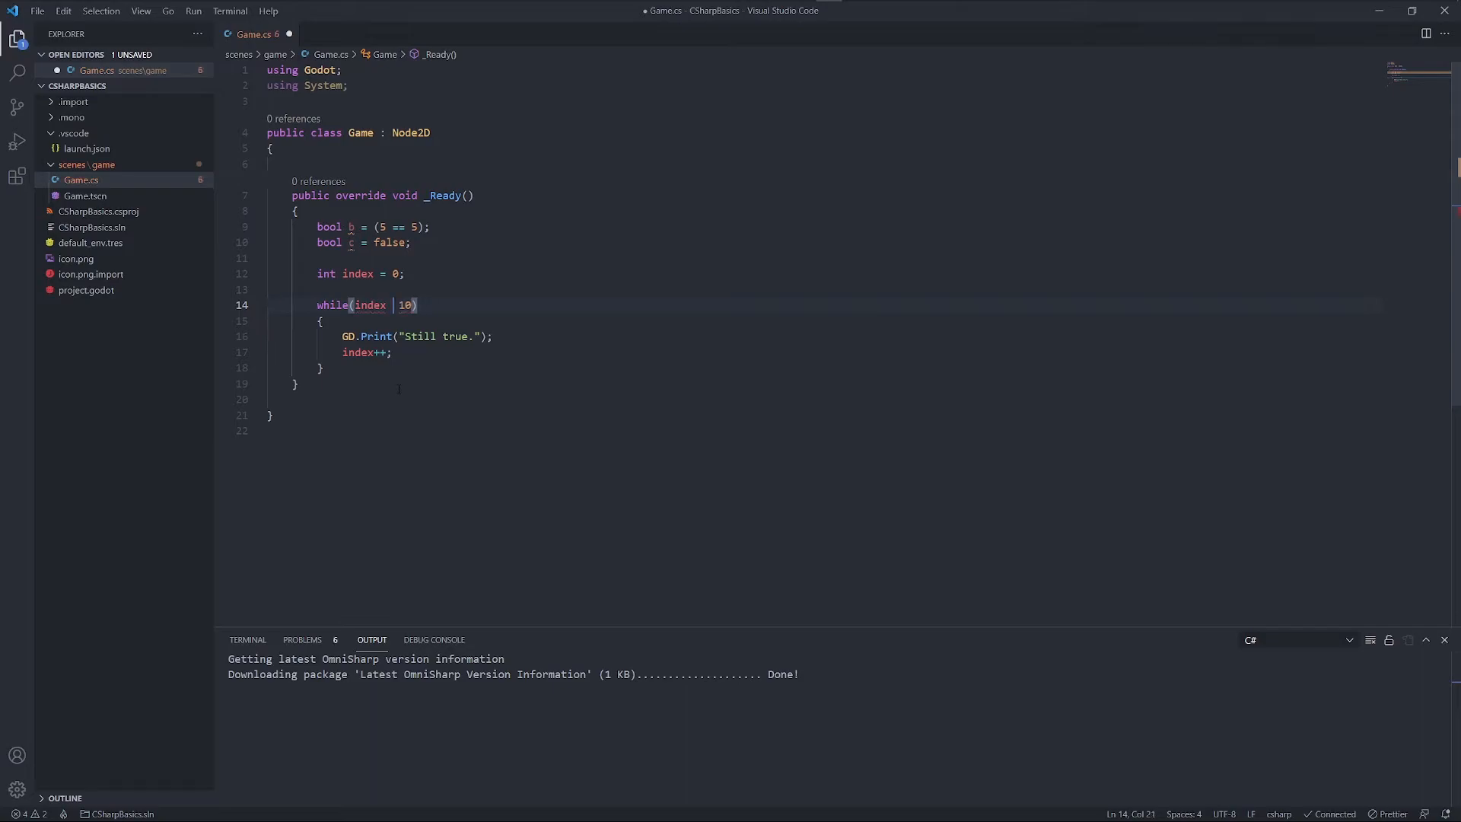
text(<=)
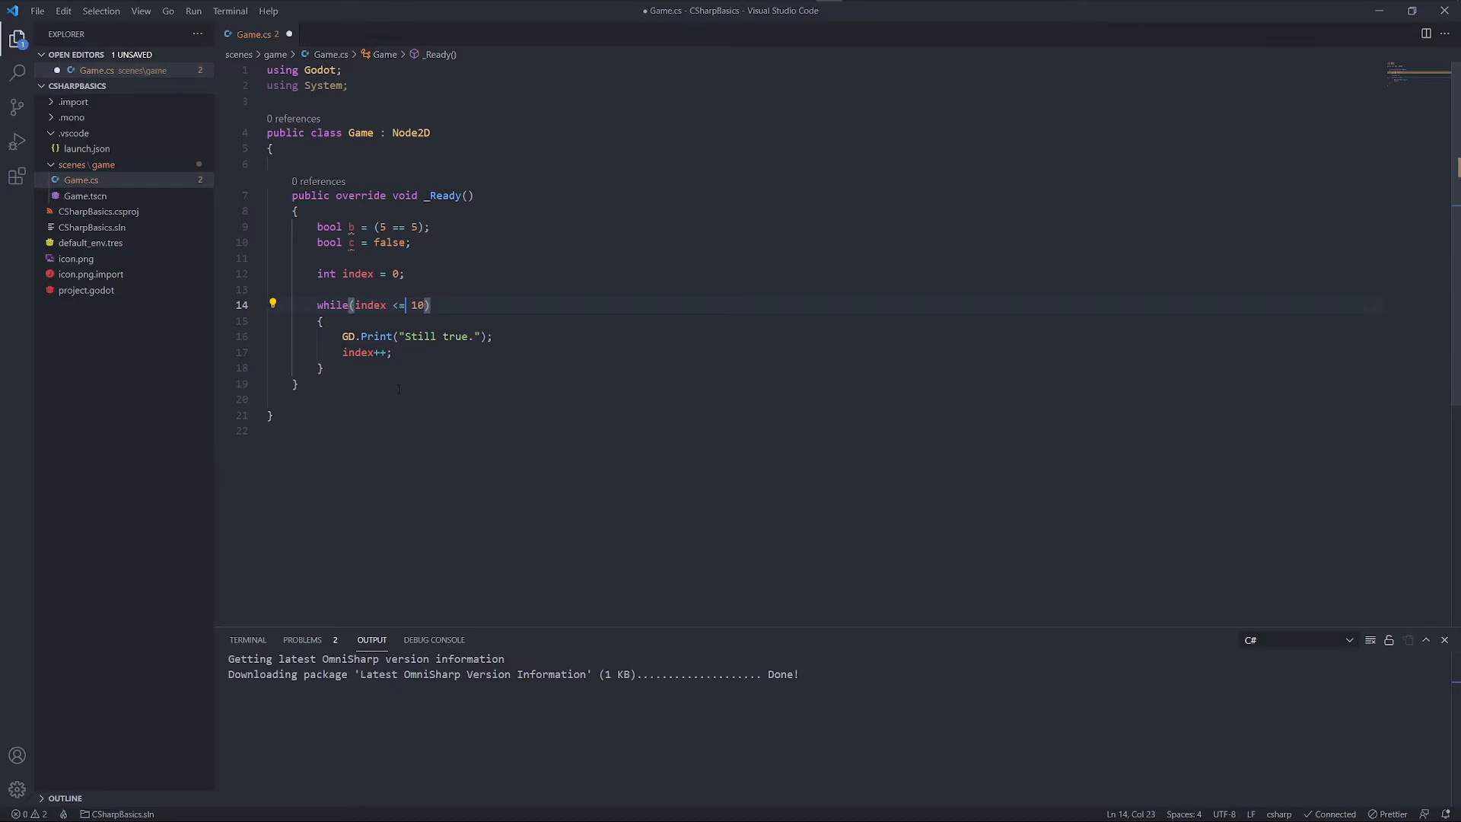
click(429, 304)
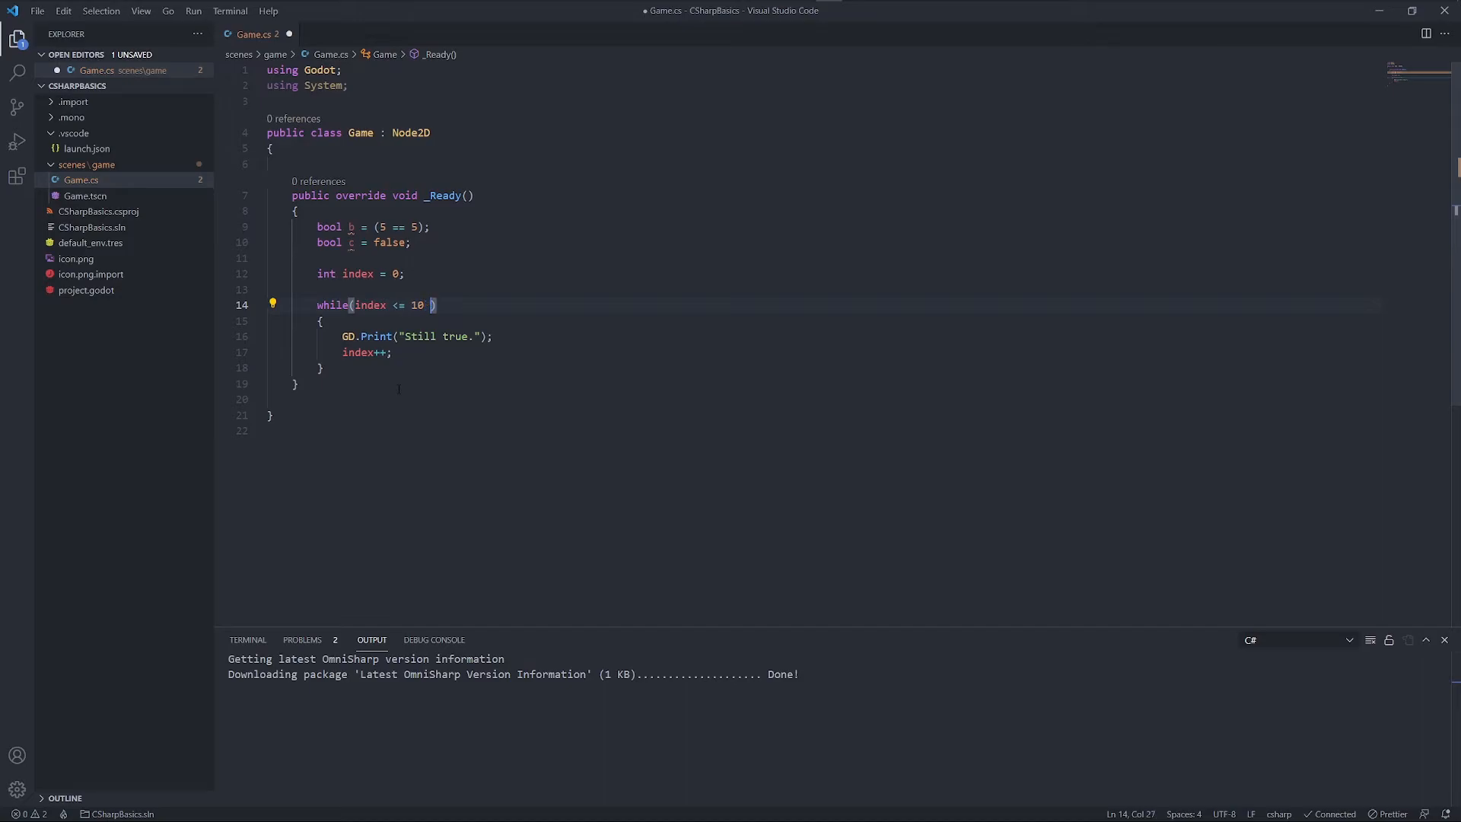
text(||)
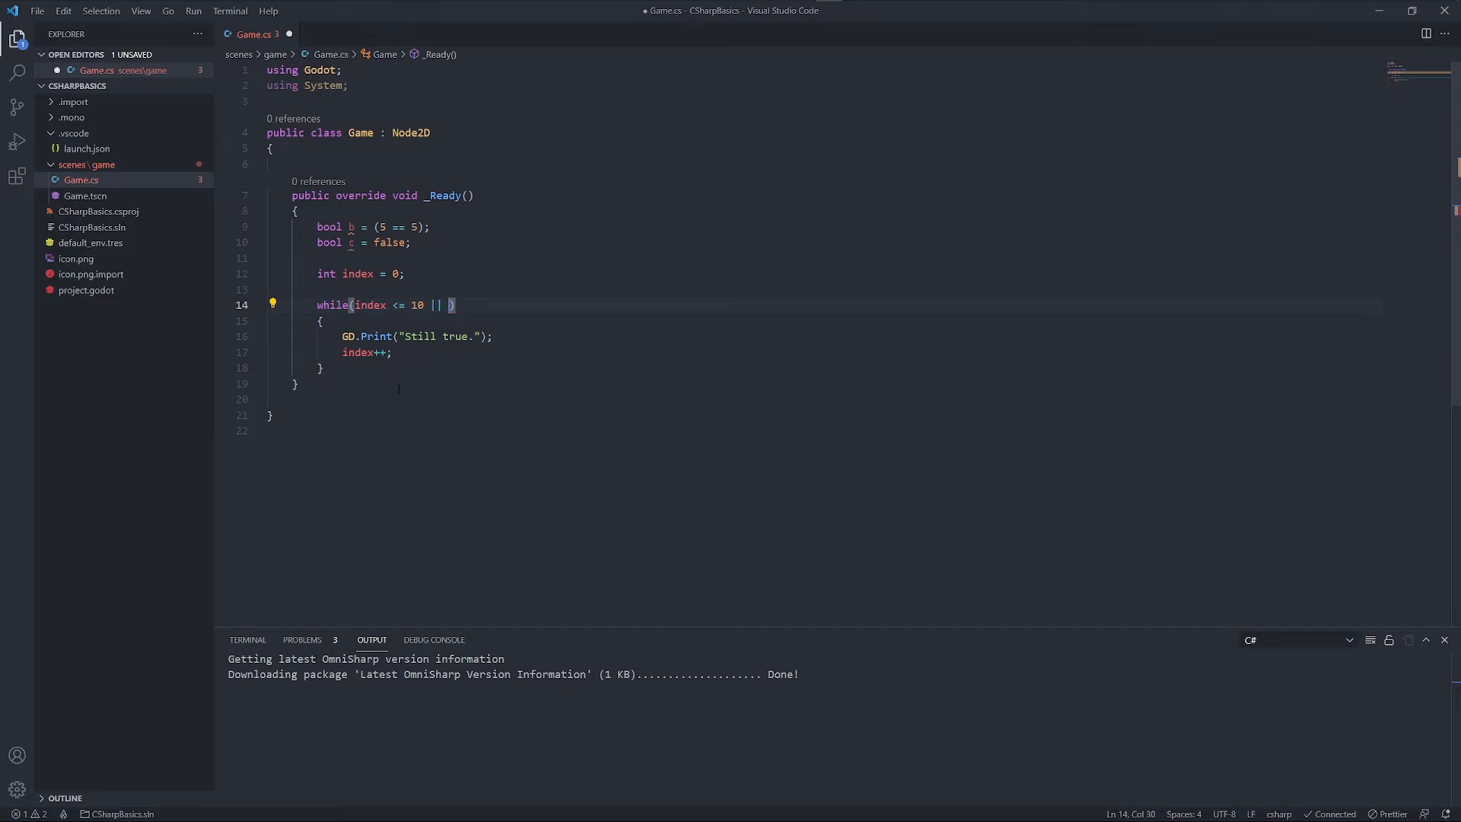
text(index >)
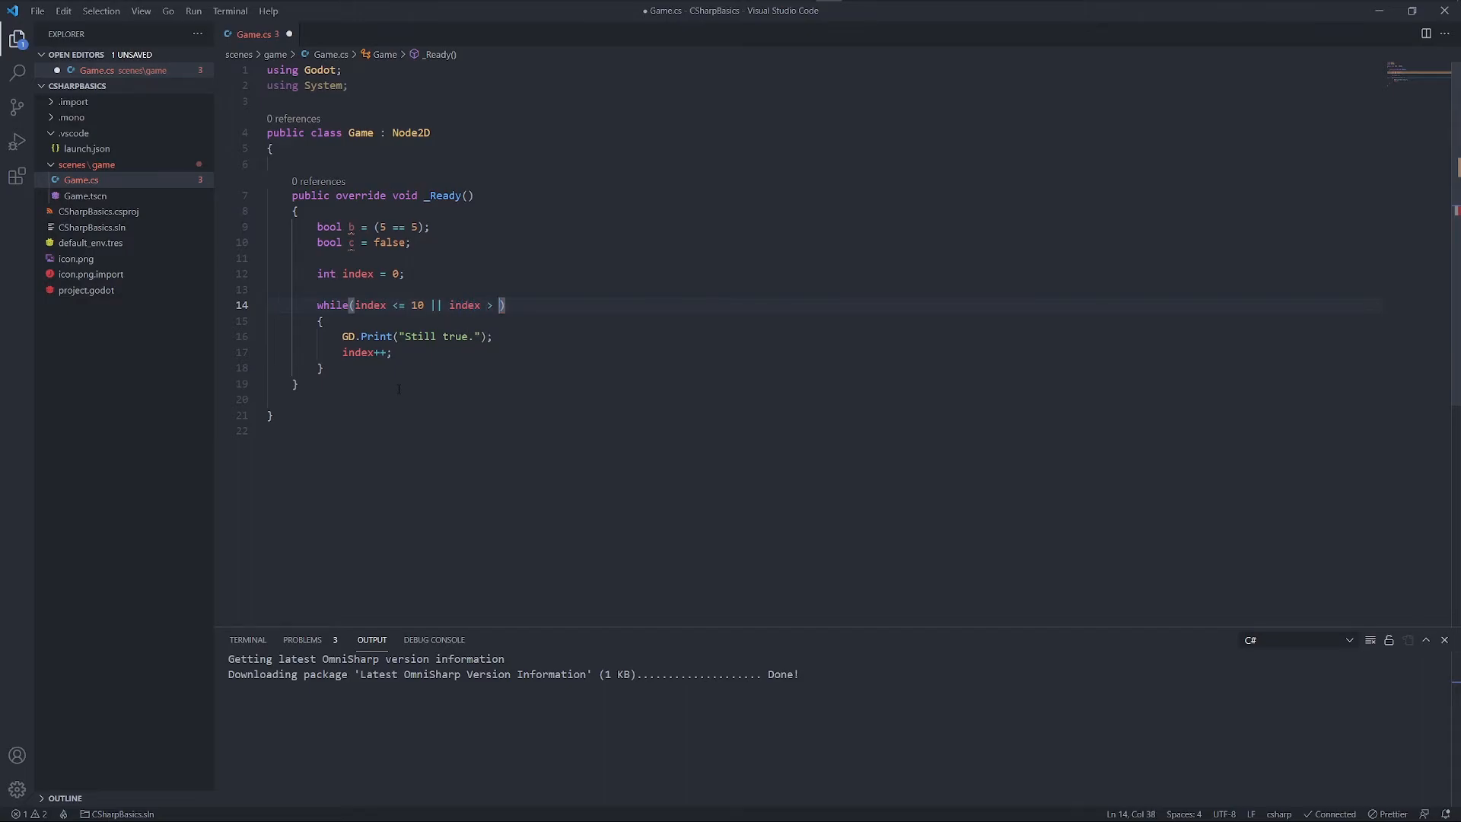
text(= 0)
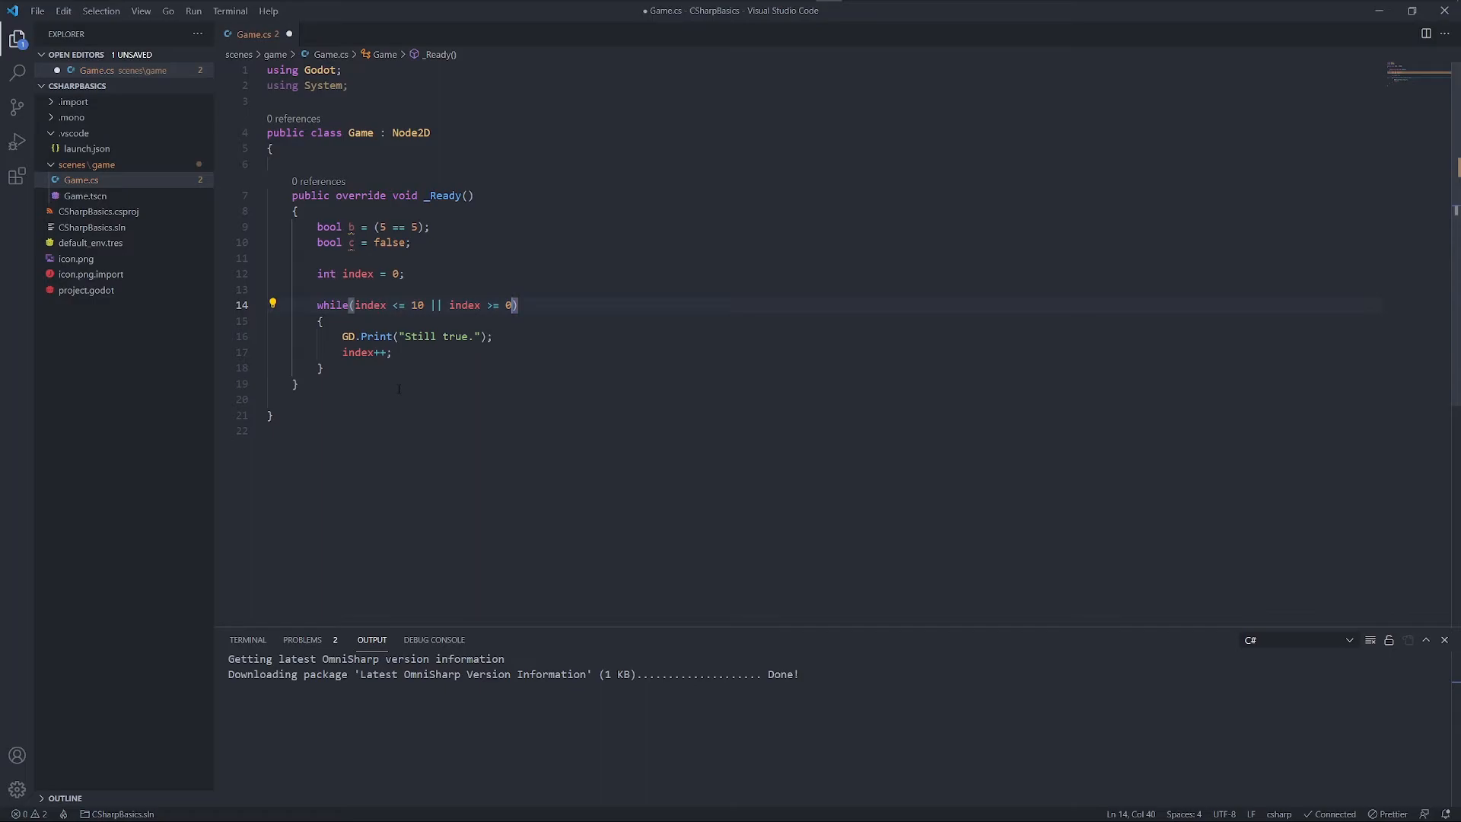
Swap the OR for &&, try the negated !( form, then clear the condition to while()
double_click(434, 305)
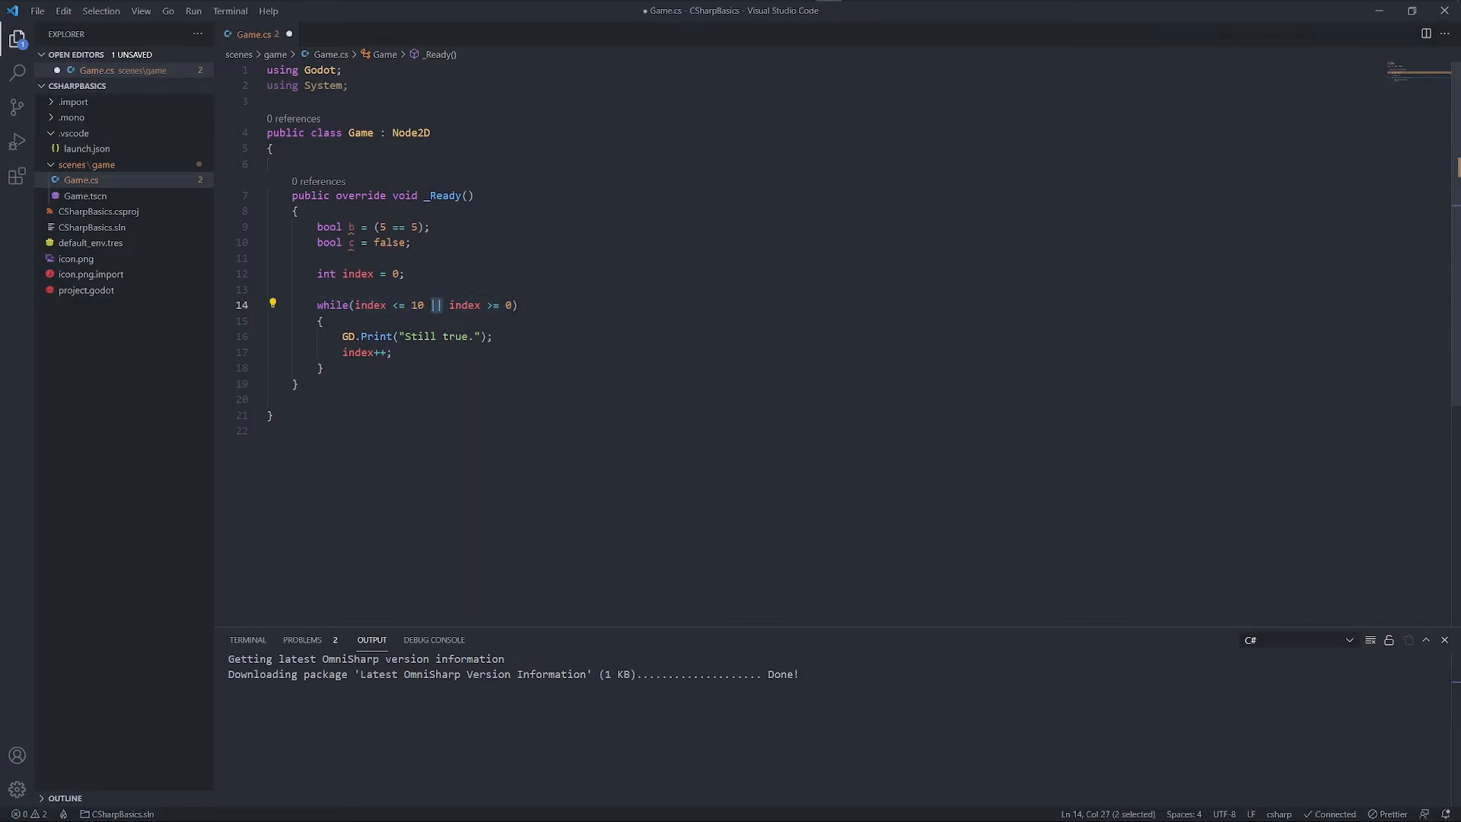
text(&&)
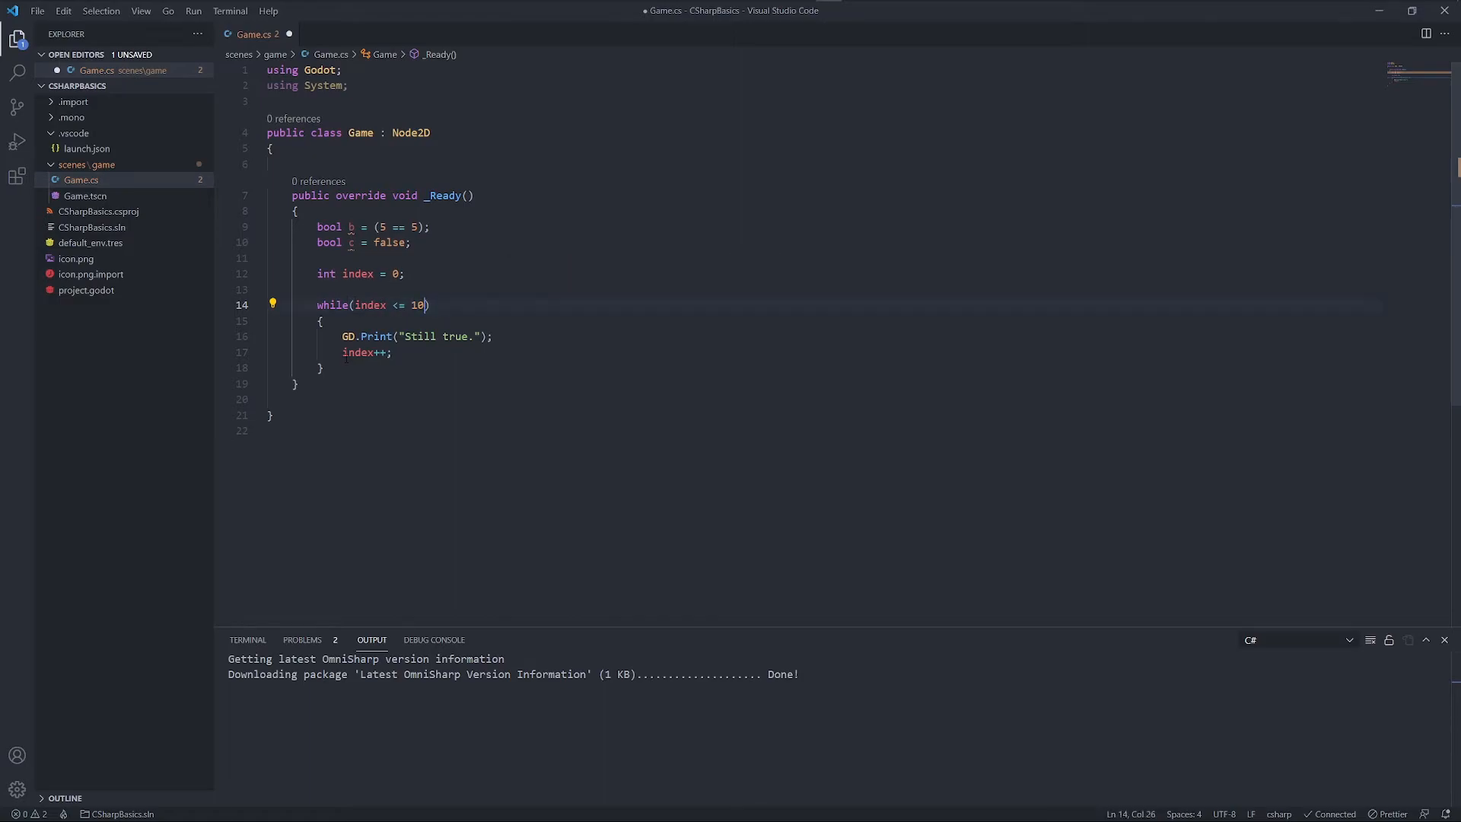
text(!()
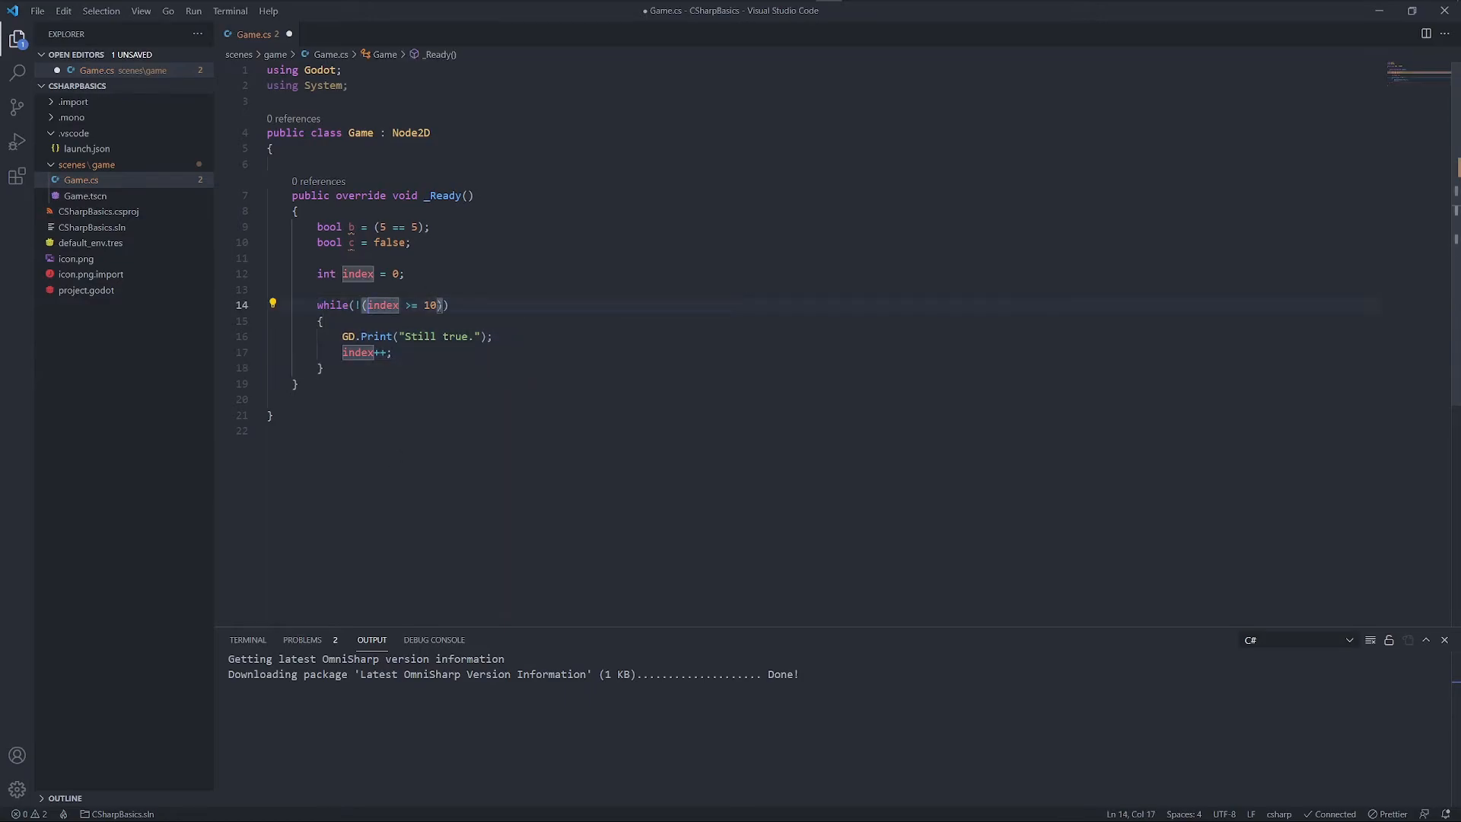
click(371, 304)
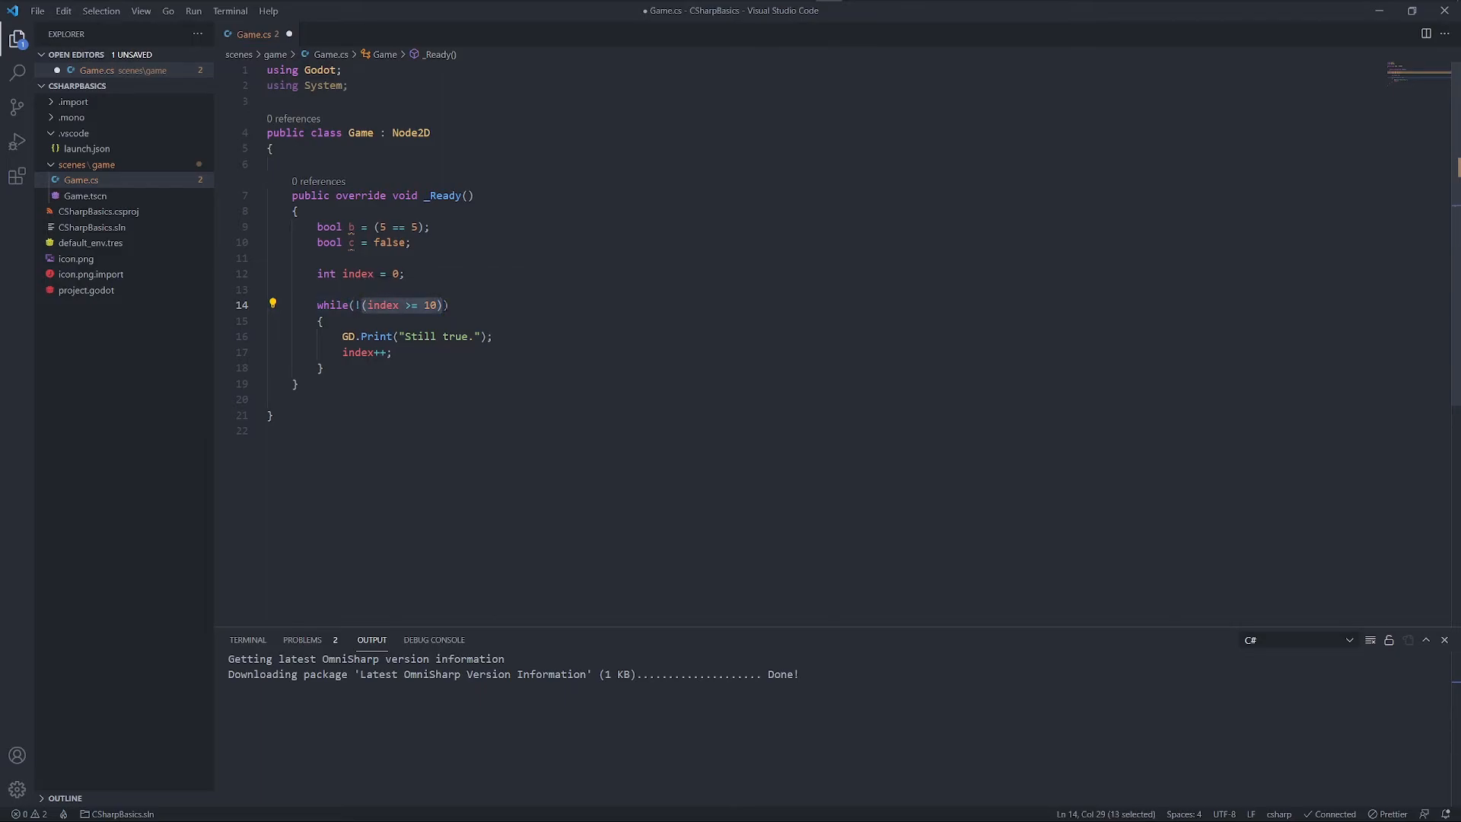
click(271, 414)
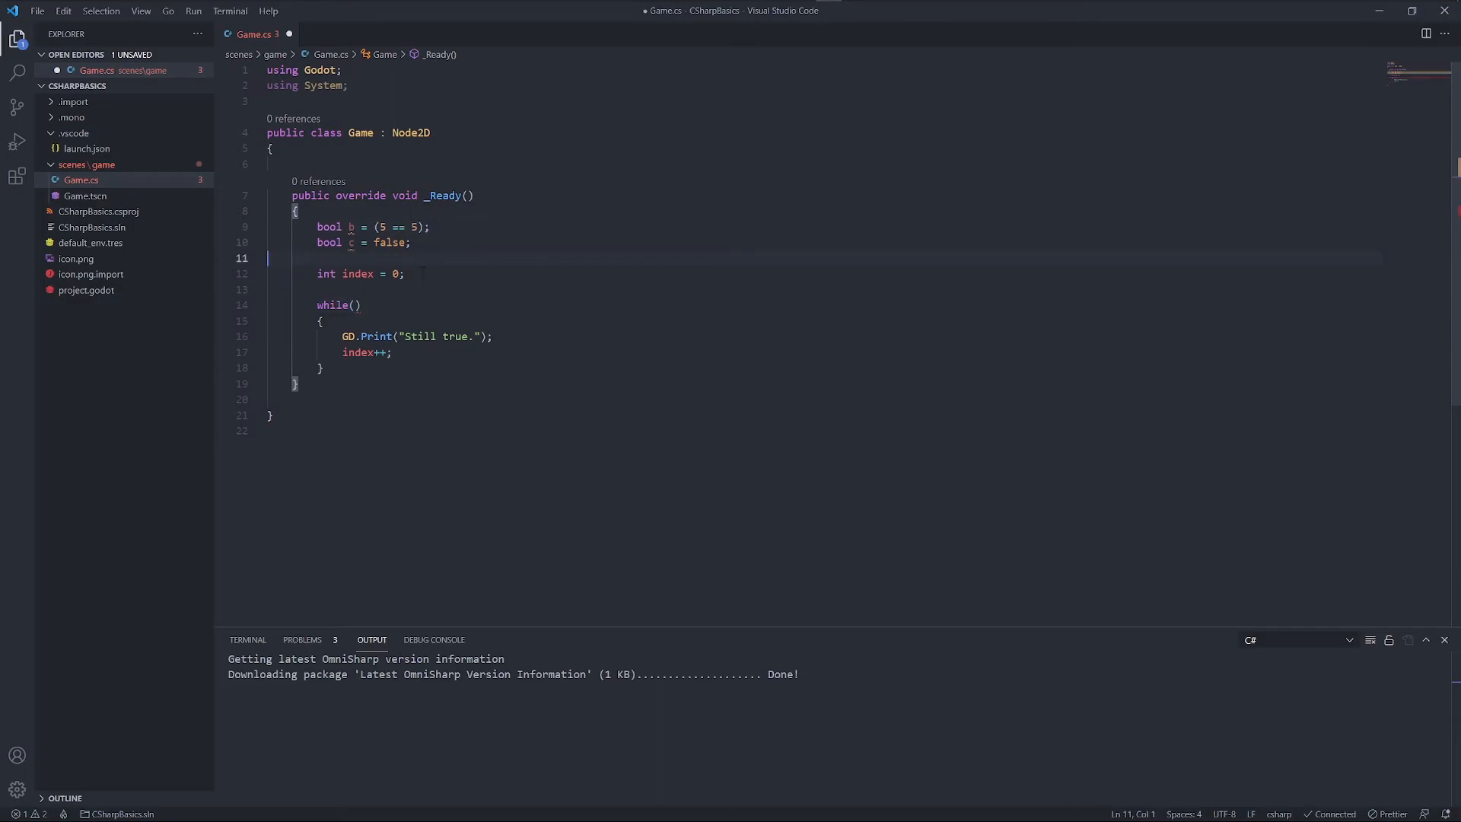
Declare bool d = (index < 10) on the line above the loop
text(bool d)
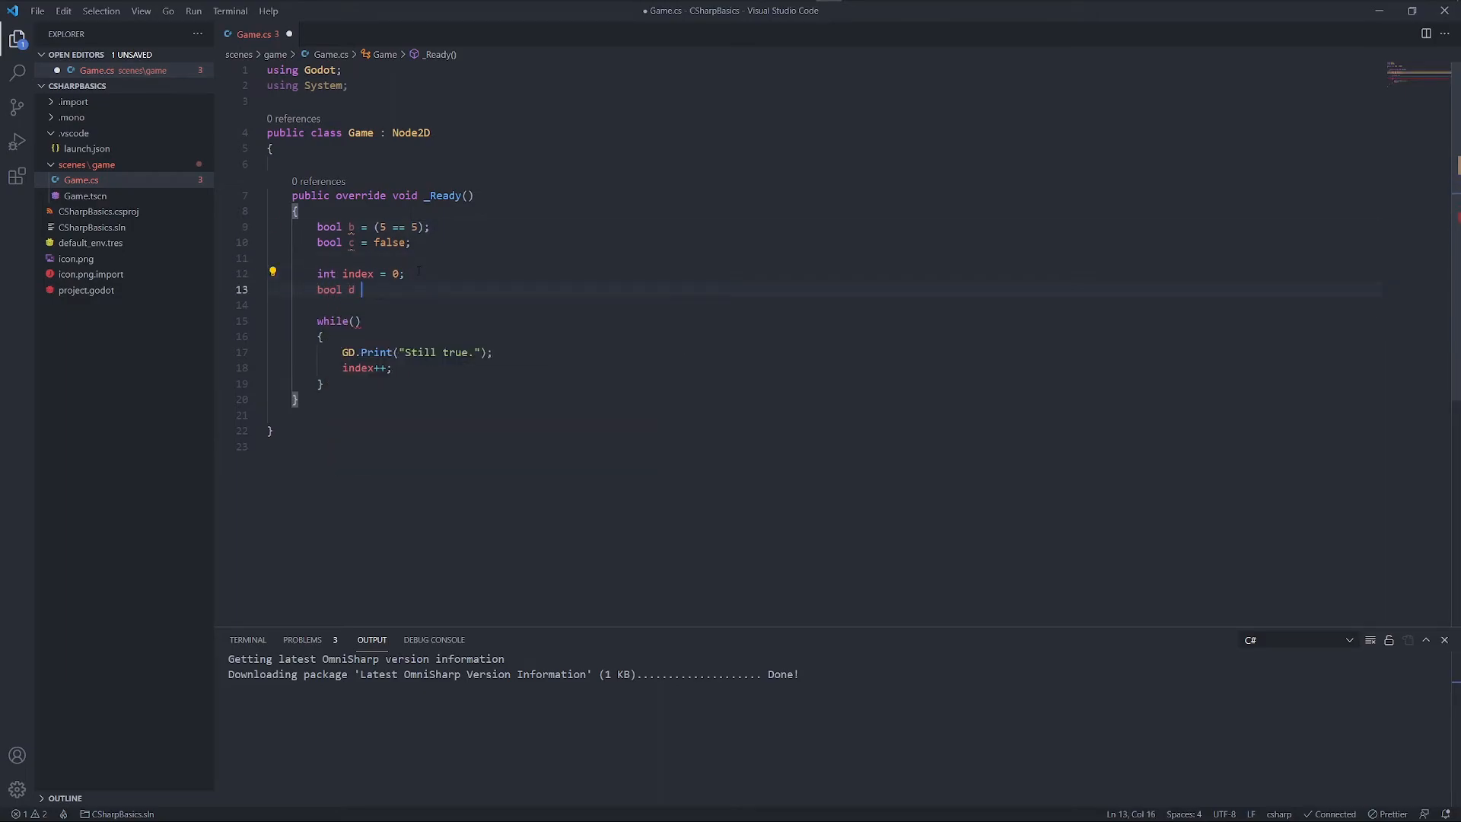
text(= ())
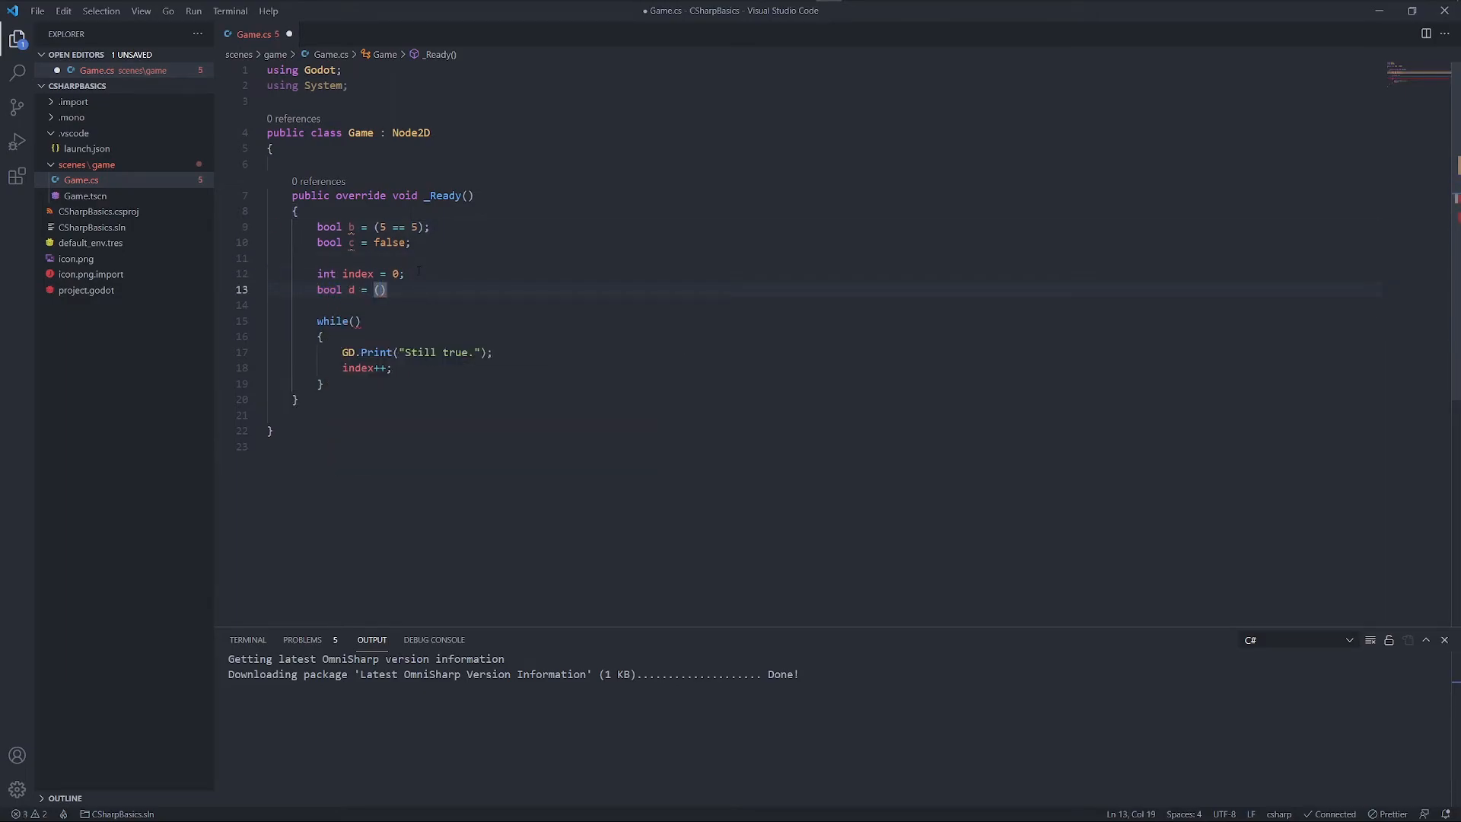
text(index y)
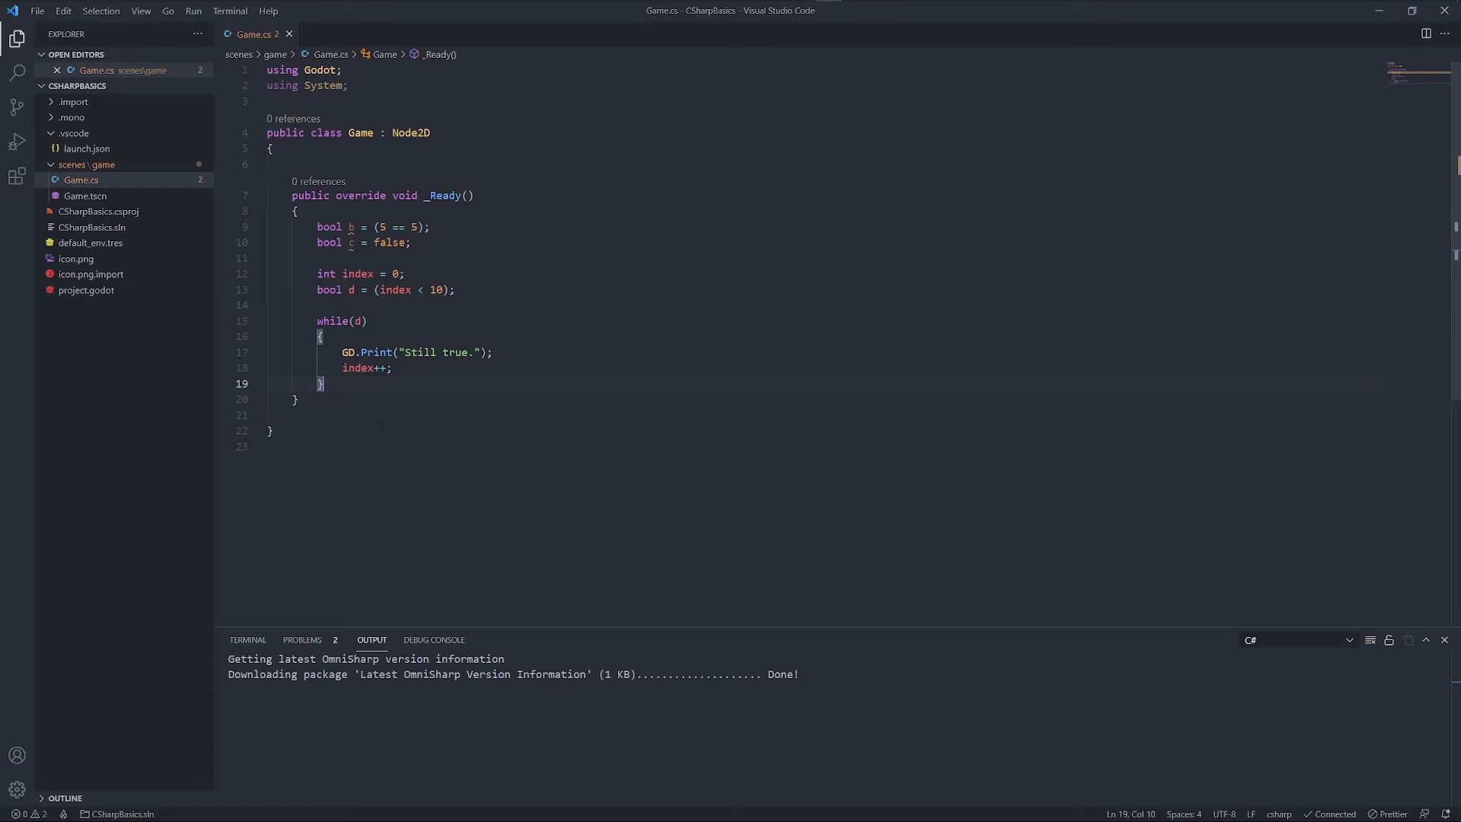
click(453, 289)
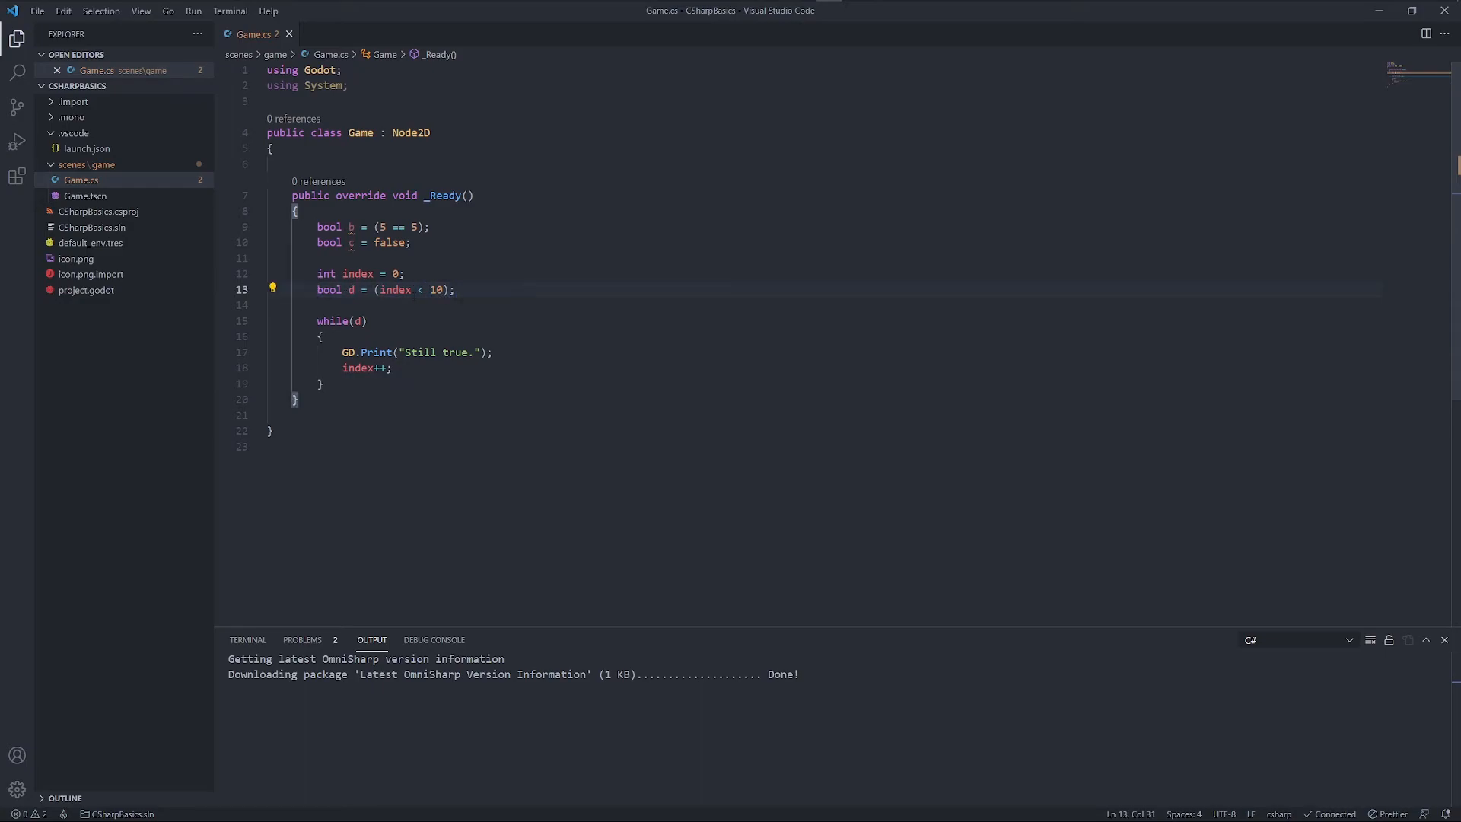
Make the loop test while(d), highlighting where d is declared and used, and save
click(359, 273)
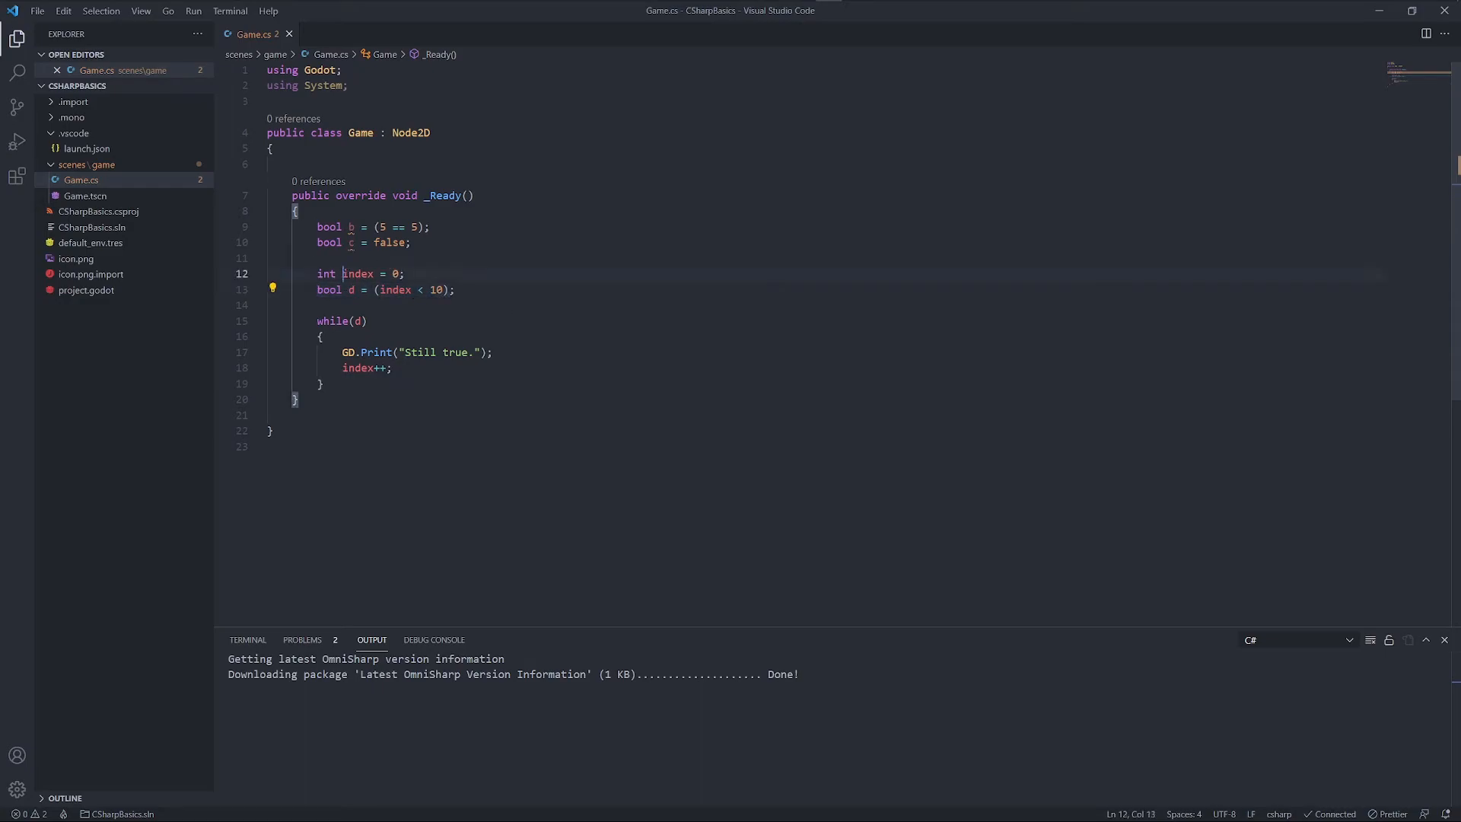
click(289, 304)
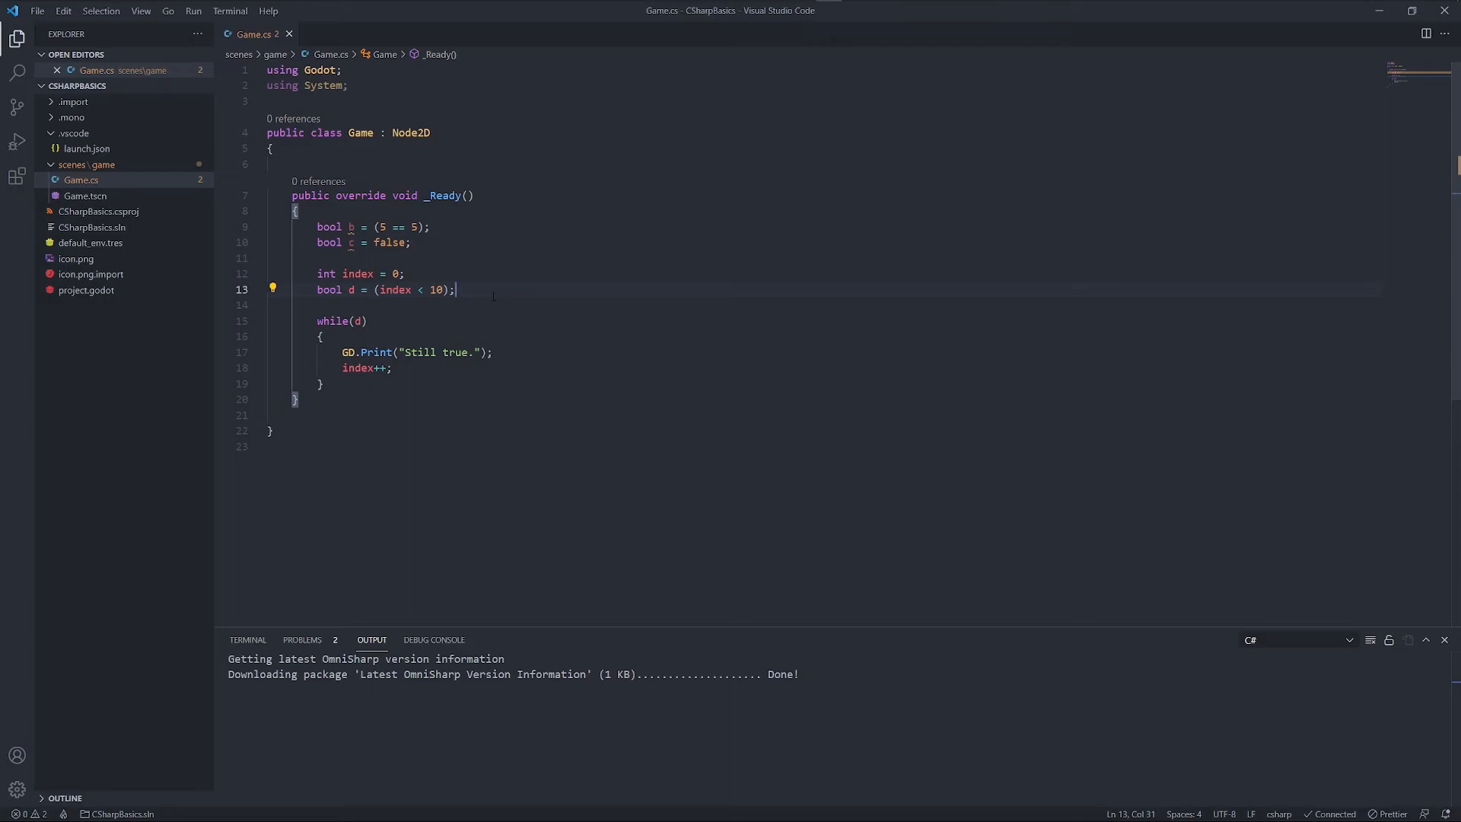
double_click(350, 289)
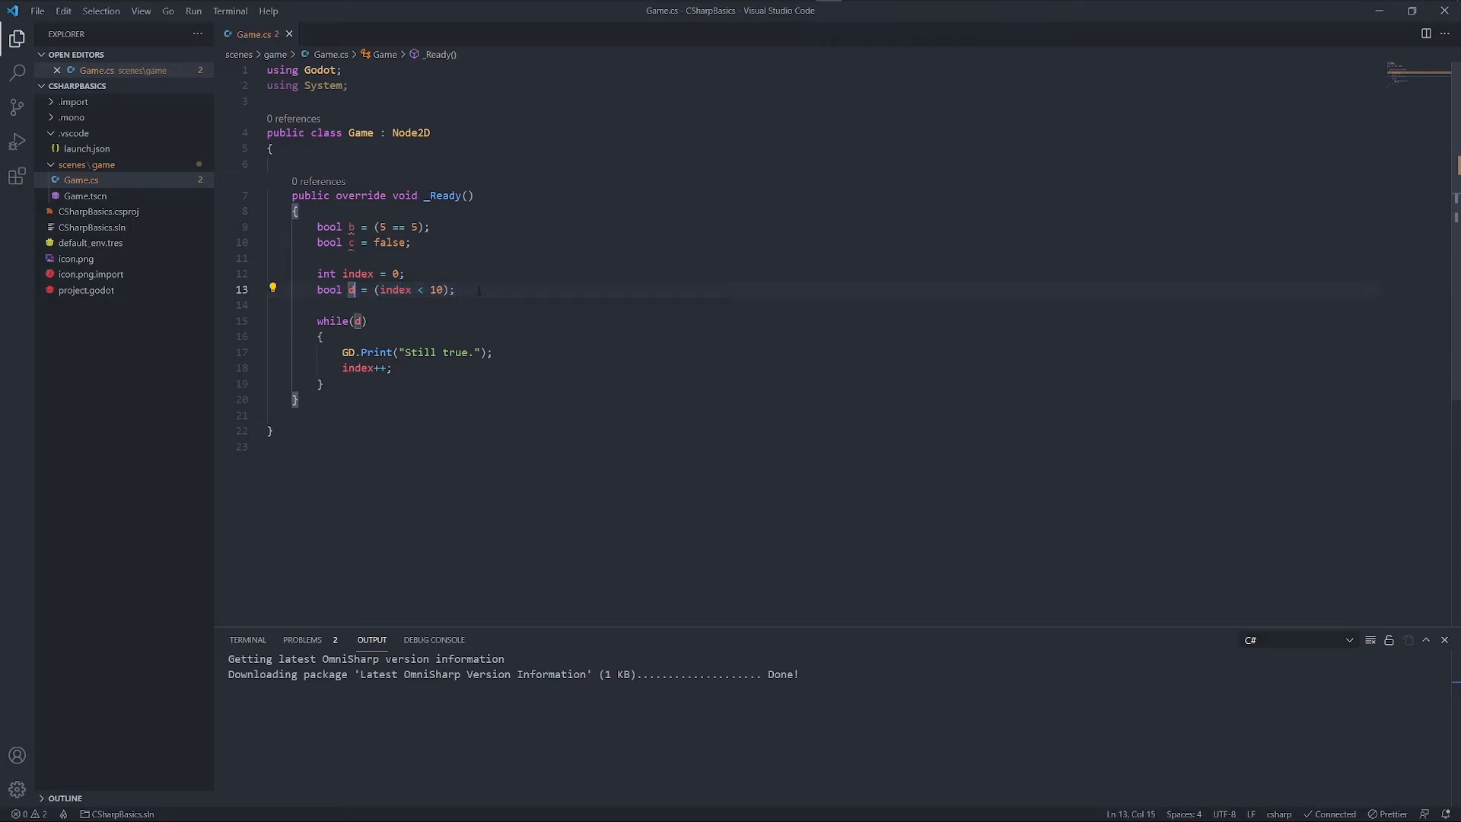
click(356, 321)
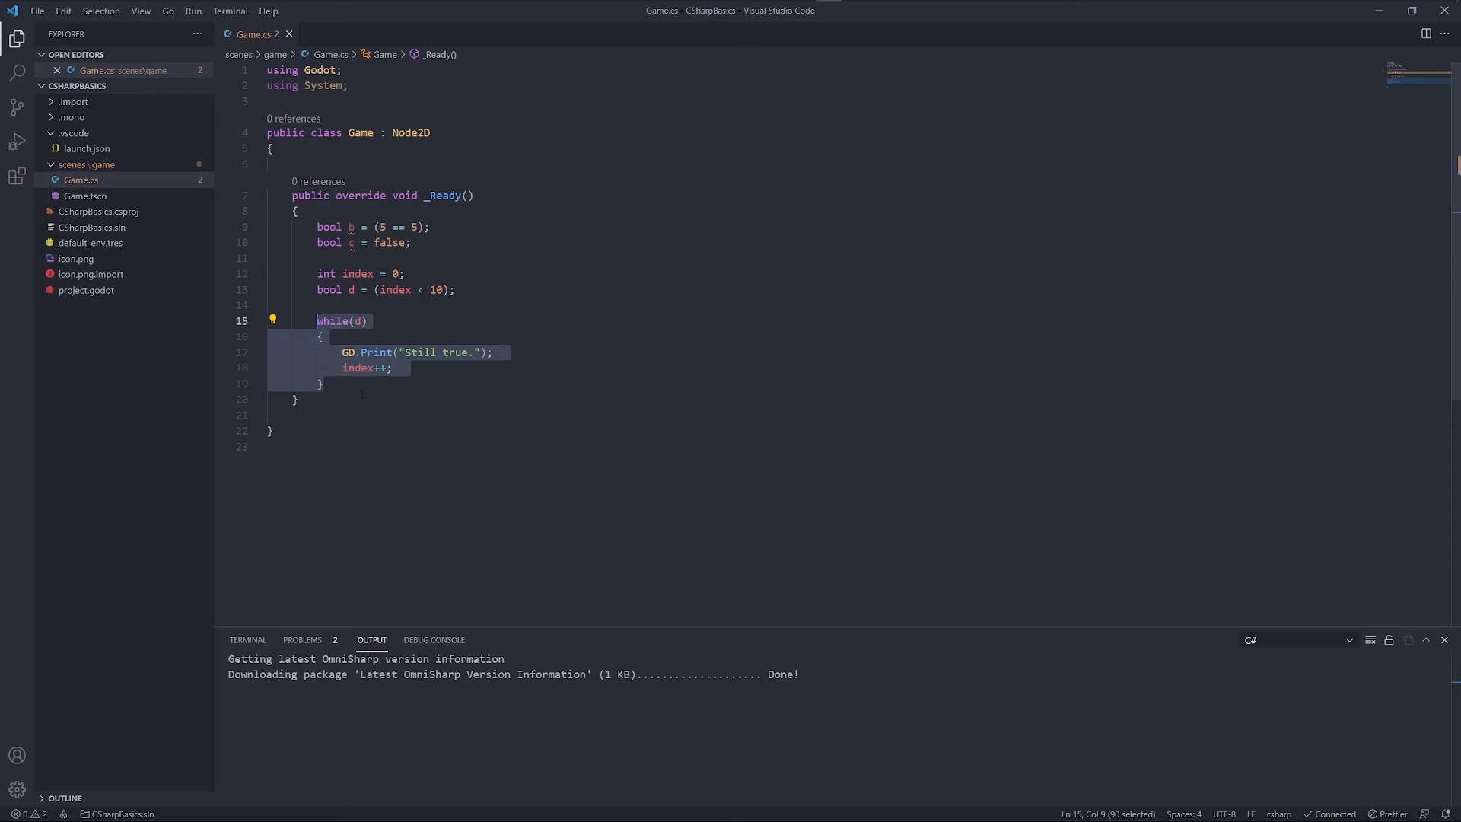
Write the for loop header for (int i = 0; i<10; i++) in _Ready
text(for)
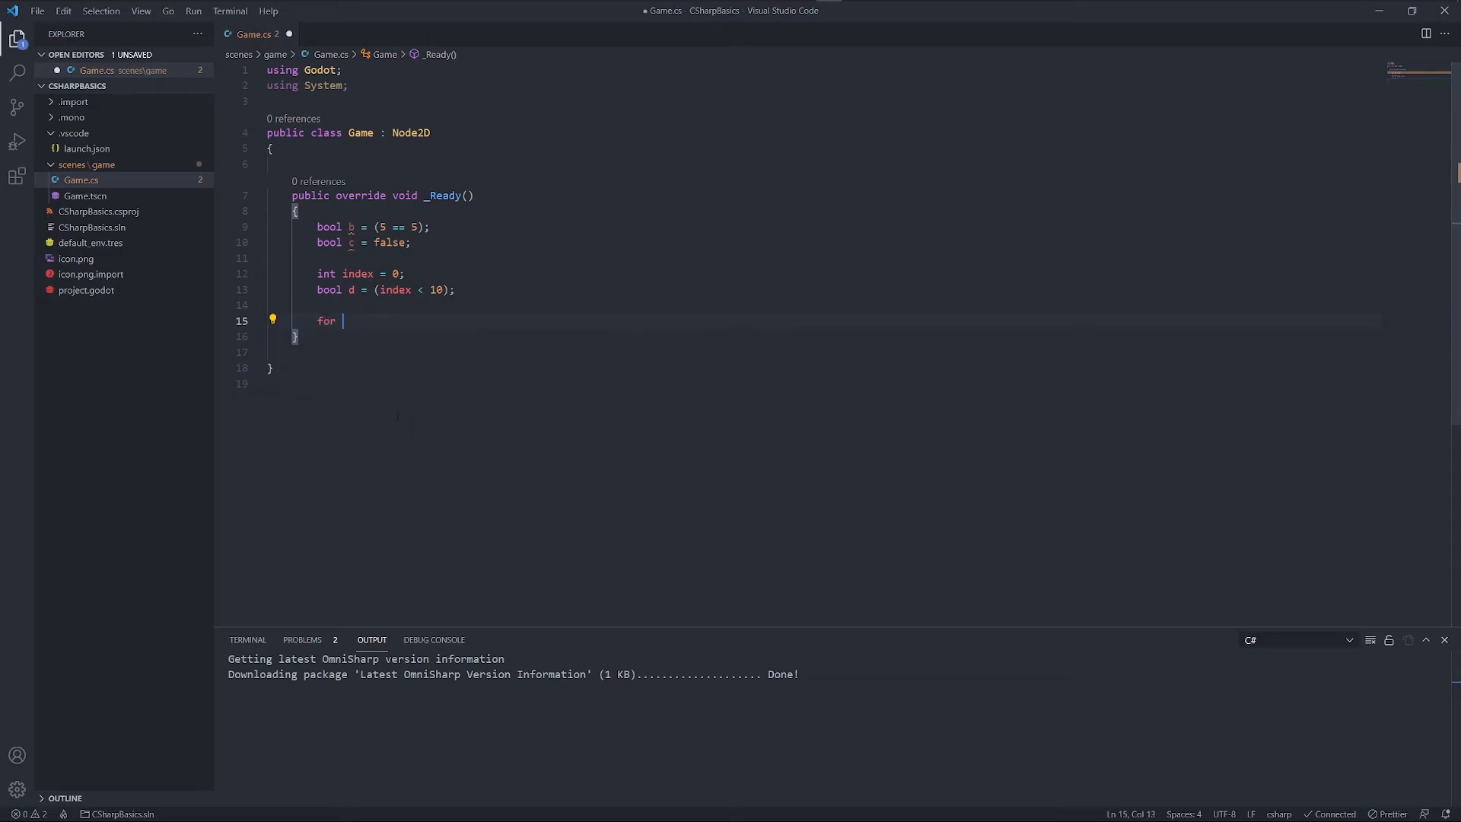
text(()
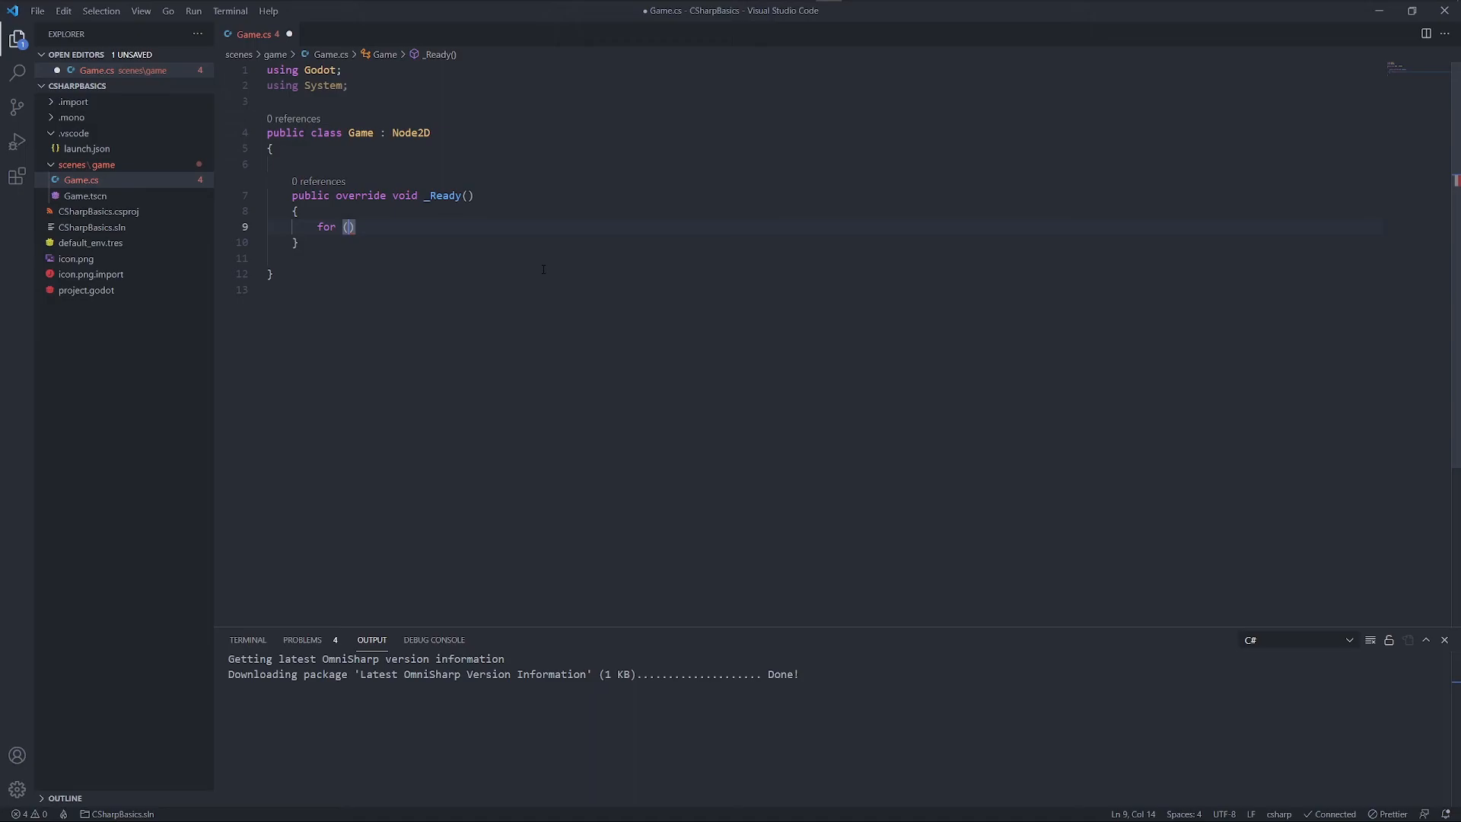
text(int)
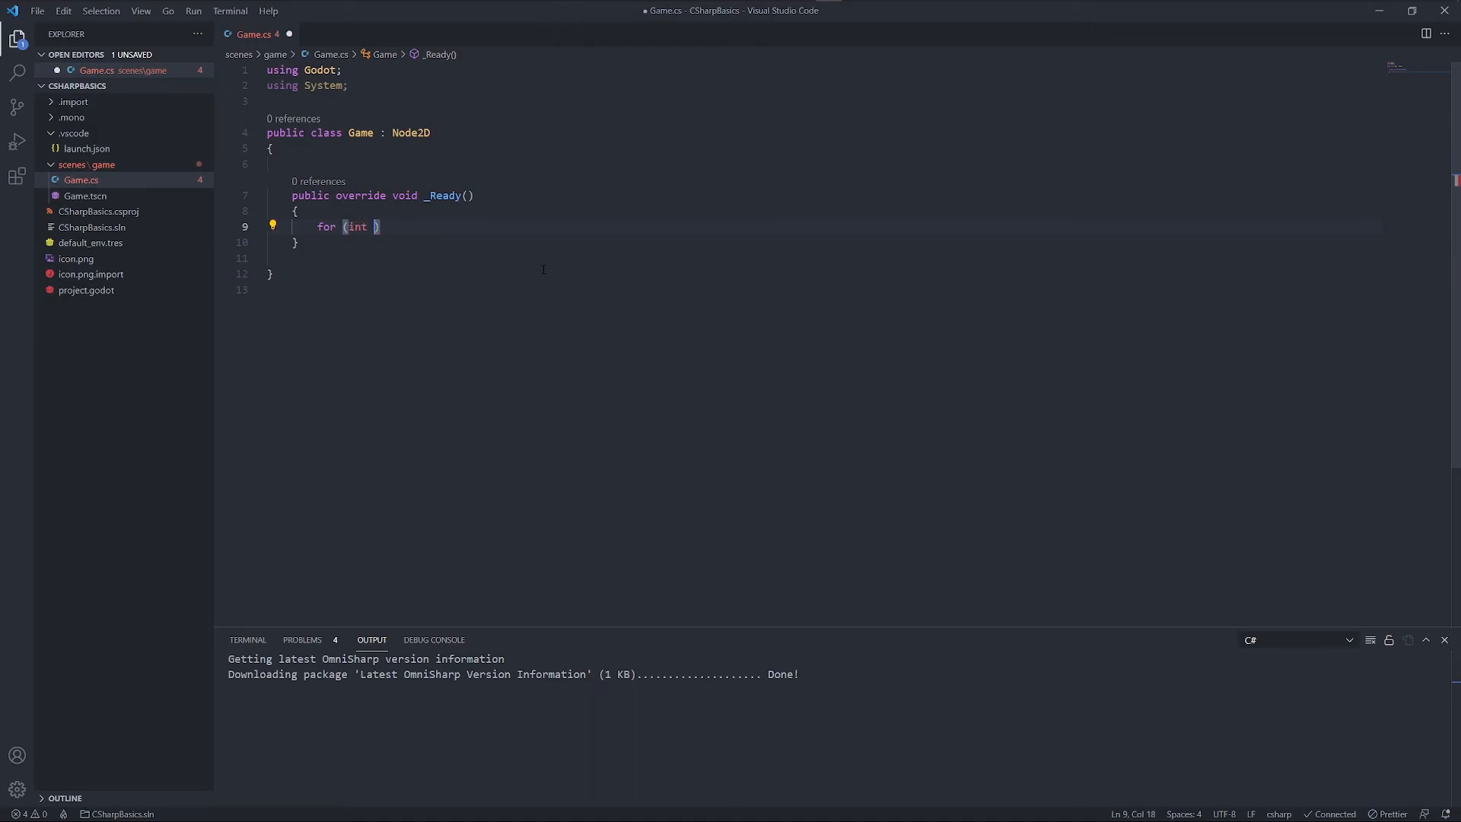
text(i;)
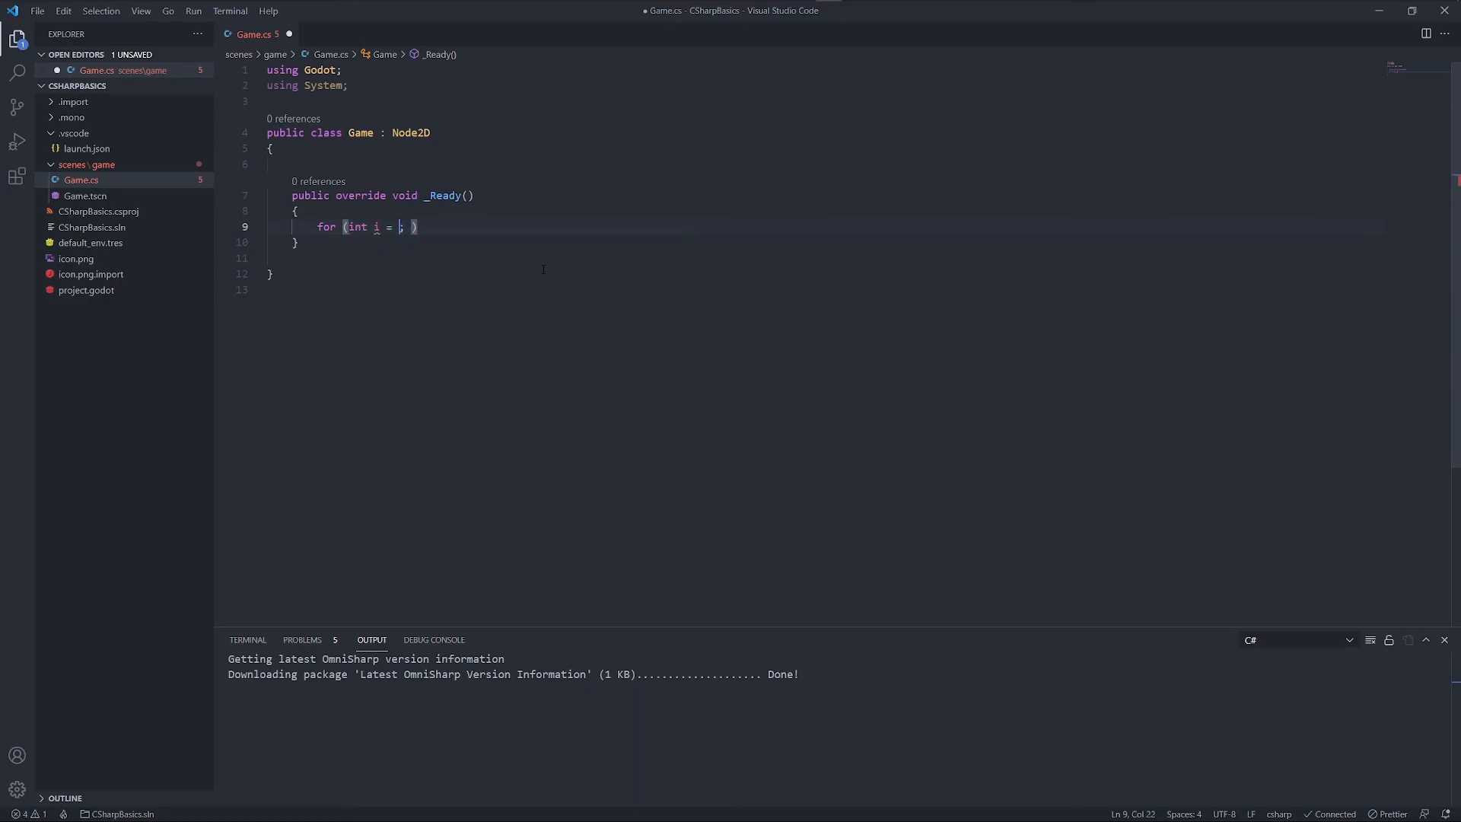
text(0)
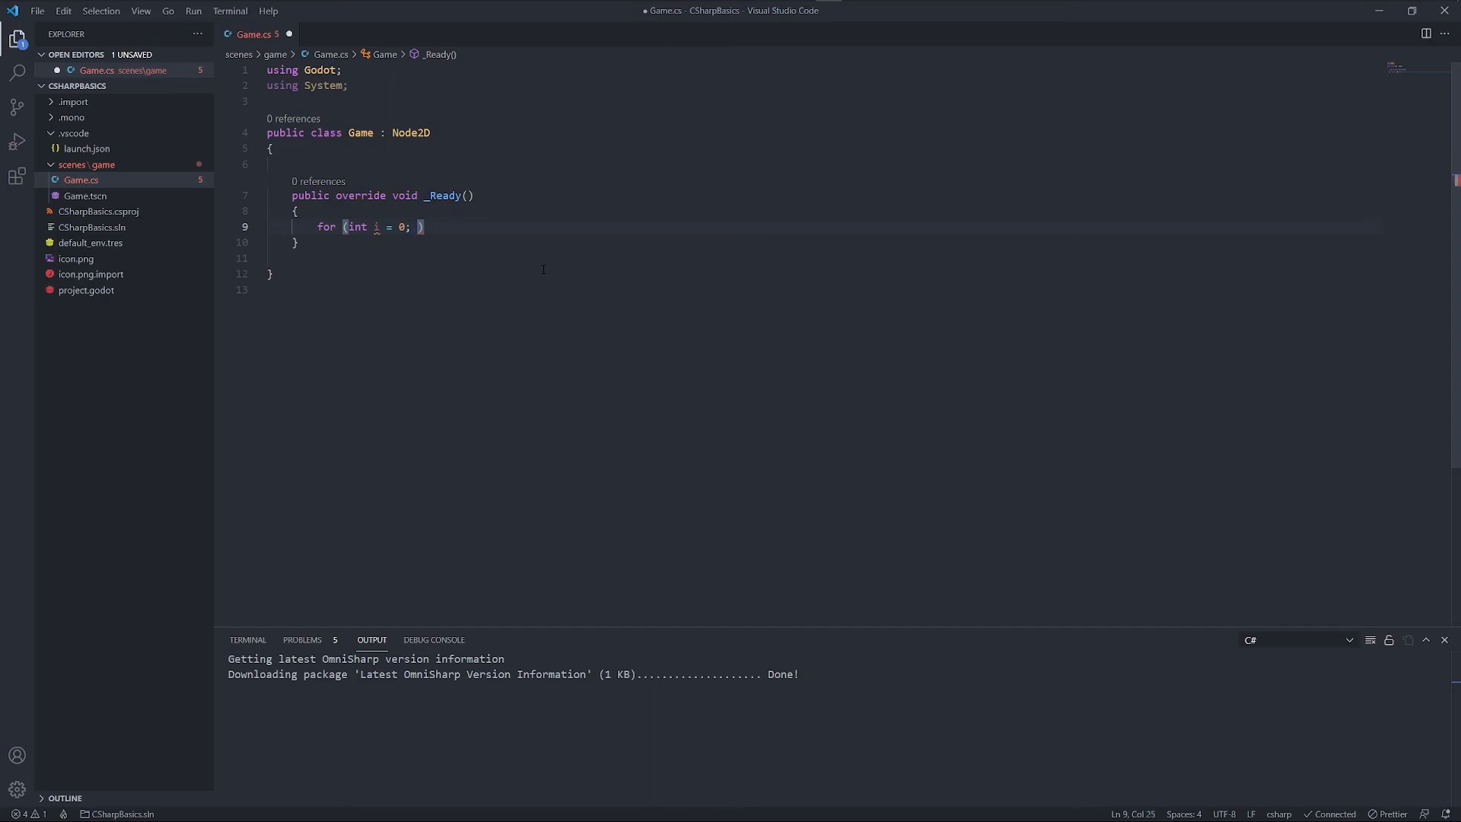
text(i<10;)
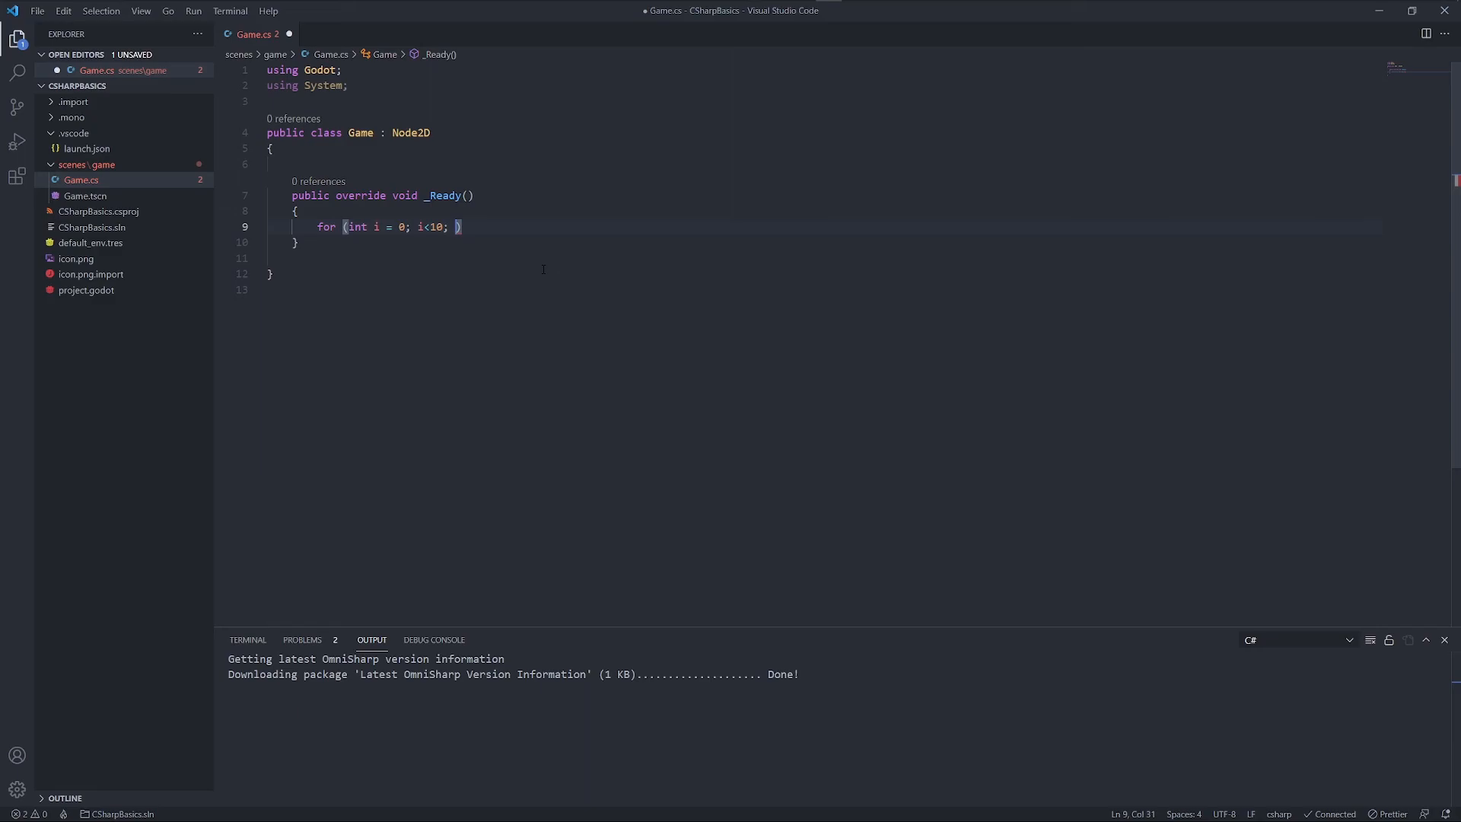
text(i)
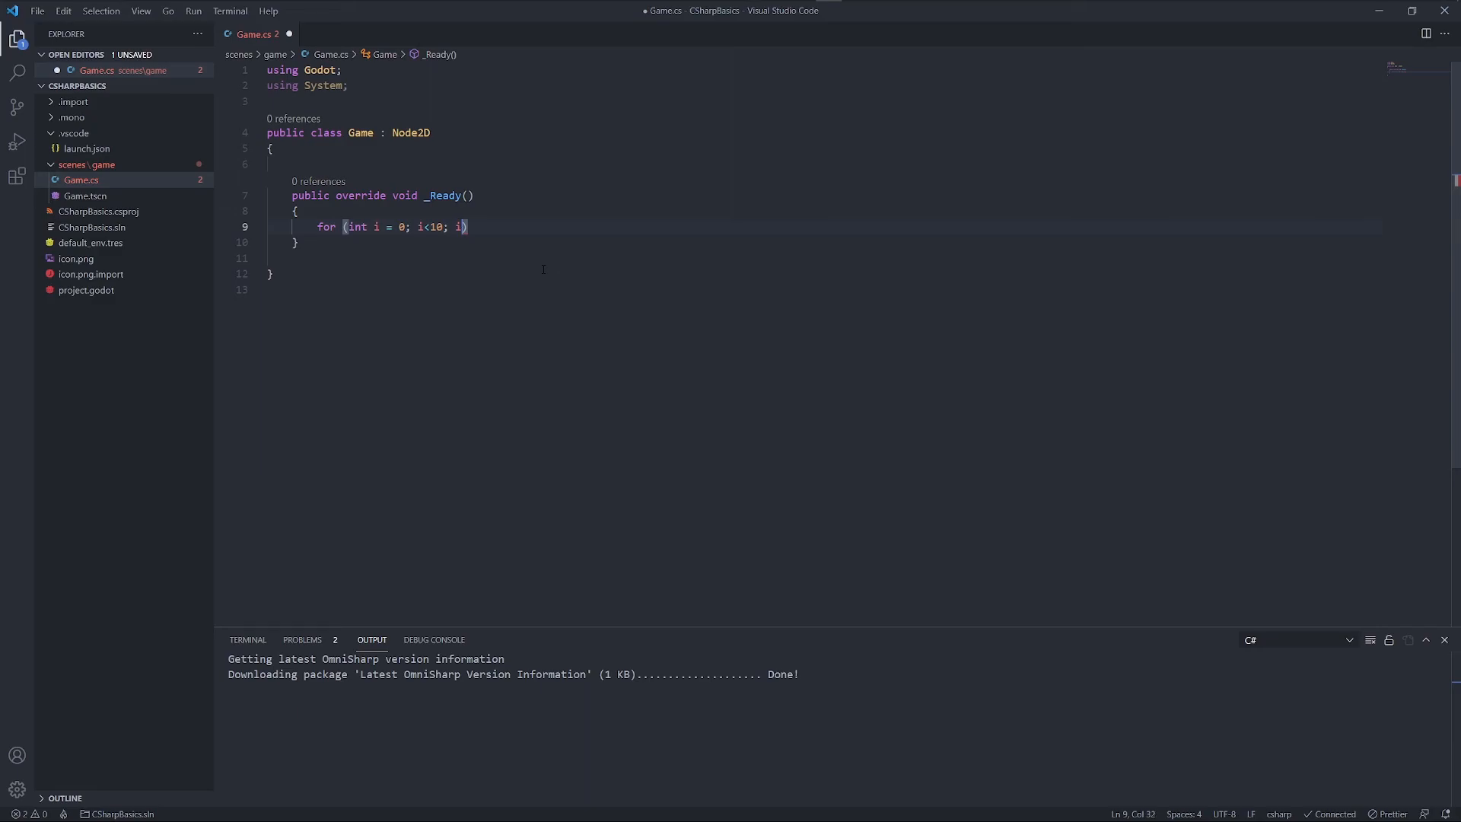
text())
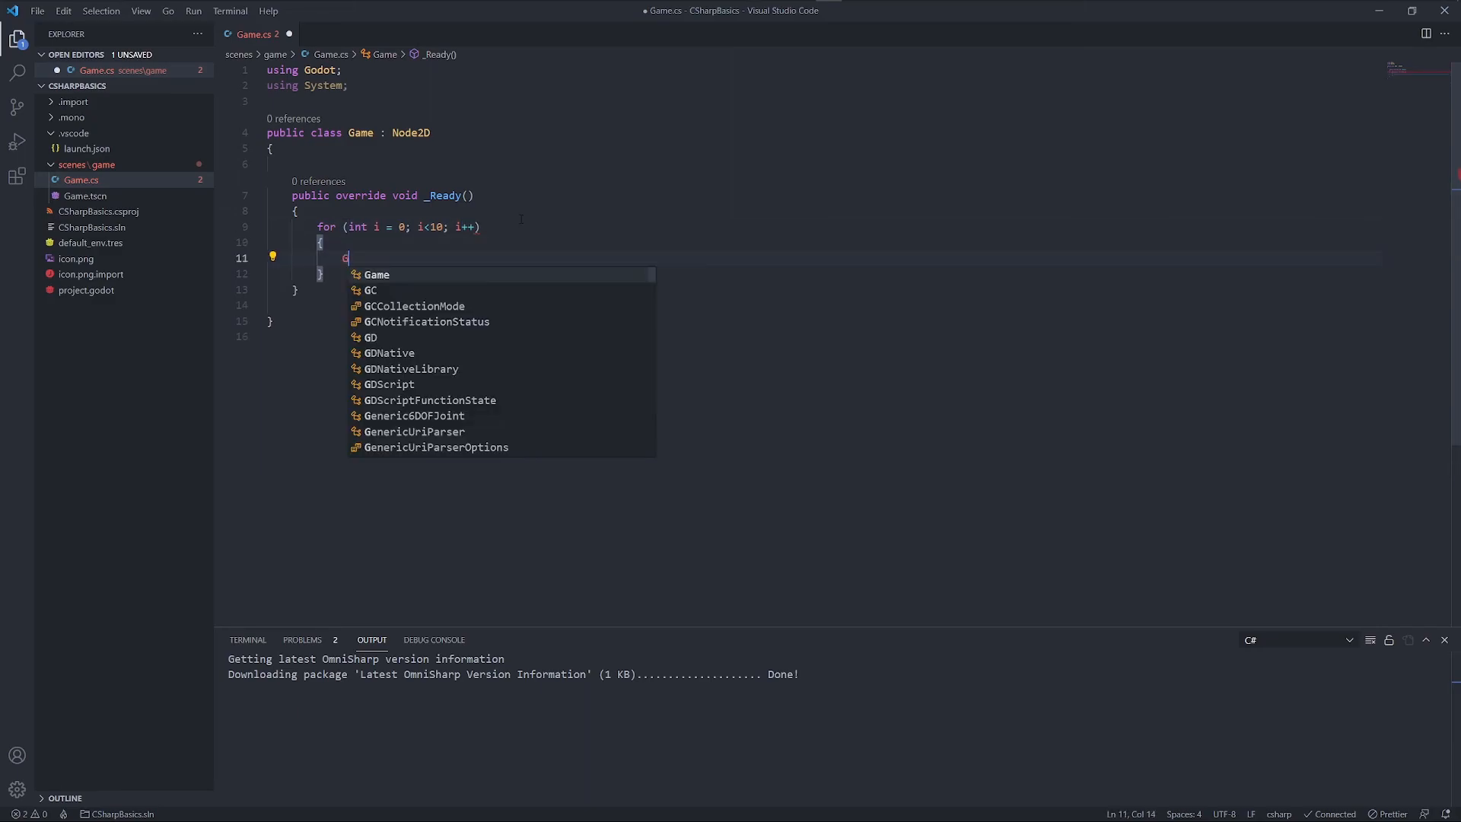
Add GD.Print("Loop iteration") as the loop body and save
text(D.Print())
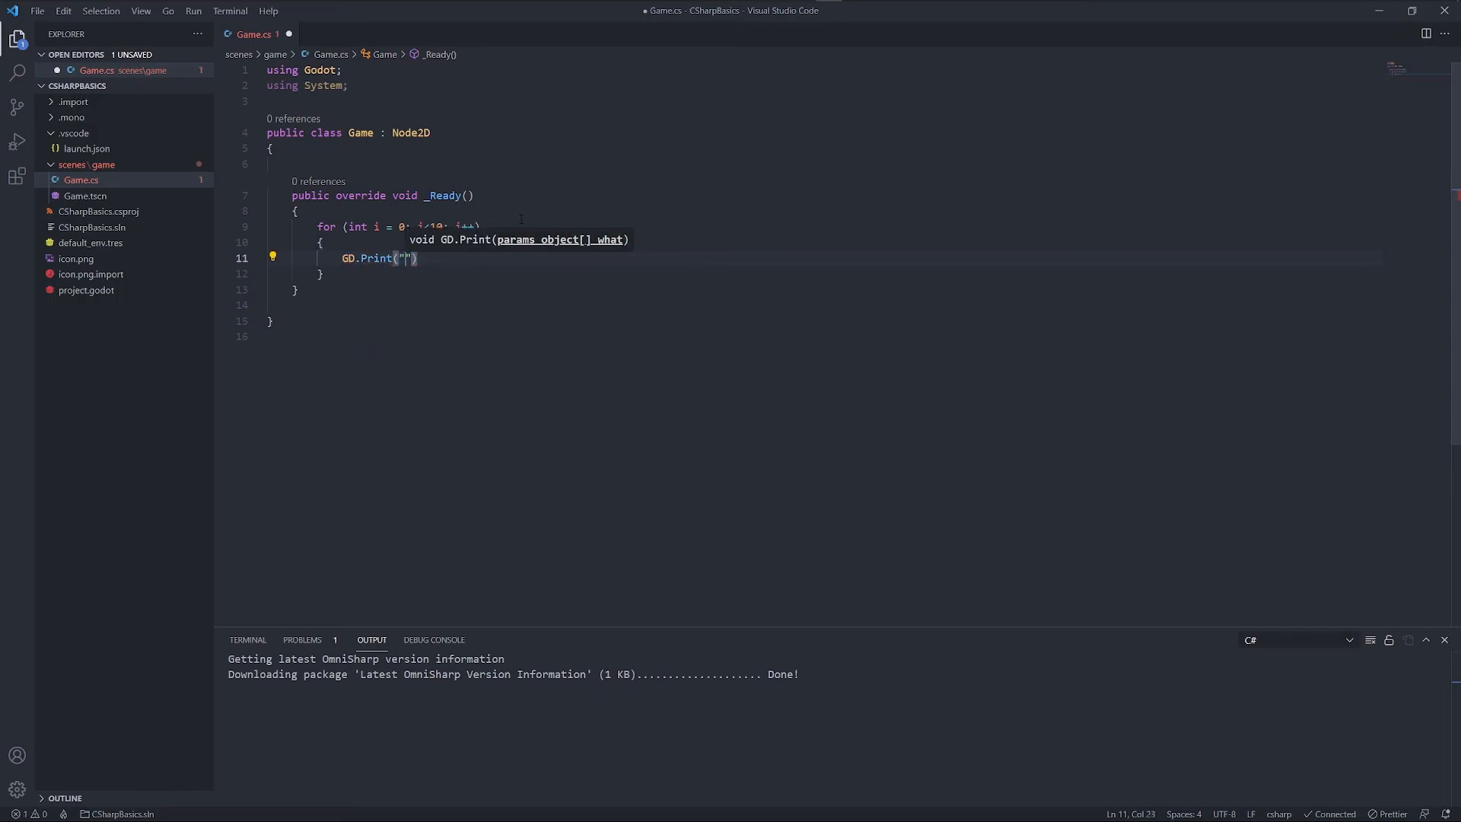
text(Loop iteration)
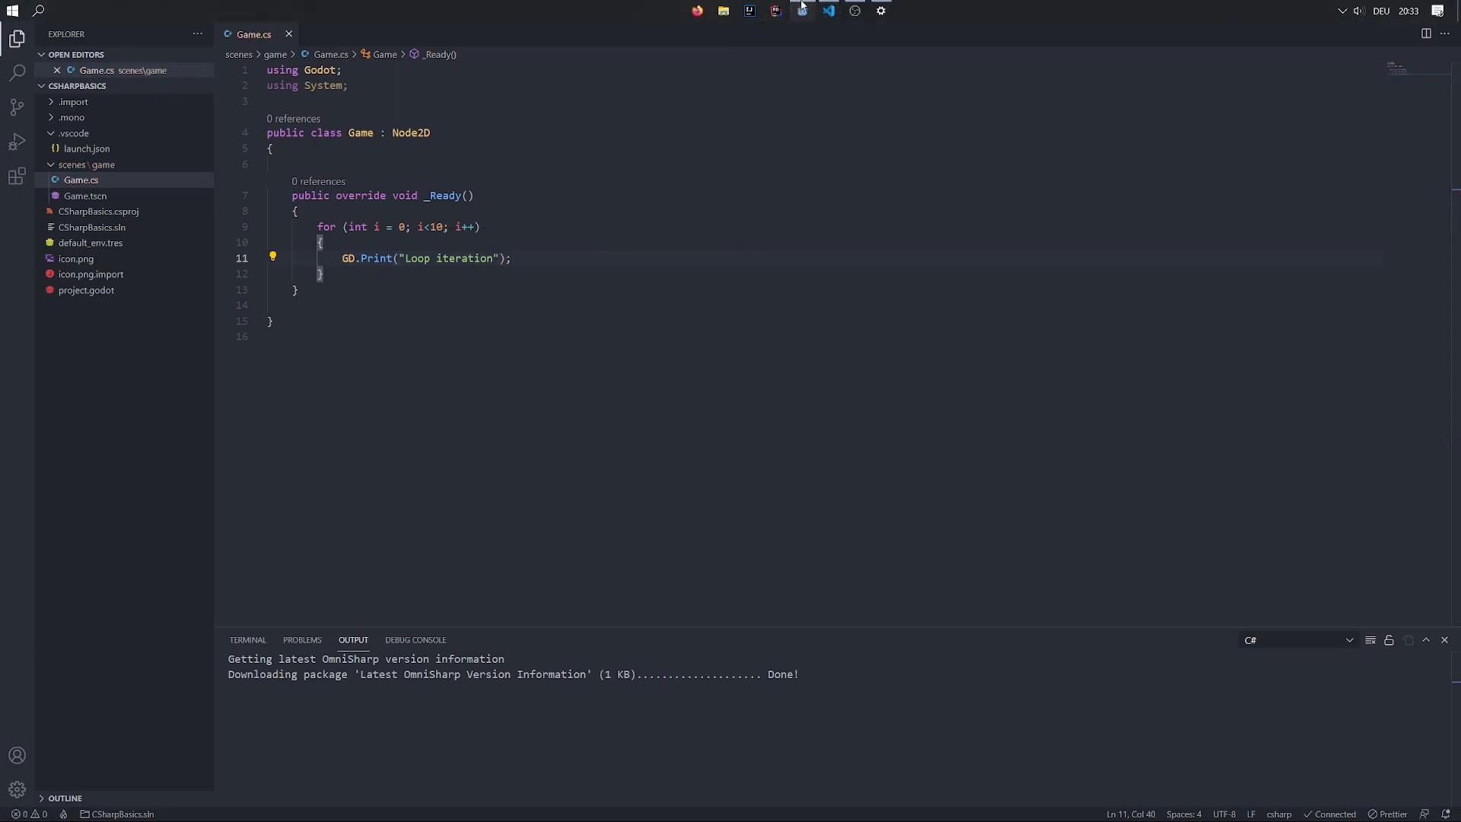
Switch to Godot and run the game so the output prints Loop iteration
click(799, 11)
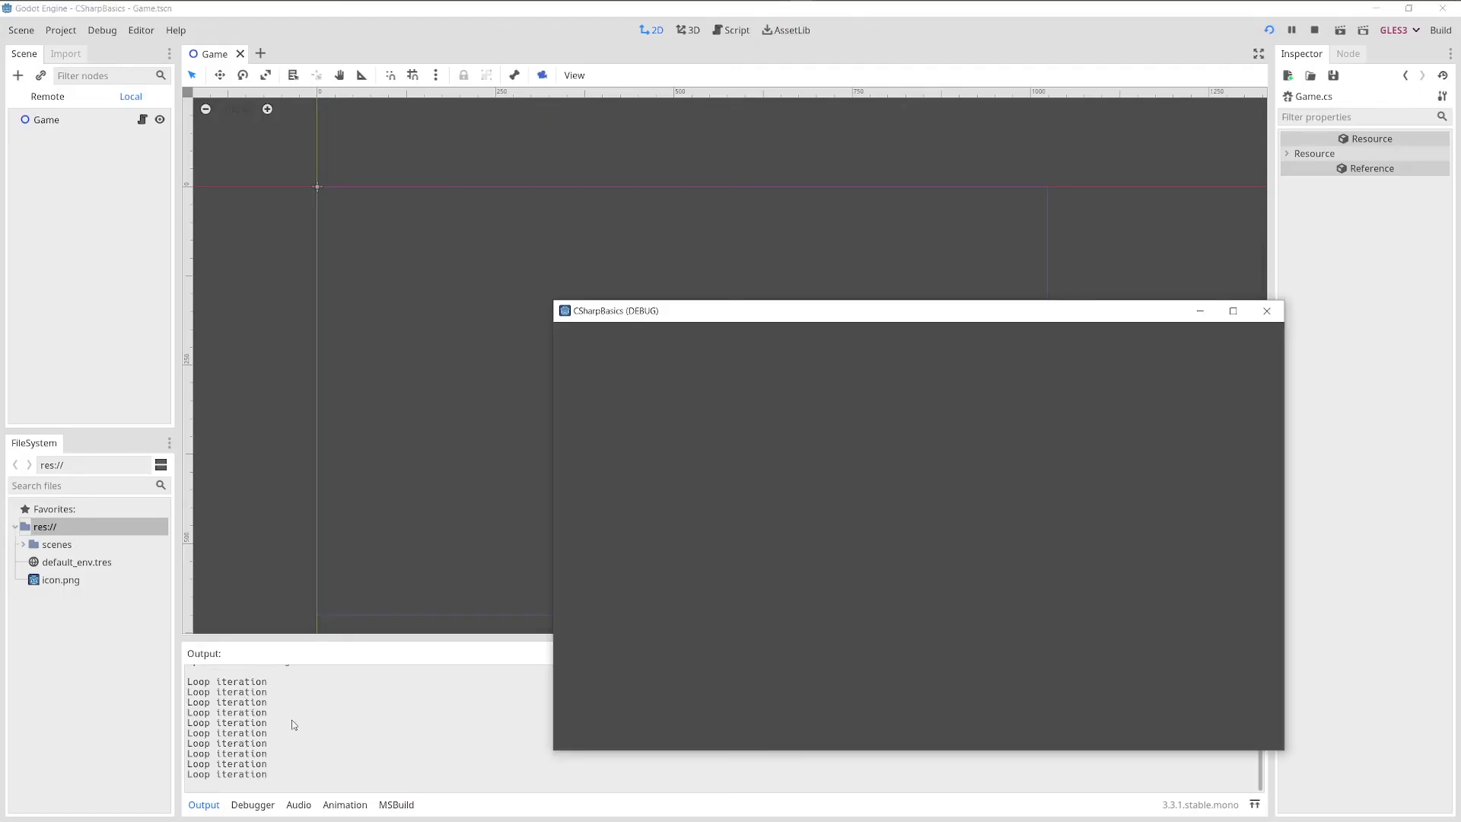
mouse_move(371, 709)
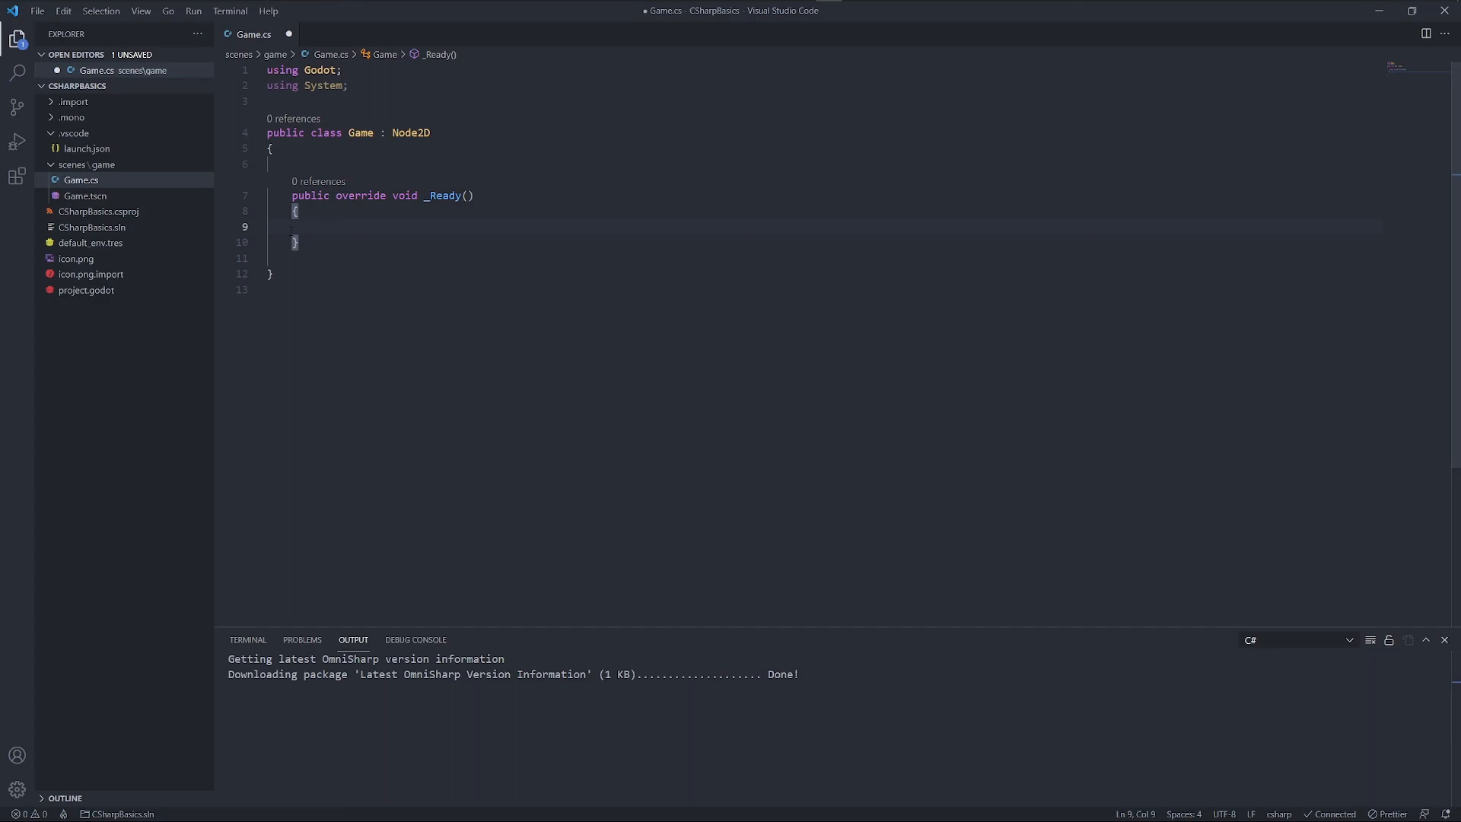
Delete the for loop, leaving _Ready empty with the cursor inside its braces
click(316, 227)
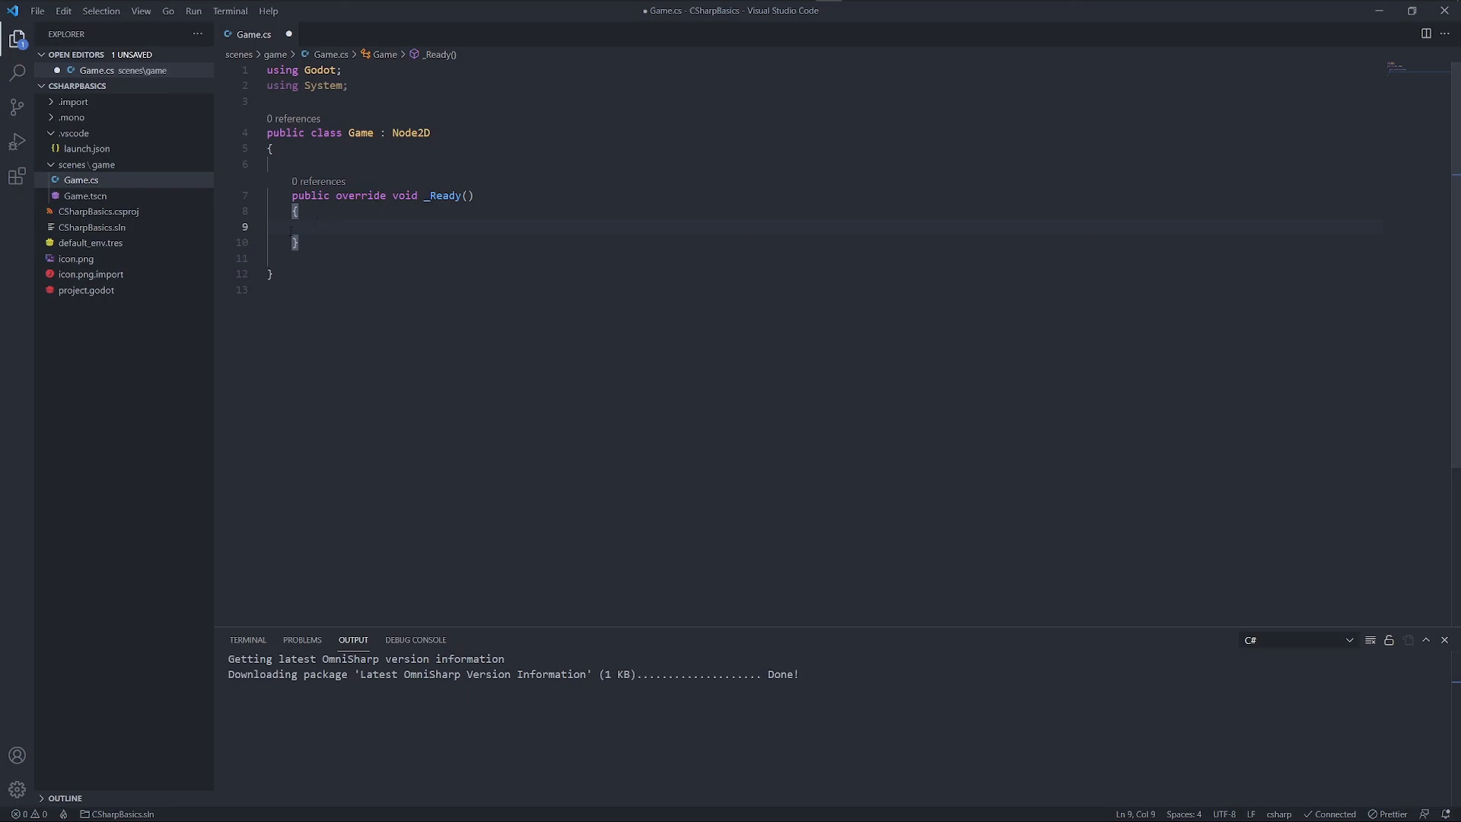
click(316, 227)
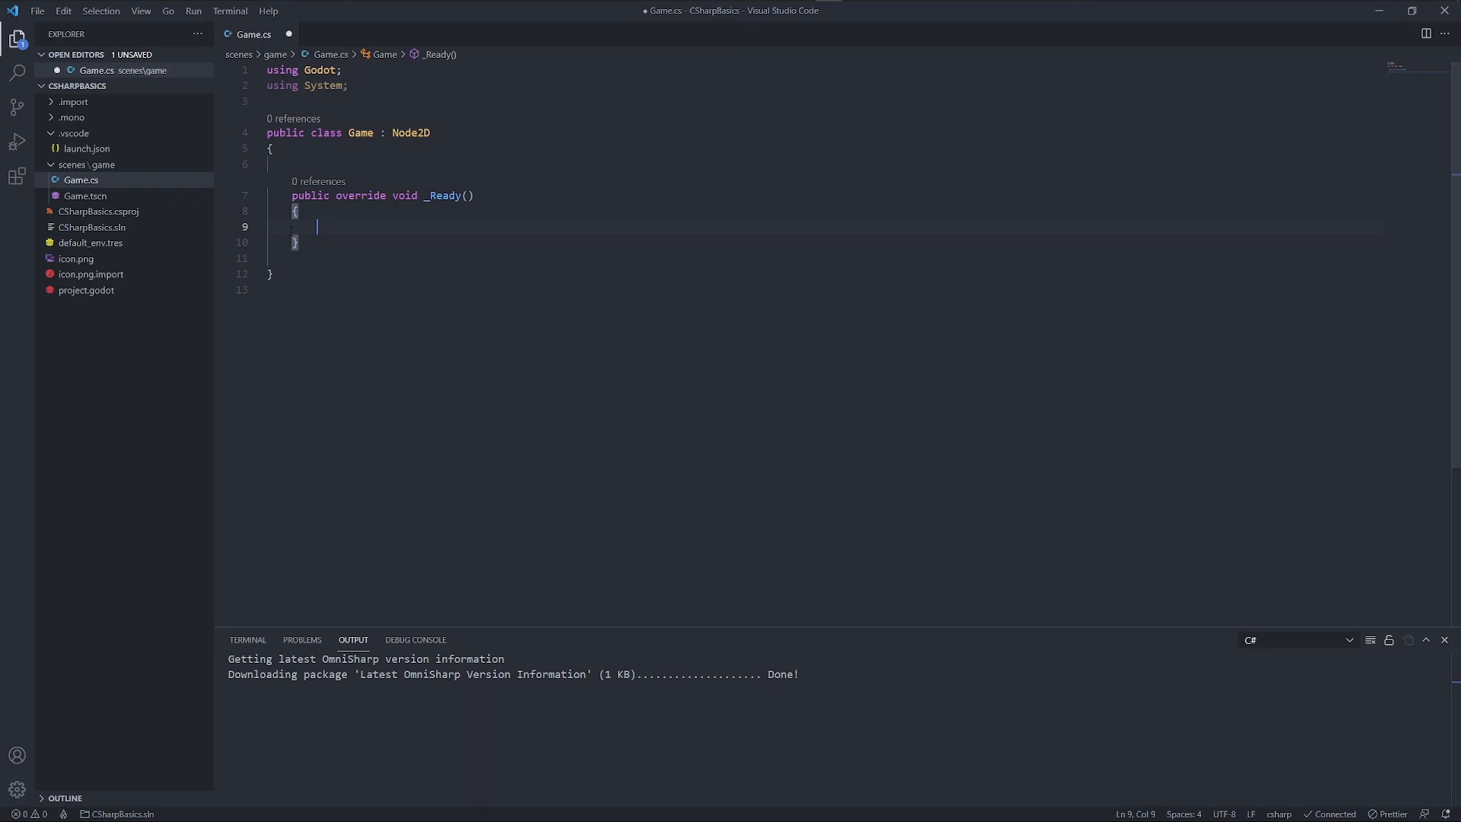